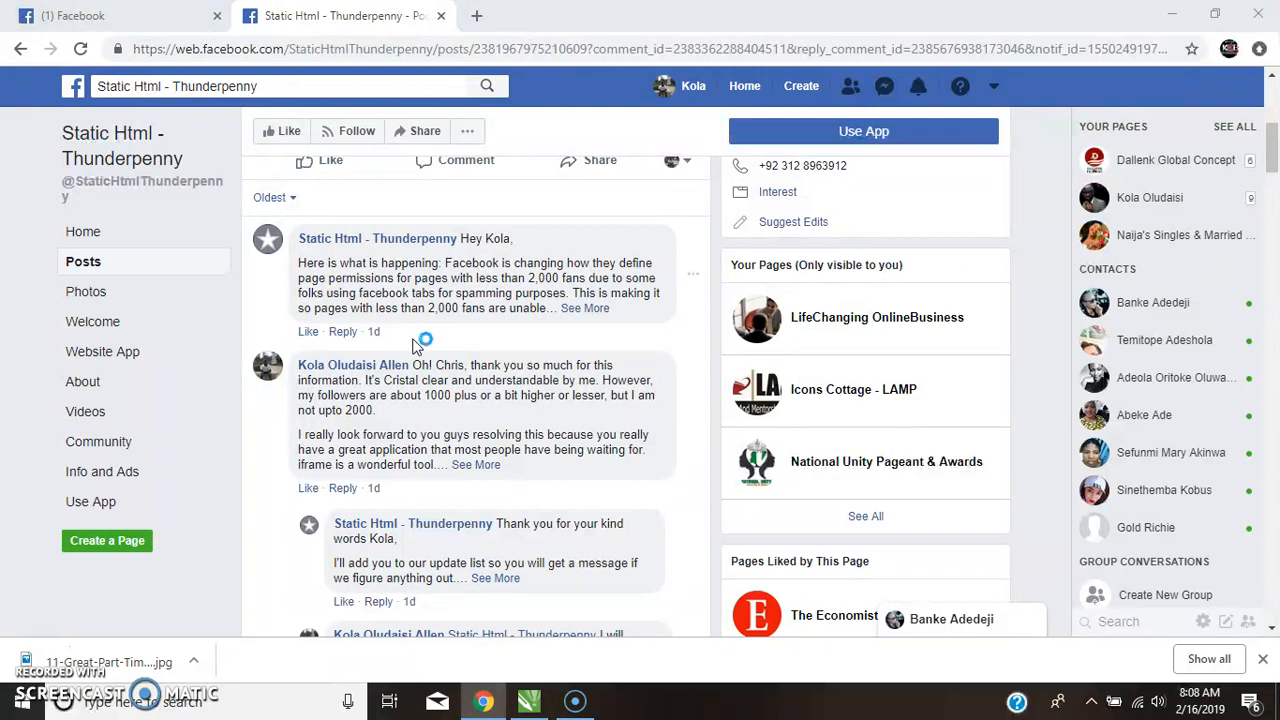
{"action": "mouse_move", "coordinate": [416, 344]}
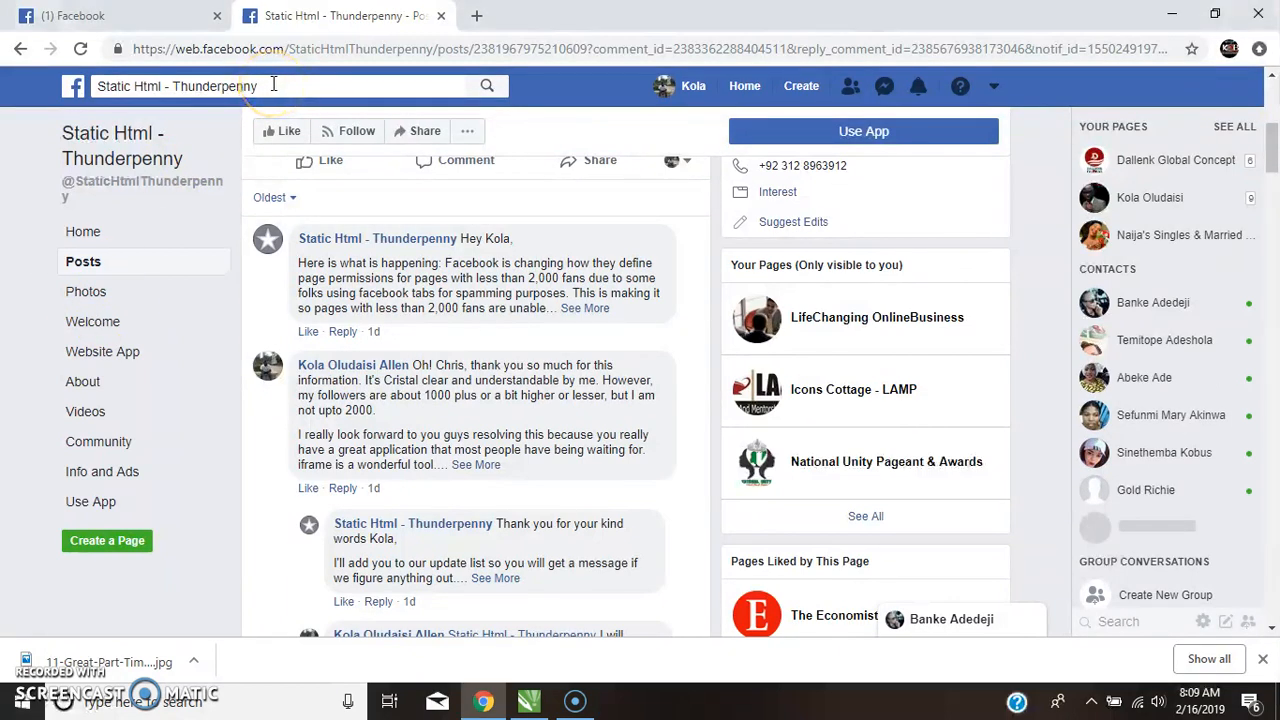
Step: Search Facebook for 'static html iframe' from the search bar suggestion
{"action": "left_click", "coordinate": [280, 84]}
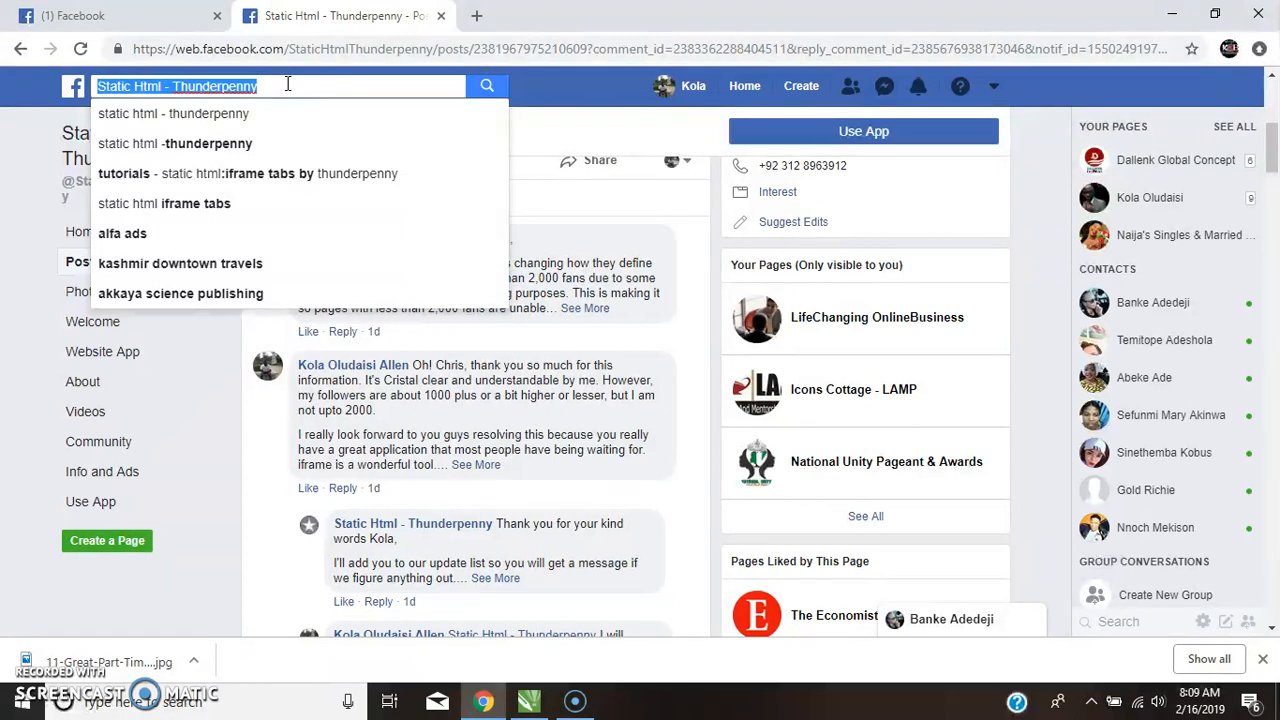
{"action": "type", "text": "st"}
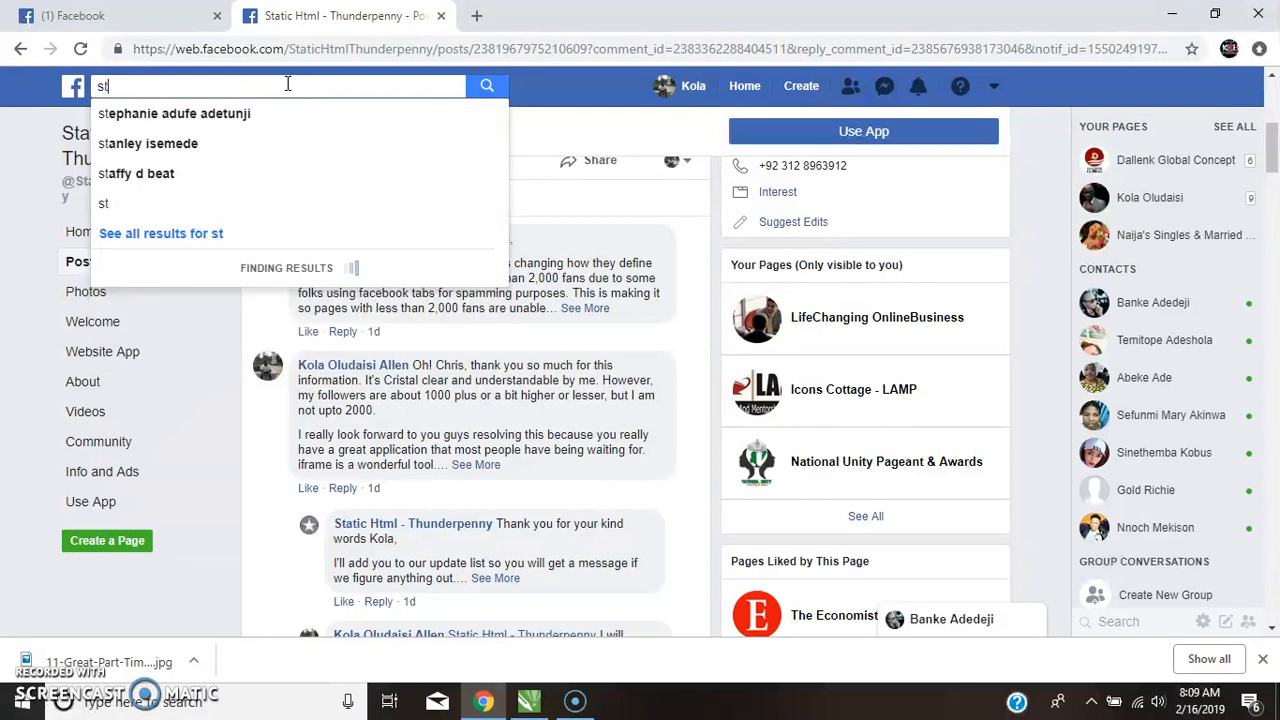
{"action": "type", "text": "at"}
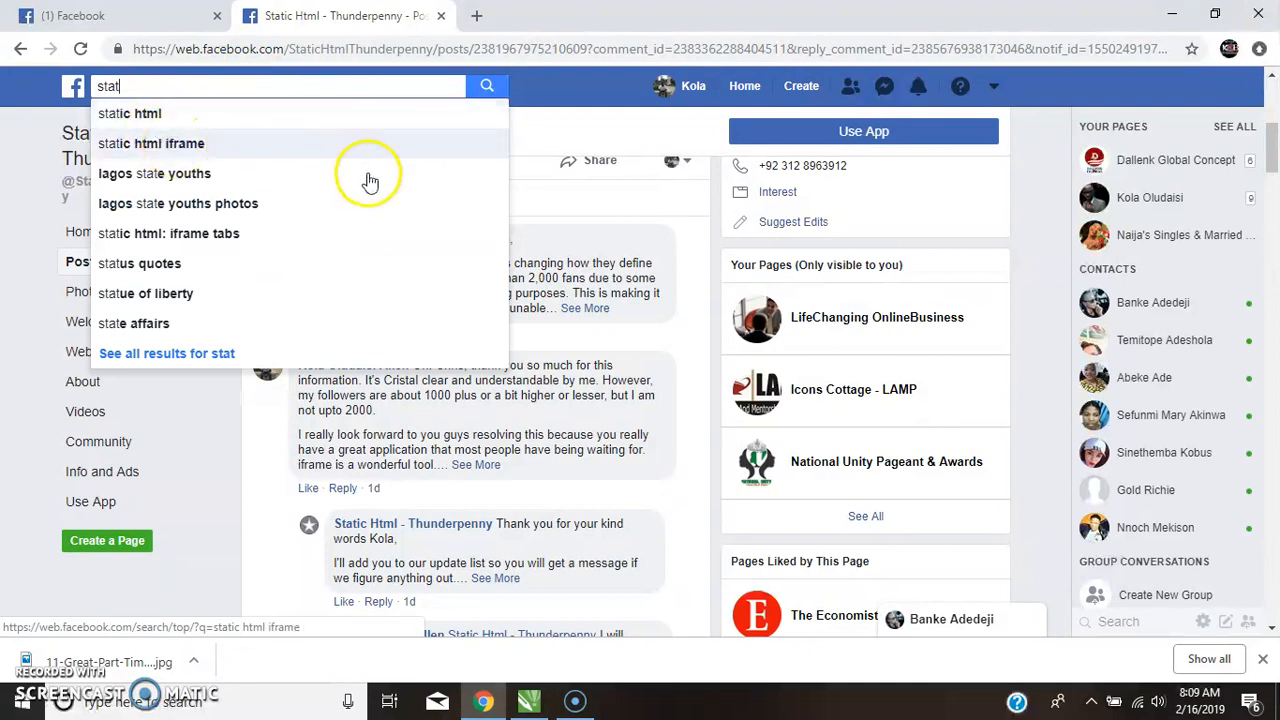
{"action": "left_click", "coordinate": [150, 144]}
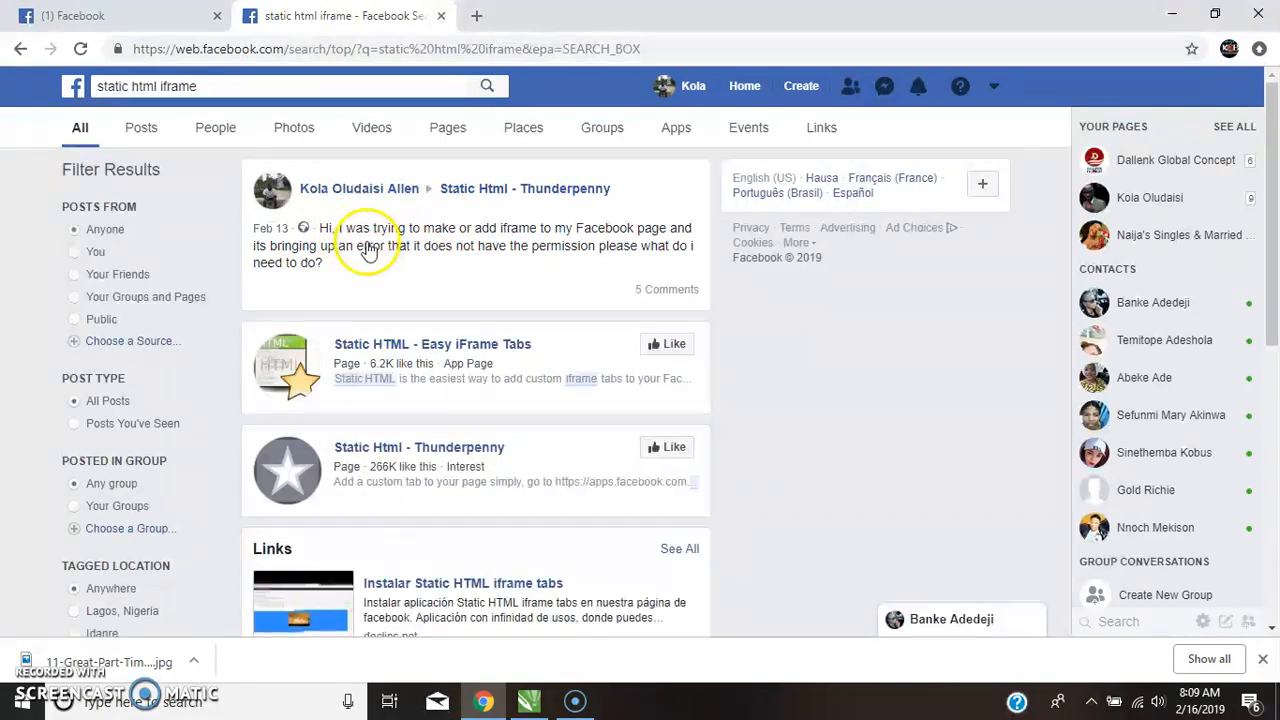
Step: Open the Static Html - Thunderpenny page from the search results
{"action": "scroll", "scroll_direction": "down", "scroll_amount": 3}
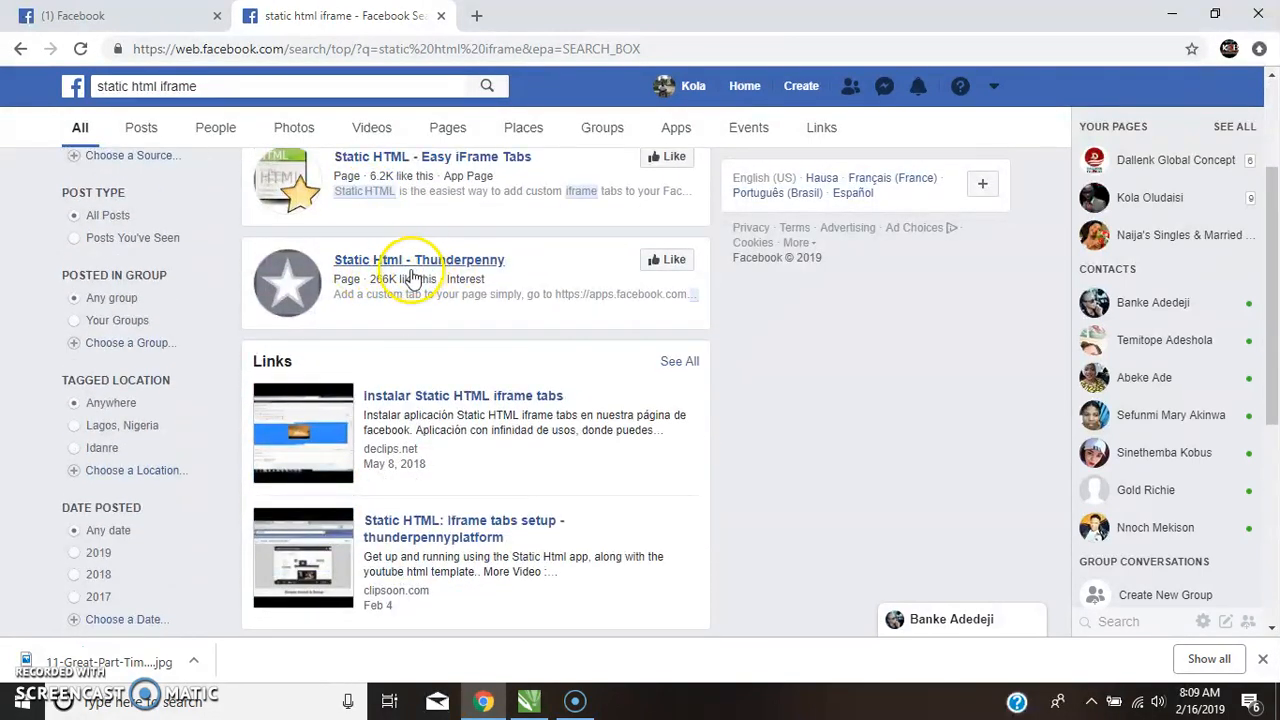
{"action": "mouse_move", "coordinate": [432, 270]}
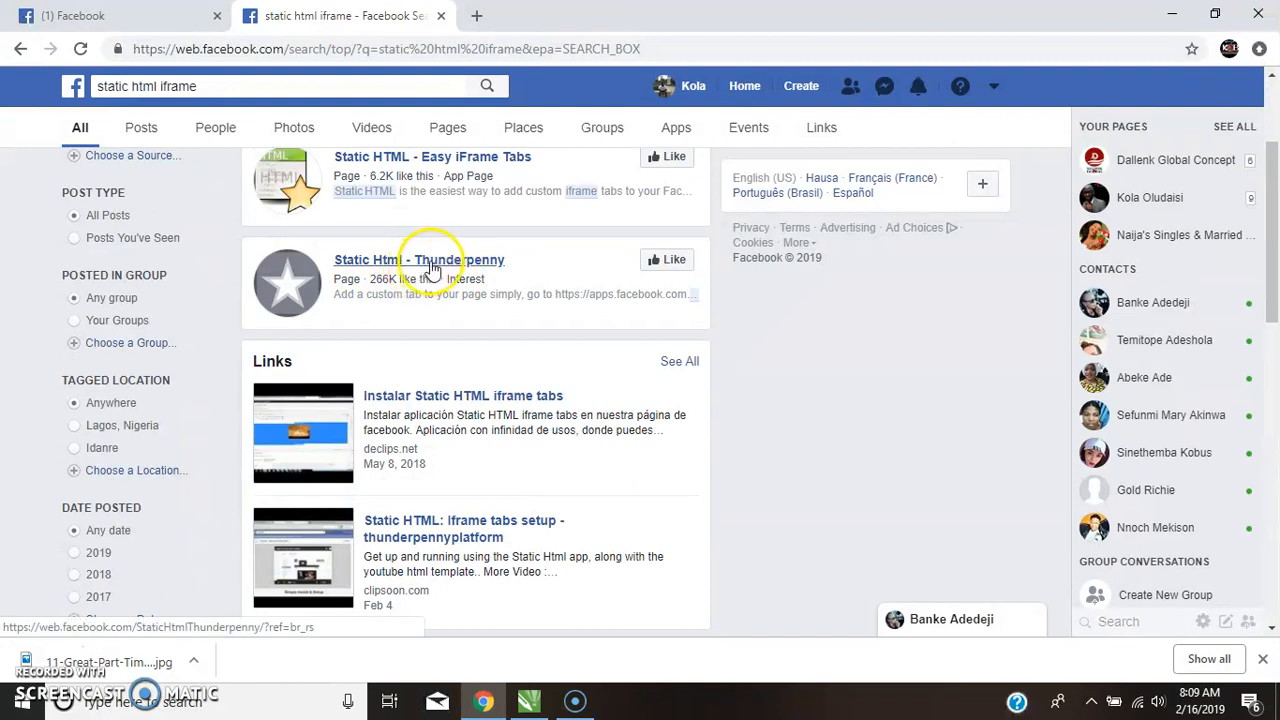
{"action": "mouse_move", "coordinate": [412, 266]}
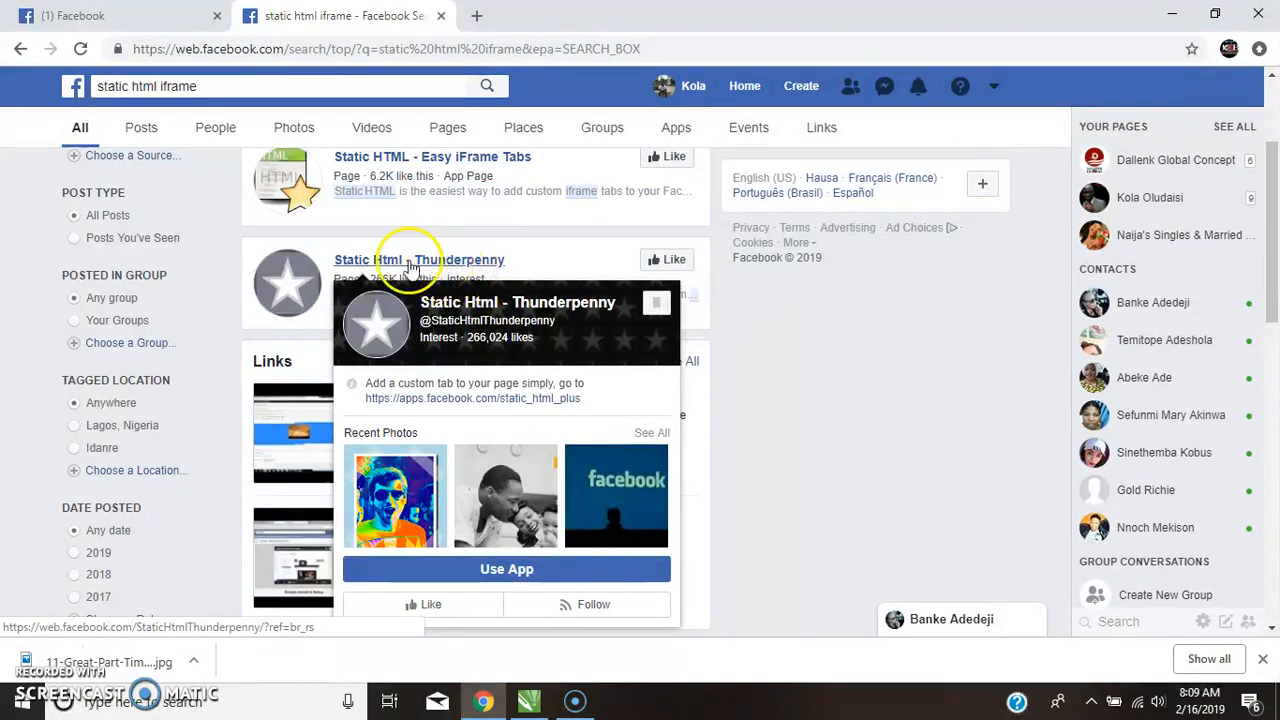
{"action": "mouse_move", "coordinate": [430, 236]}
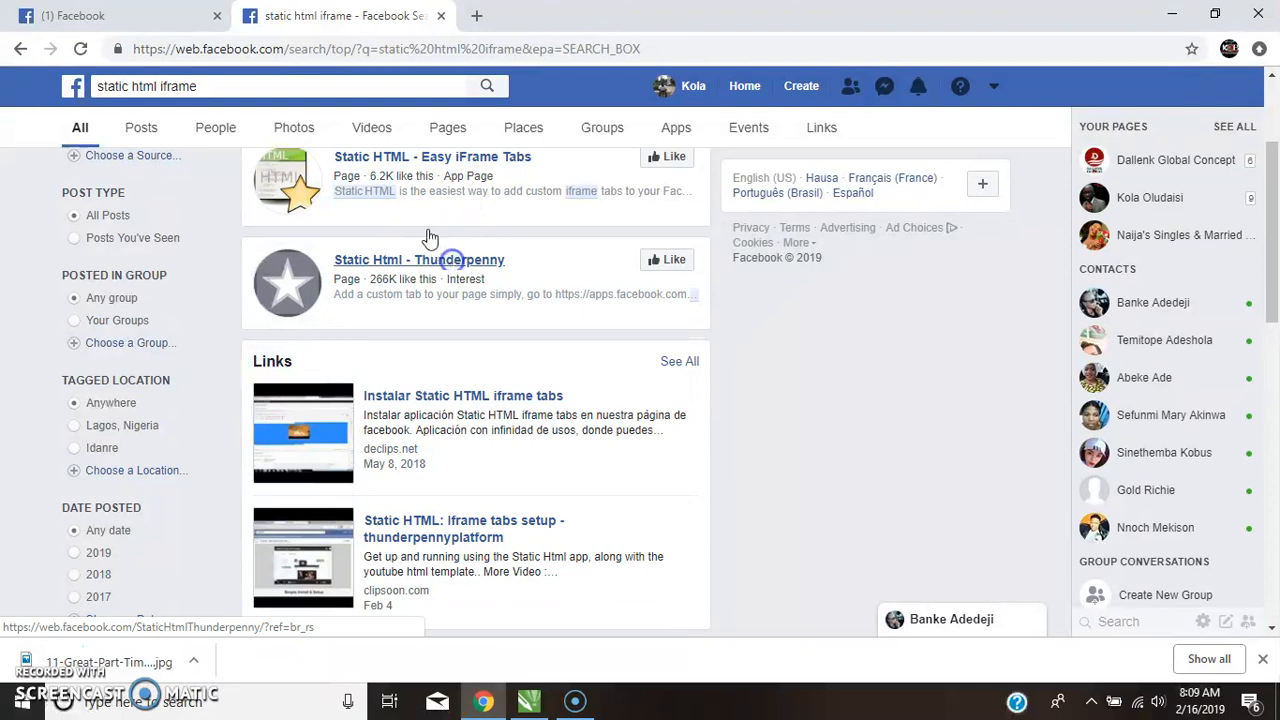
{"action": "left_click", "coordinate": [420, 260]}
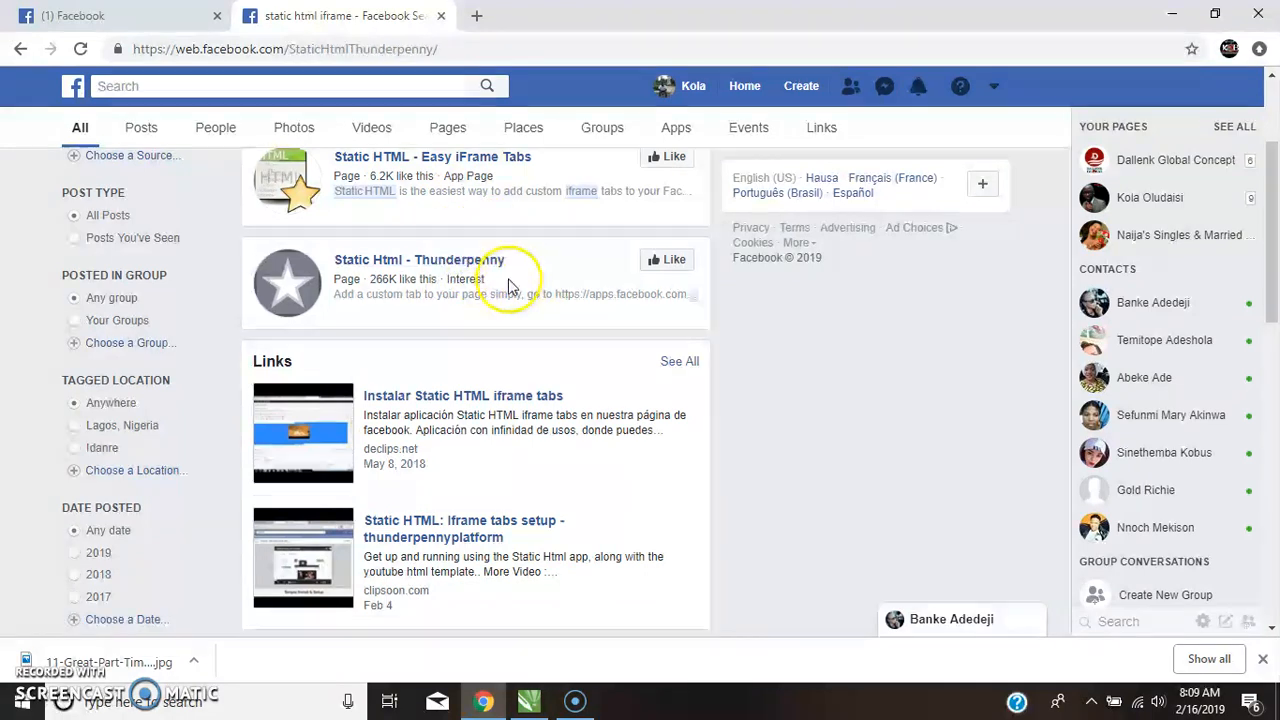
{"action": "left_click", "coordinate": [416, 260]}
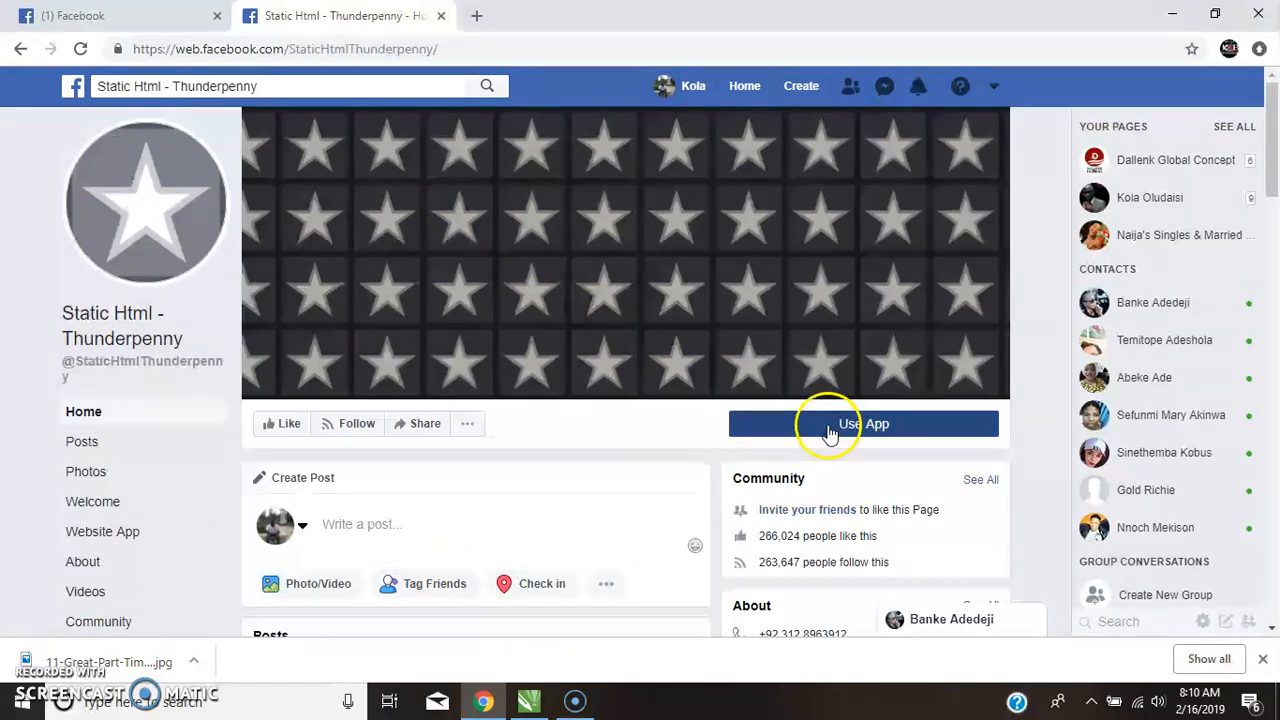
Step: Launch the page's app via Use App, which opens a 'content isn't available' tab
{"action": "left_click", "coordinate": [864, 424]}
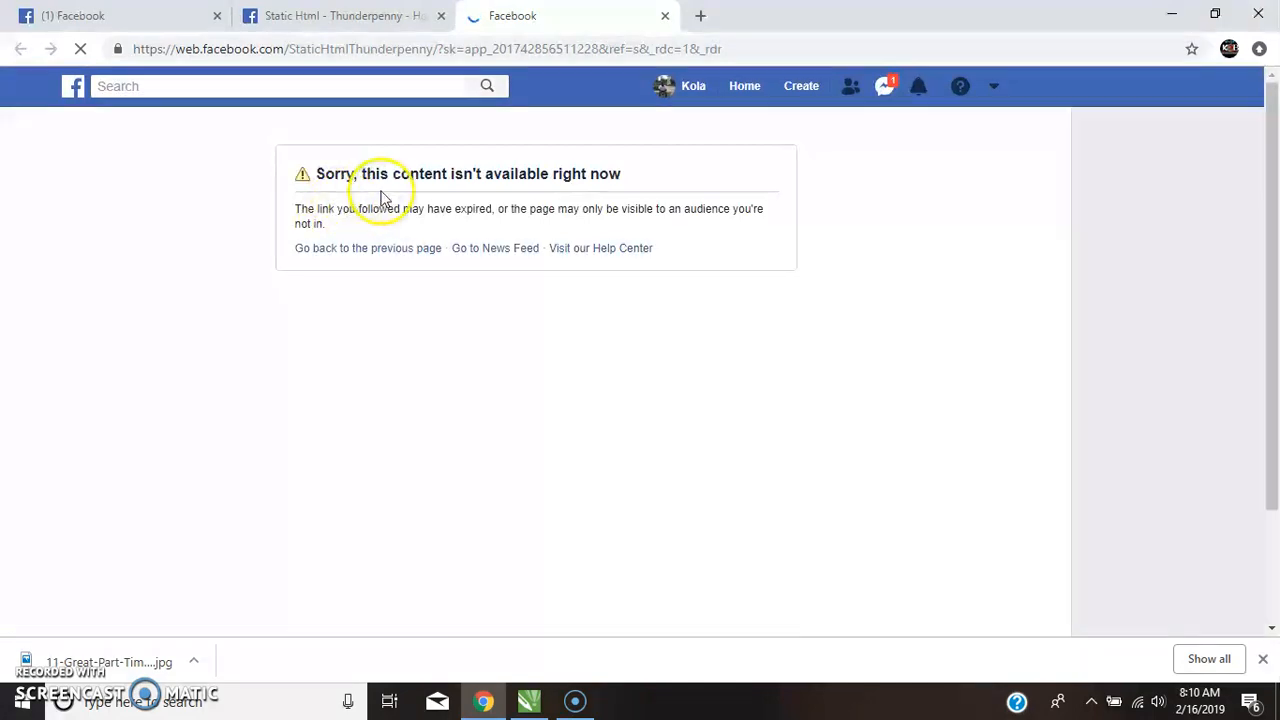
{"action": "mouse_move", "coordinate": [670, 188]}
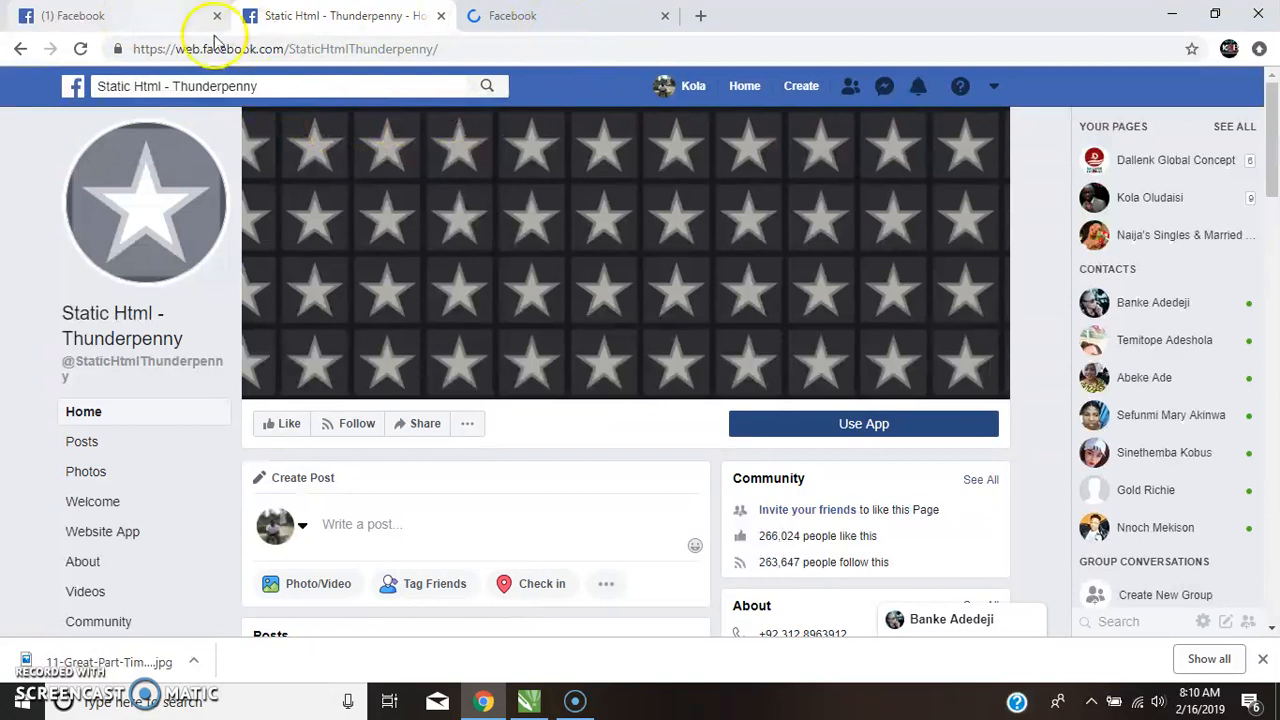
Step: Back in the News Feed tab, search Facebook for 'static html'
{"action": "left_click", "coordinate": [76, 18]}
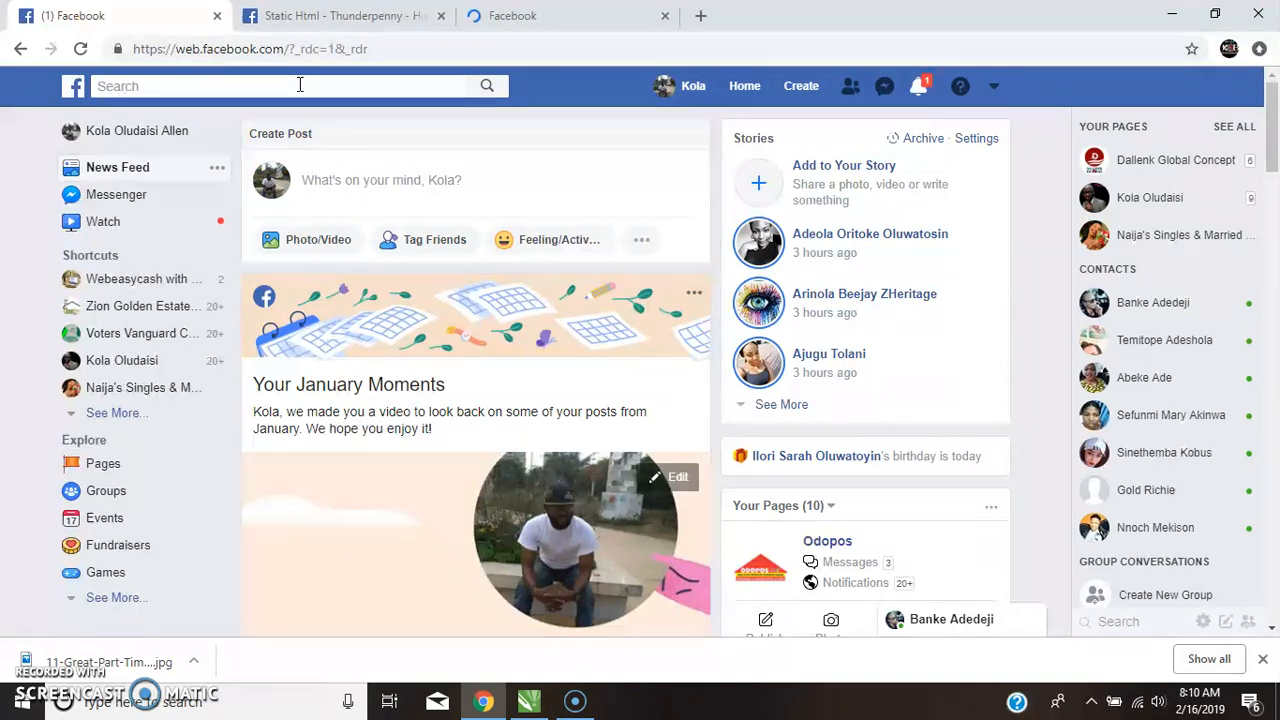
{"action": "type", "text": "ic"}
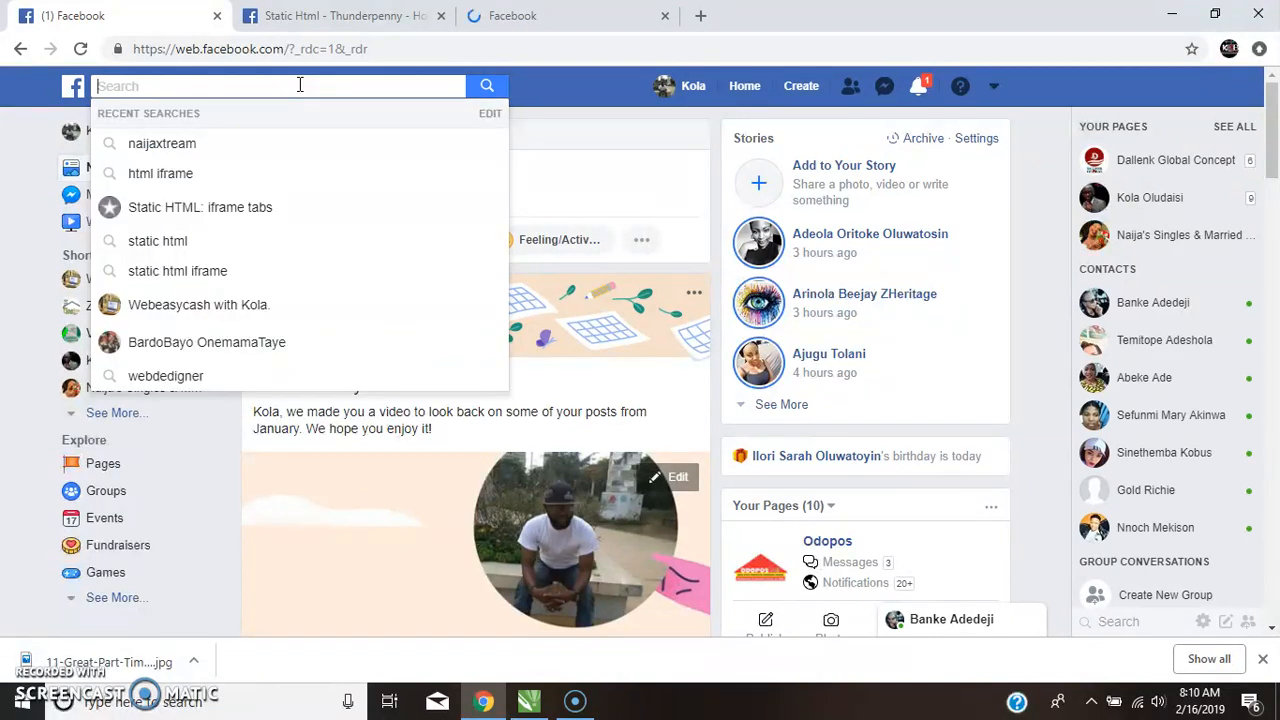
{"action": "type", "text": "static html"}
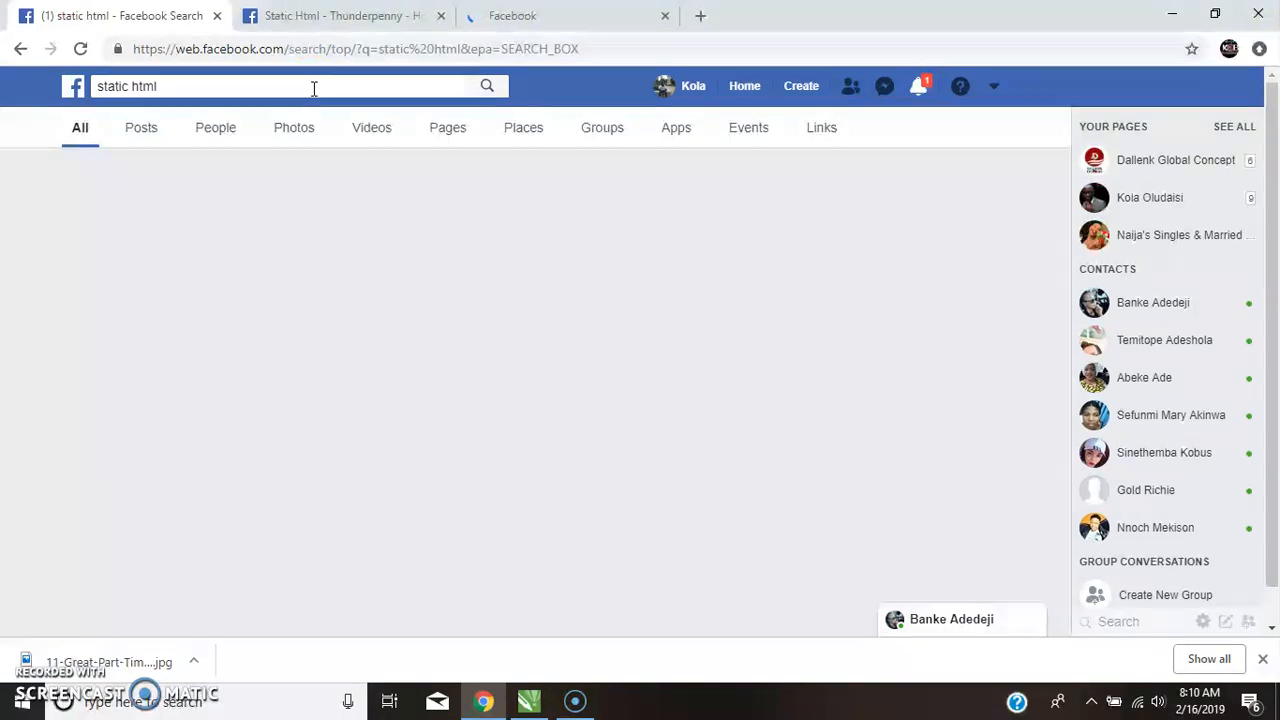
{"action": "left_click", "coordinate": [488, 84]}
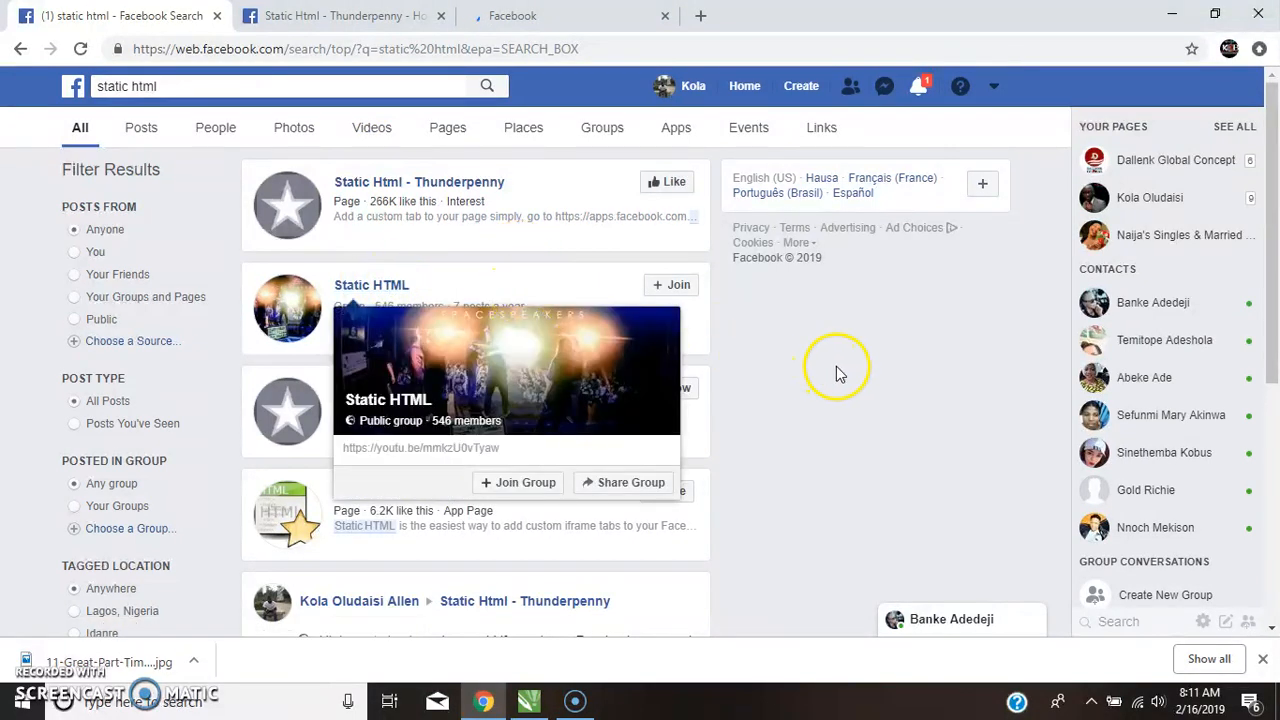
{"action": "mouse_move", "coordinate": [288, 206]}
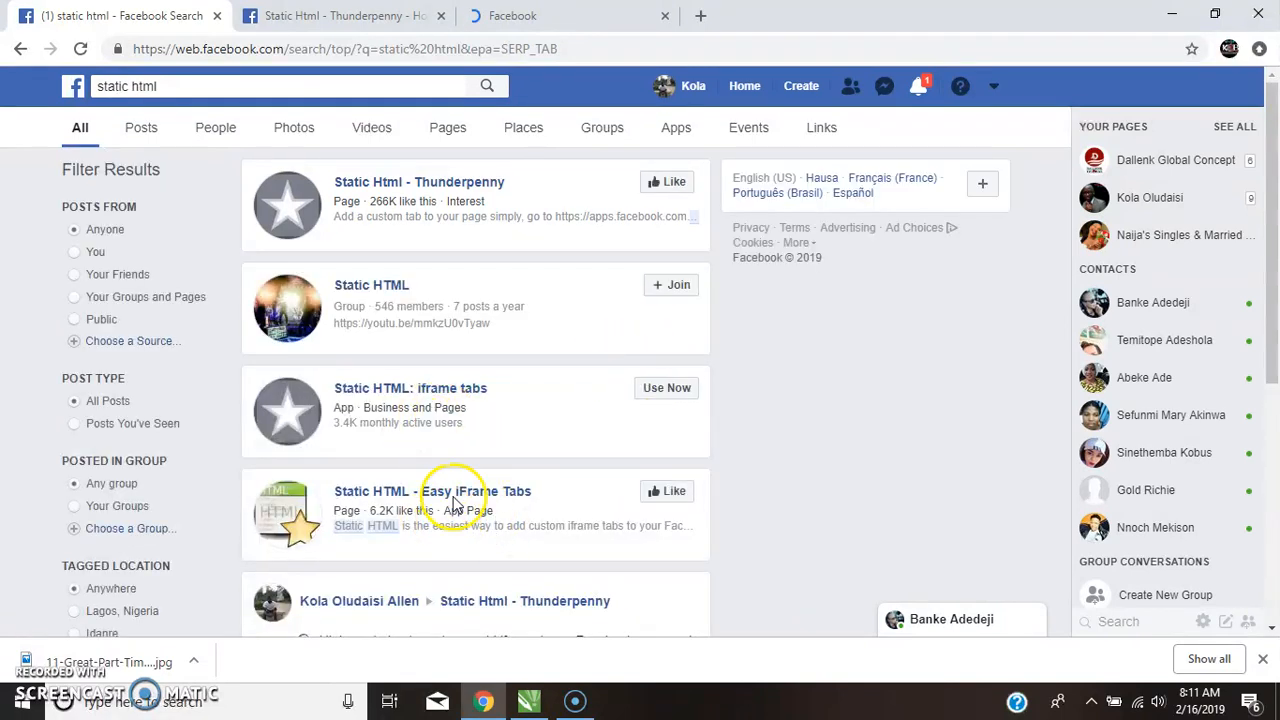
{"action": "mouse_move", "coordinate": [420, 400]}
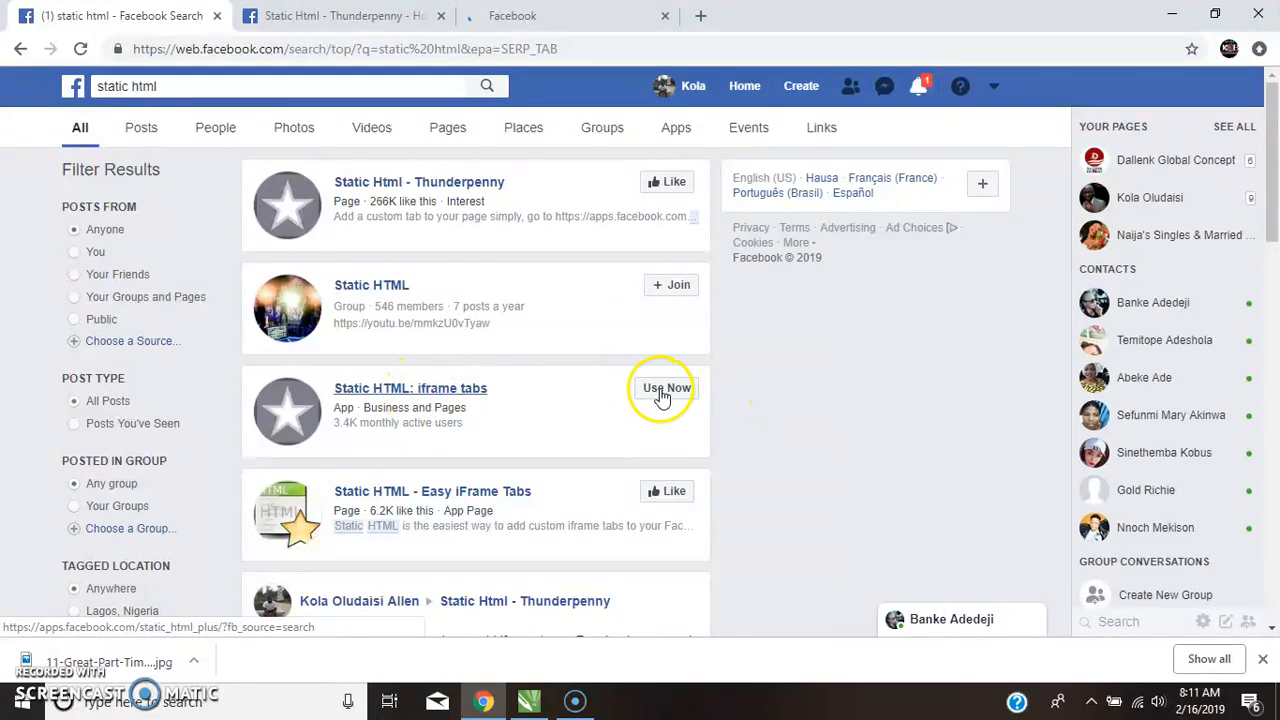
Step: Open the Static HTML: iframe tabs app via Use Now in the results
{"action": "left_click", "coordinate": [666, 388]}
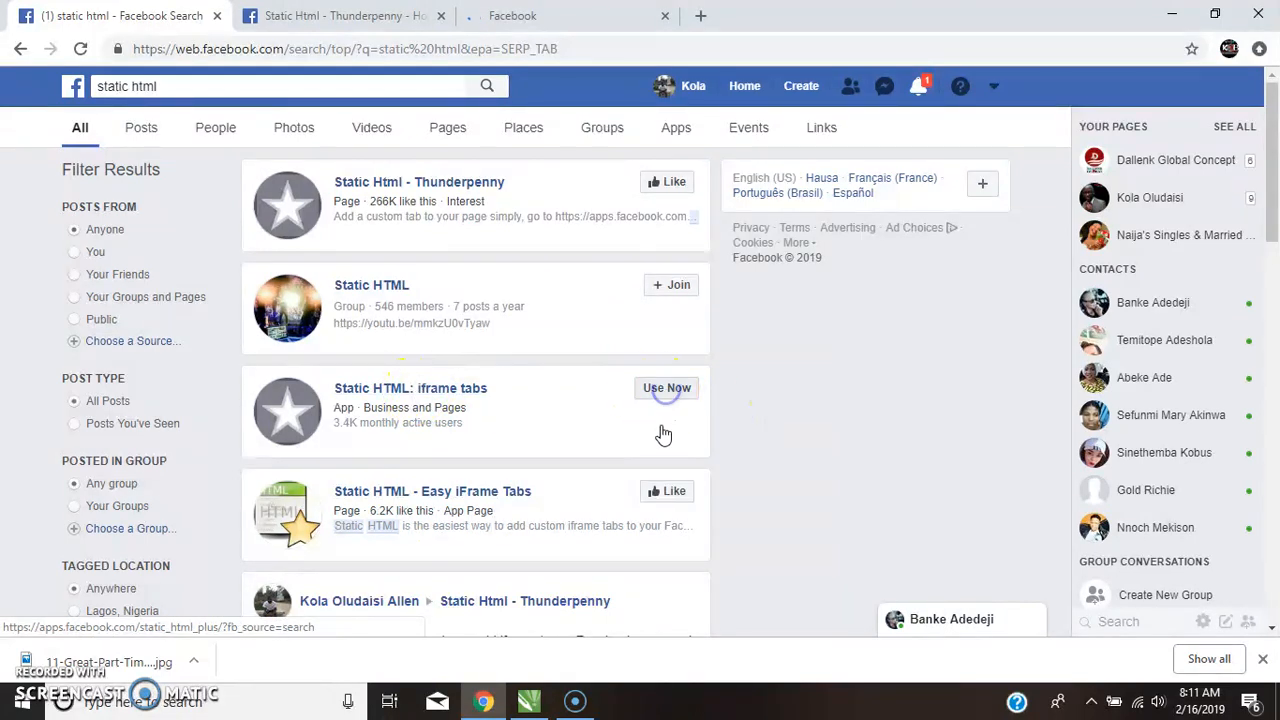
{"action": "left_click", "coordinate": [666, 388]}
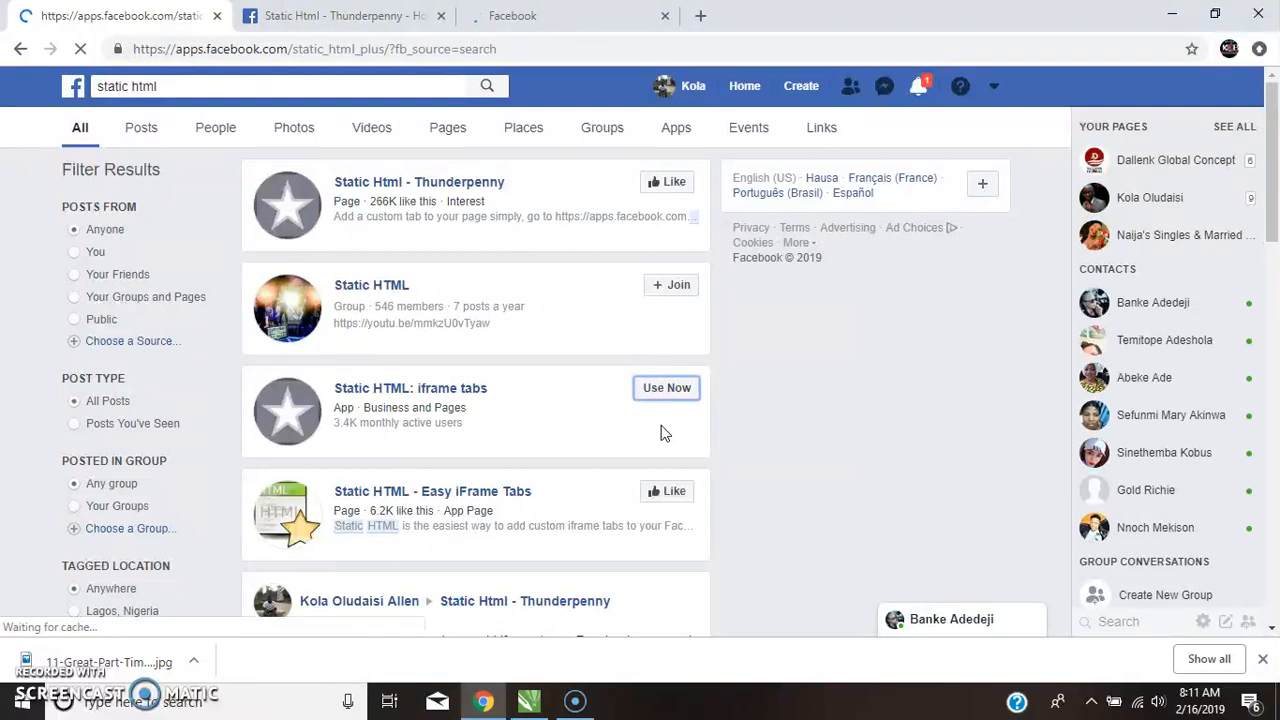
{"action": "left_click", "coordinate": [666, 388]}
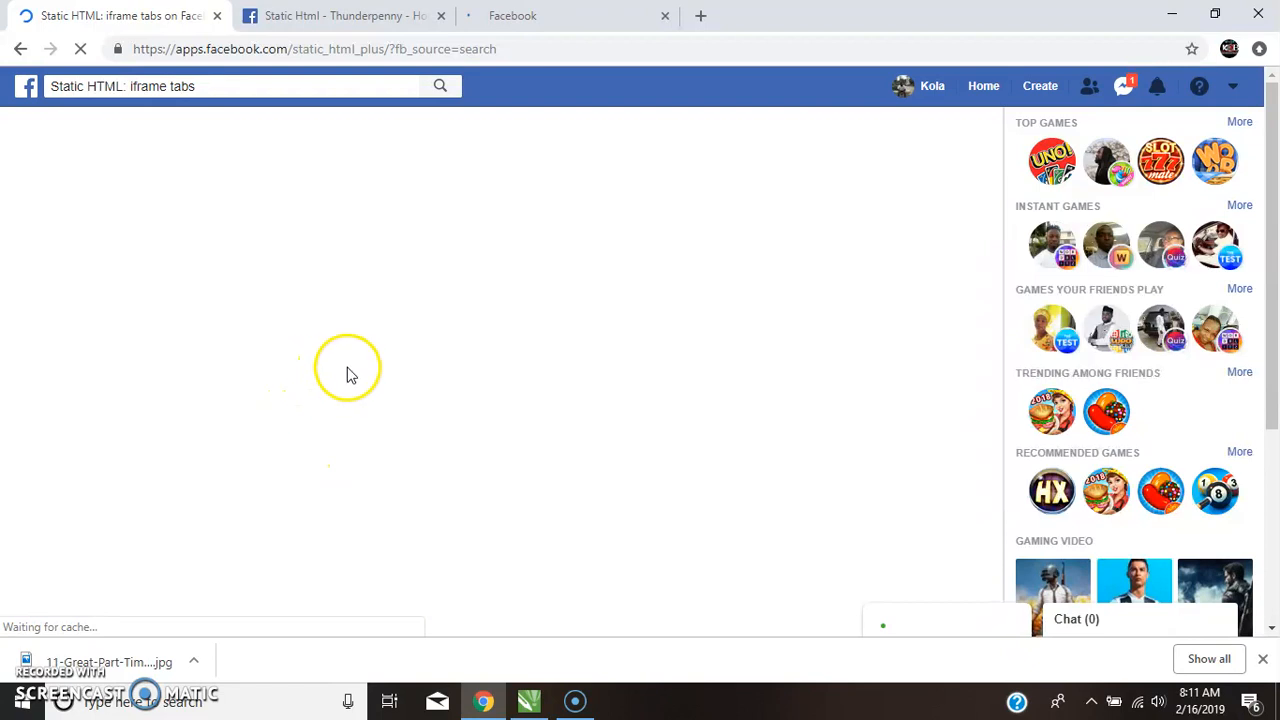
{"action": "mouse_move", "coordinate": [576, 350]}
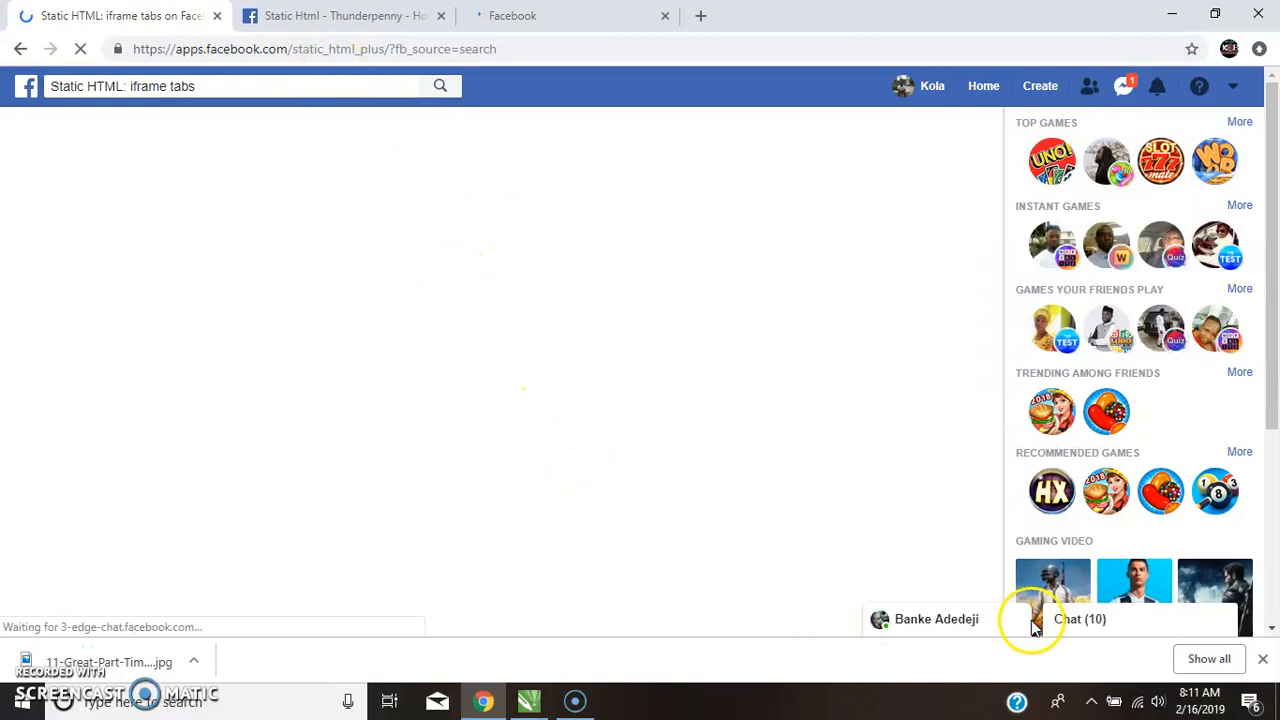
{"action": "mouse_move", "coordinate": [944, 620]}
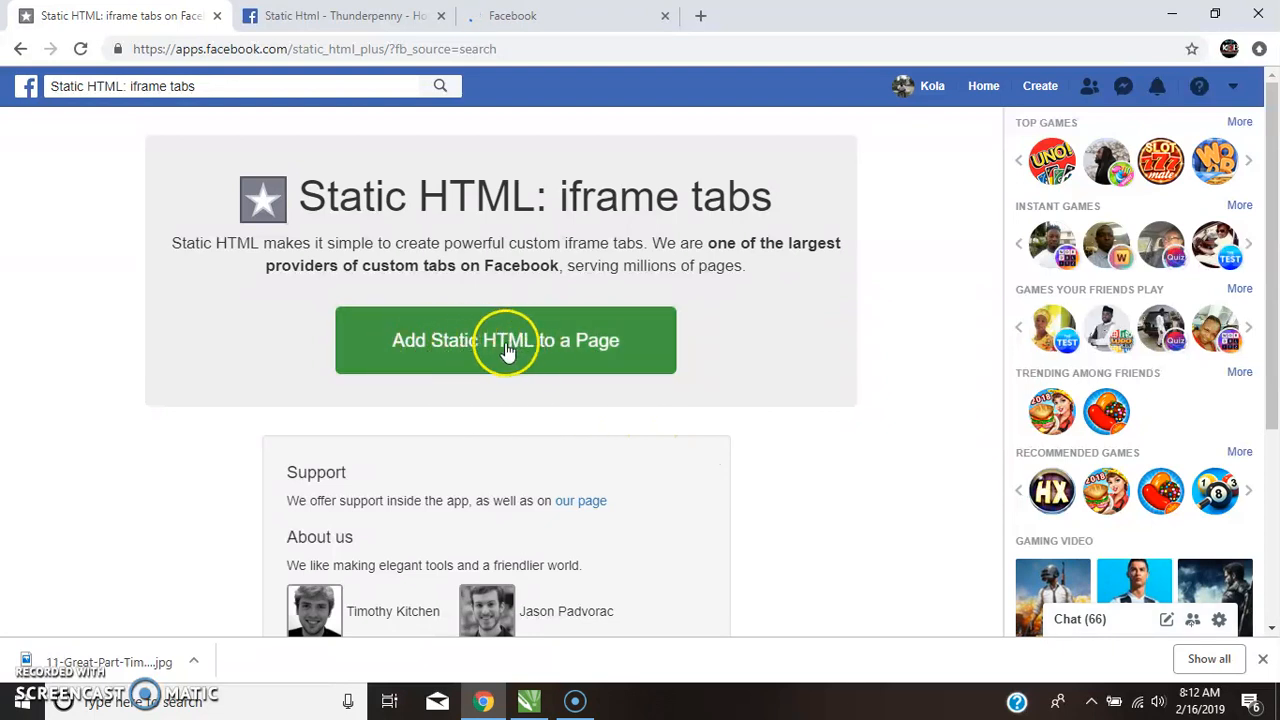
Step: Start adding the Static HTML tab and choose Icons Cottage - LAMP as the target Page
{"action": "left_click", "coordinate": [516, 340]}
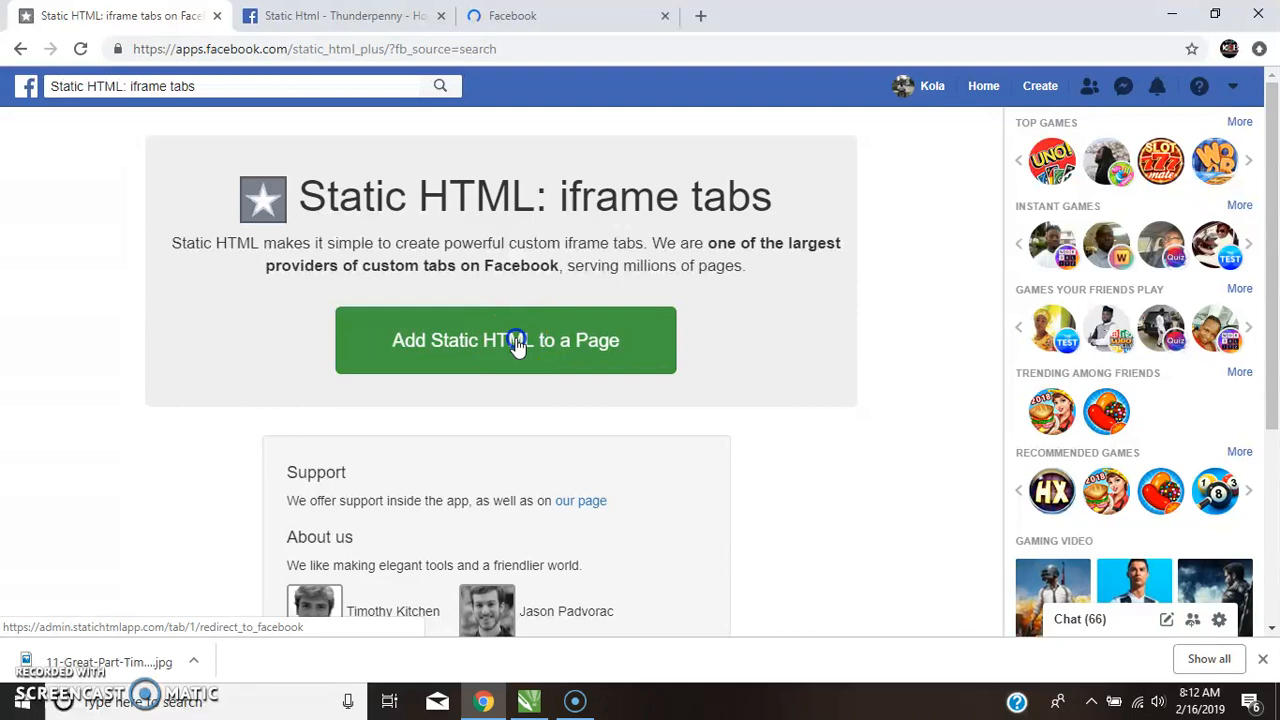
{"action": "left_click", "coordinate": [516, 340]}
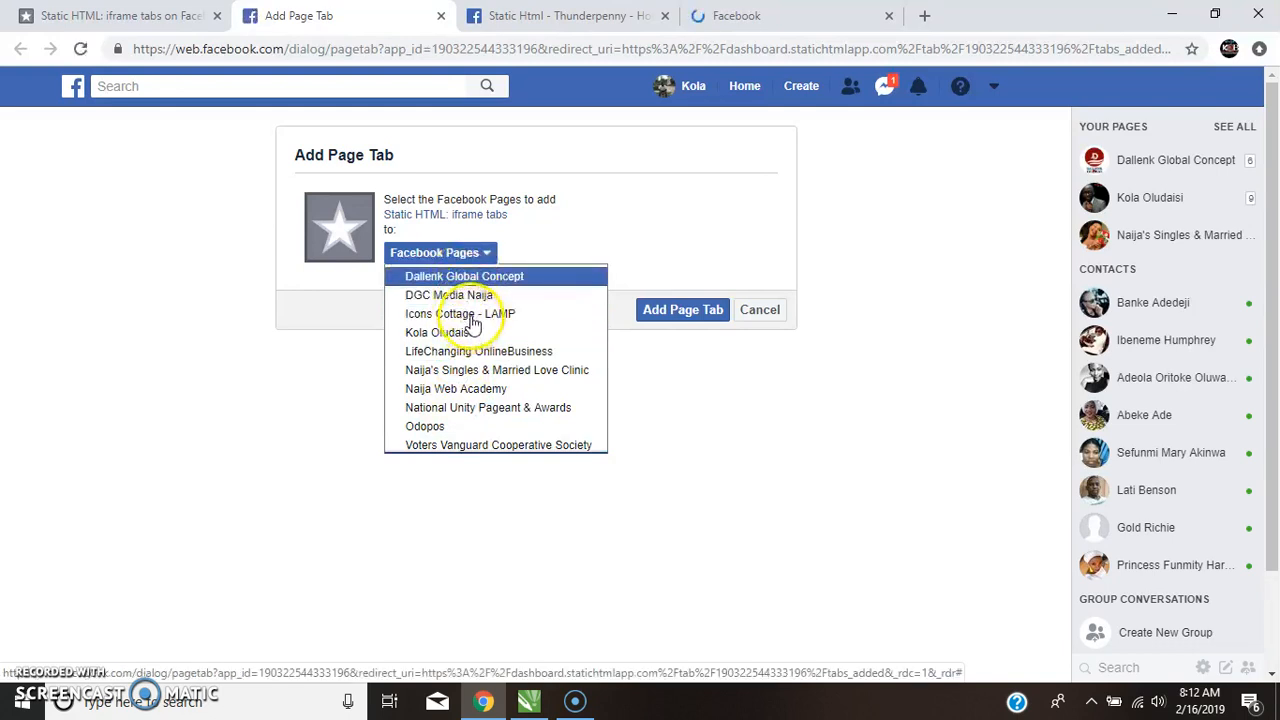
{"action": "left_click", "coordinate": [462, 312]}
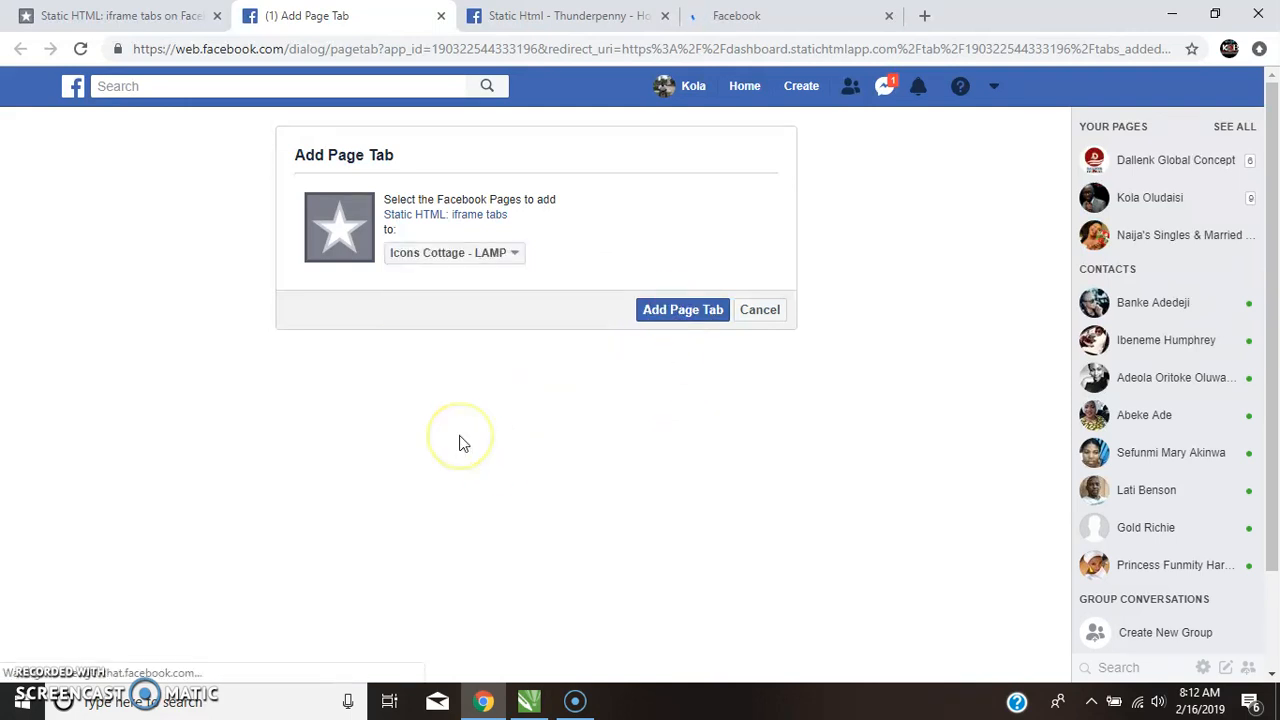
{"action": "left_click", "coordinate": [682, 308]}
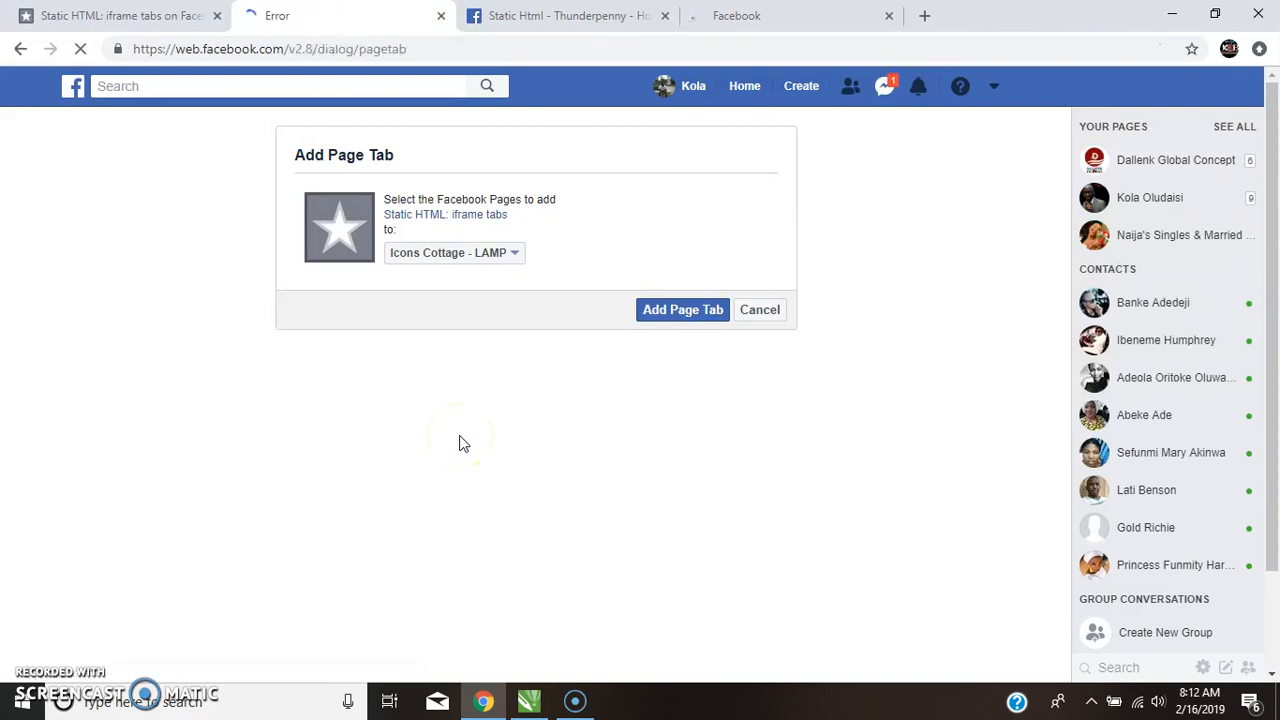
Step: Submit Add Page Tab, which fails with a no-permission error for the Page
{"action": "left_click", "coordinate": [682, 308]}
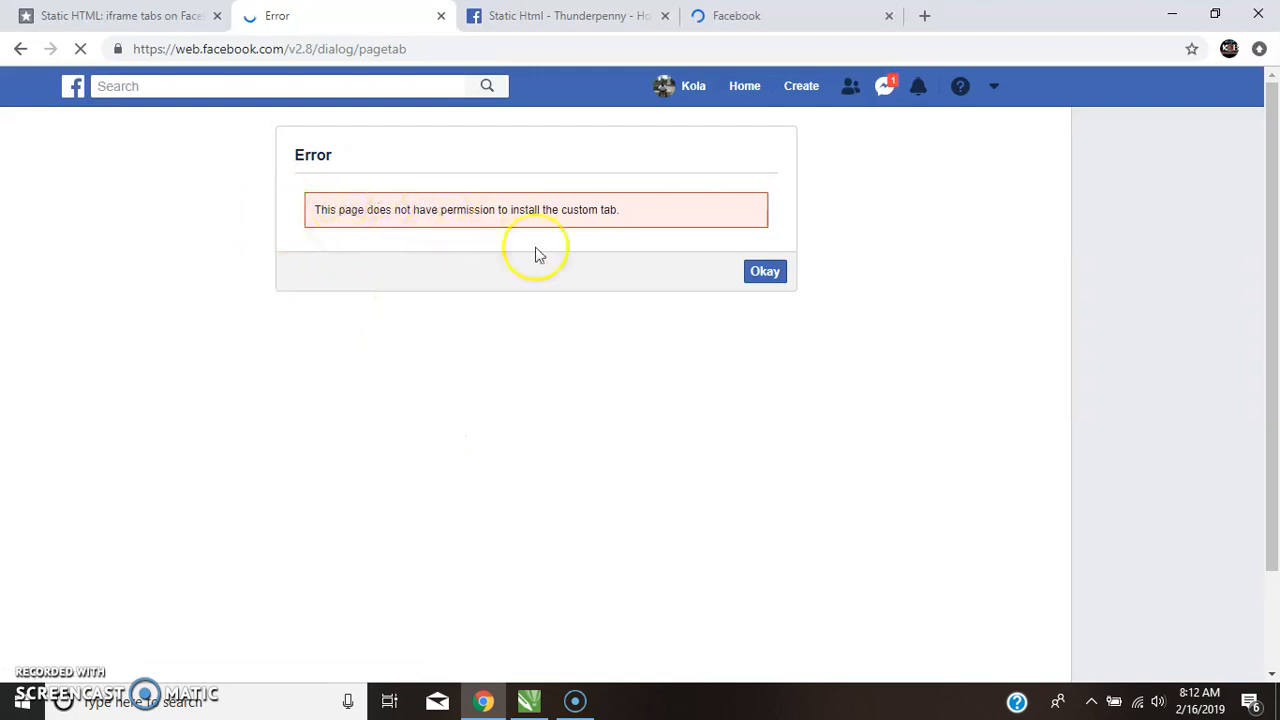
{"action": "mouse_move", "coordinate": [324, 218]}
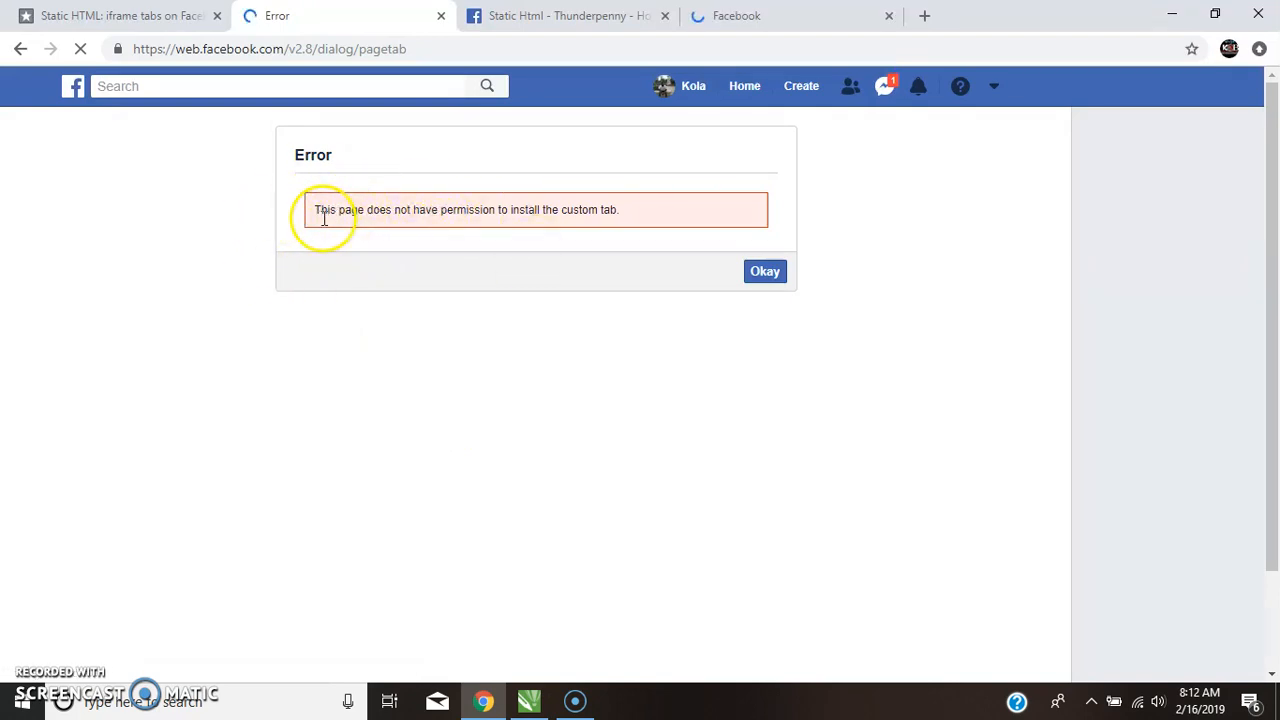
{"action": "mouse_move", "coordinate": [522, 228]}
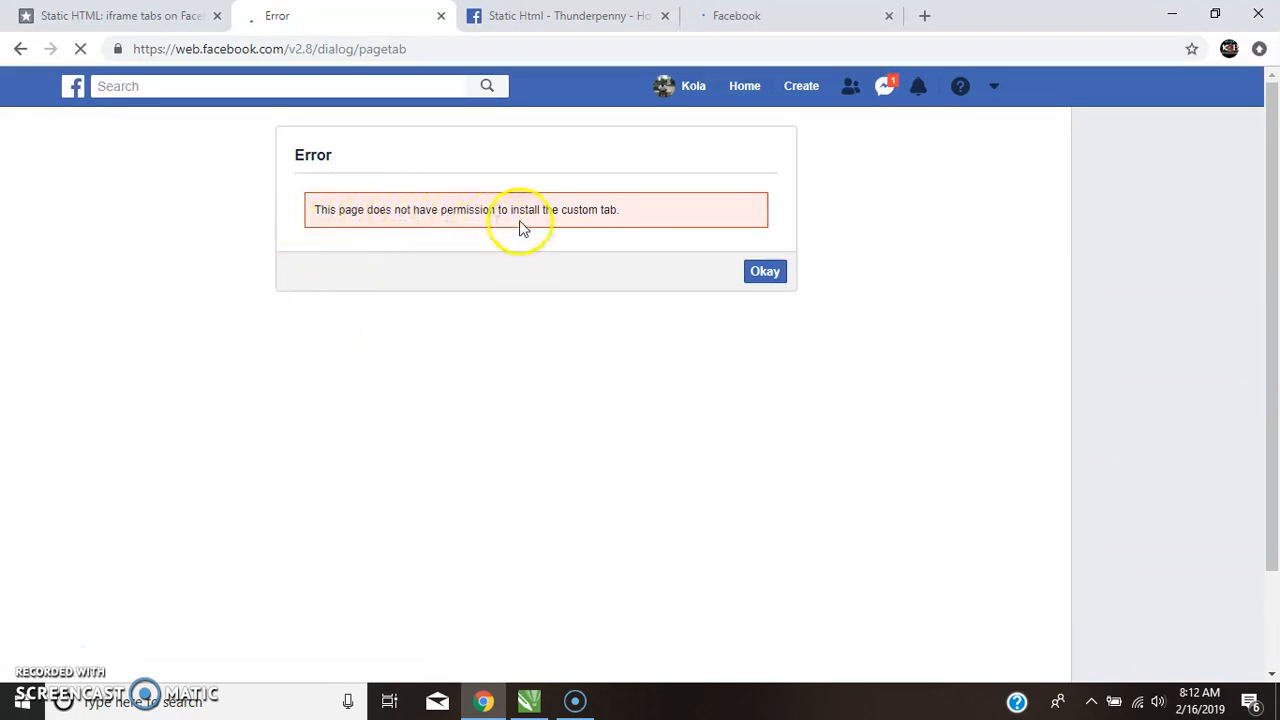
{"action": "mouse_move", "coordinate": [564, 310]}
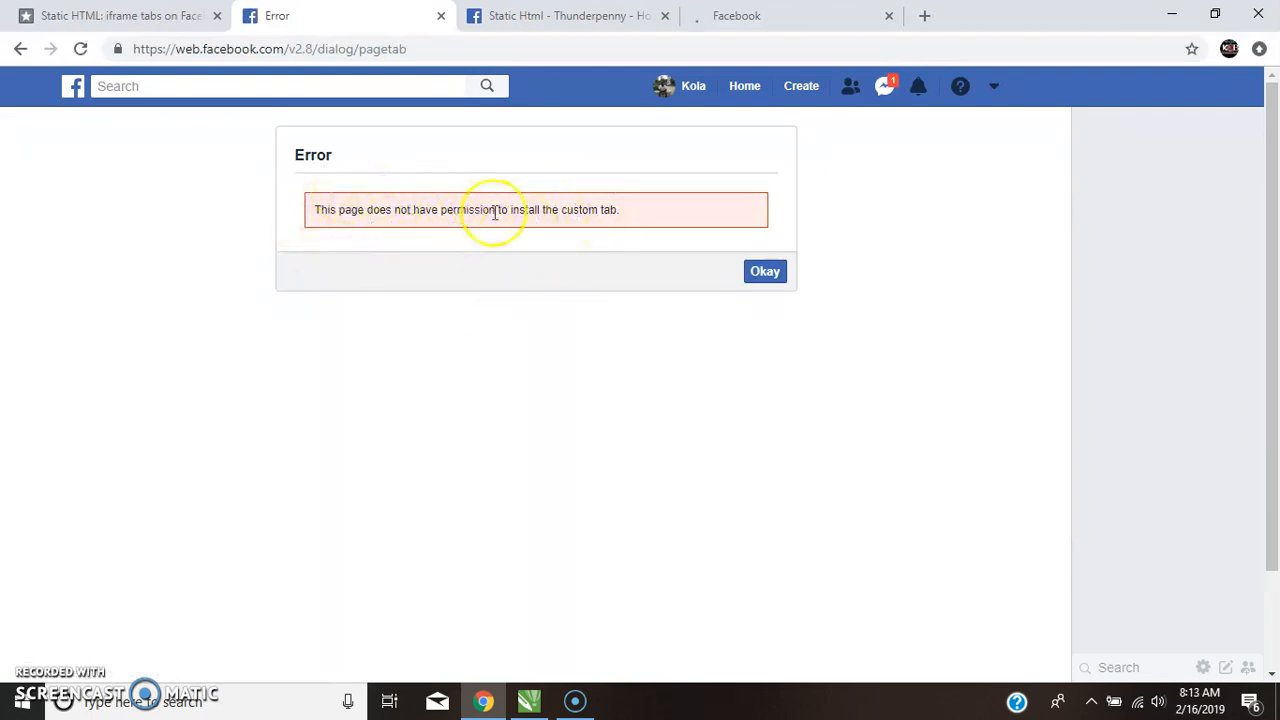
{"action": "mouse_move", "coordinate": [482, 356]}
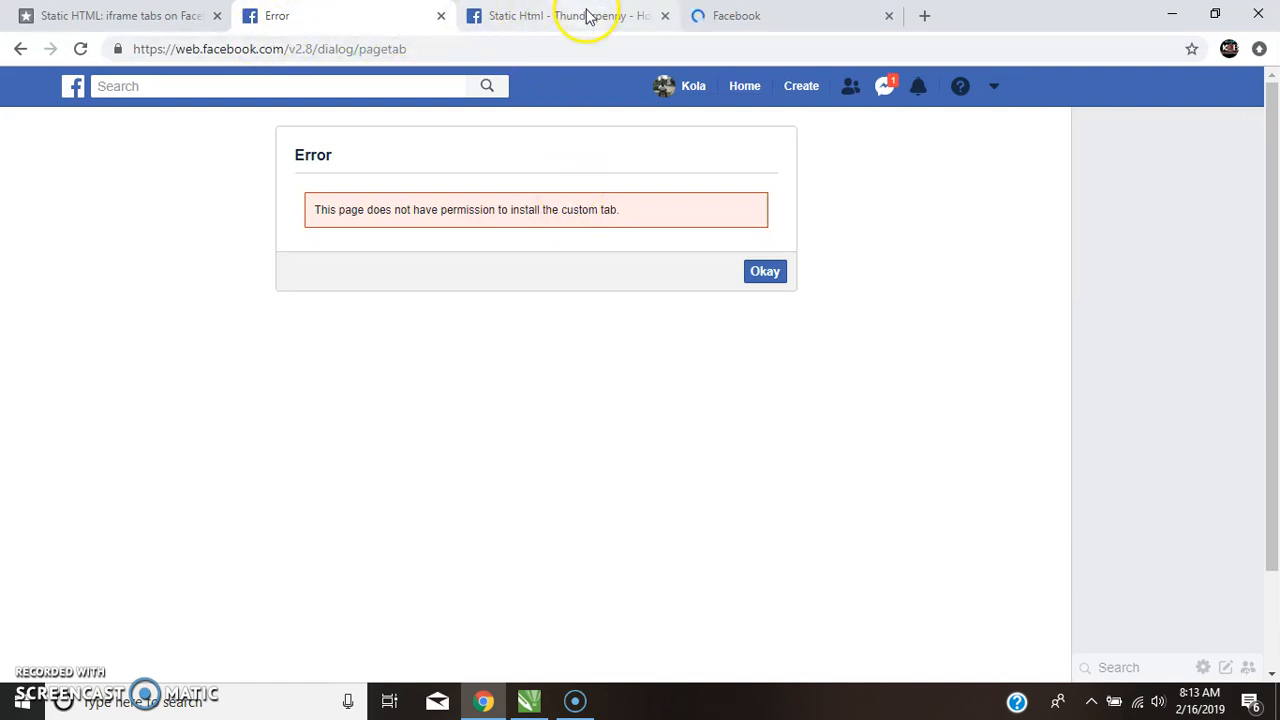
Step: Switch to the Static Html - Thunderpenny tab and scroll down its page
{"action": "left_click", "coordinate": [570, 16]}
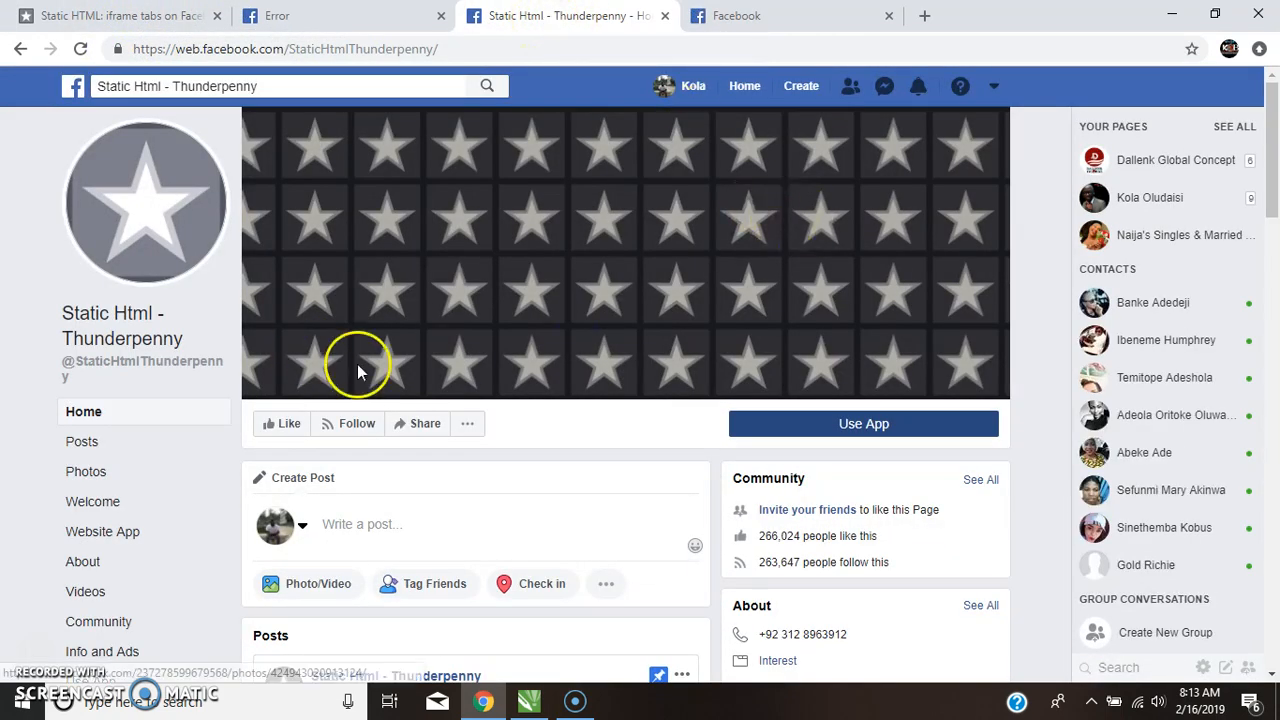
{"action": "scroll", "scroll_direction": "down", "scroll_amount": 3}
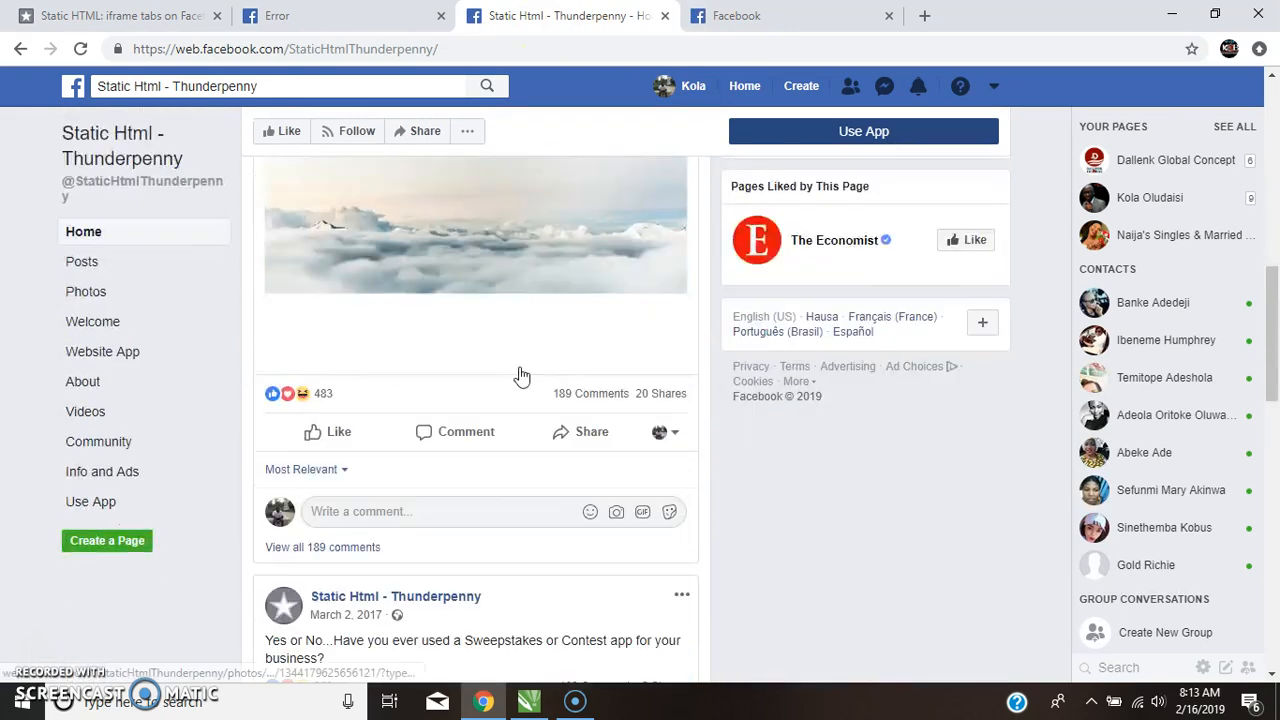
{"action": "scroll", "scroll_direction": "down", "scroll_amount": 3}
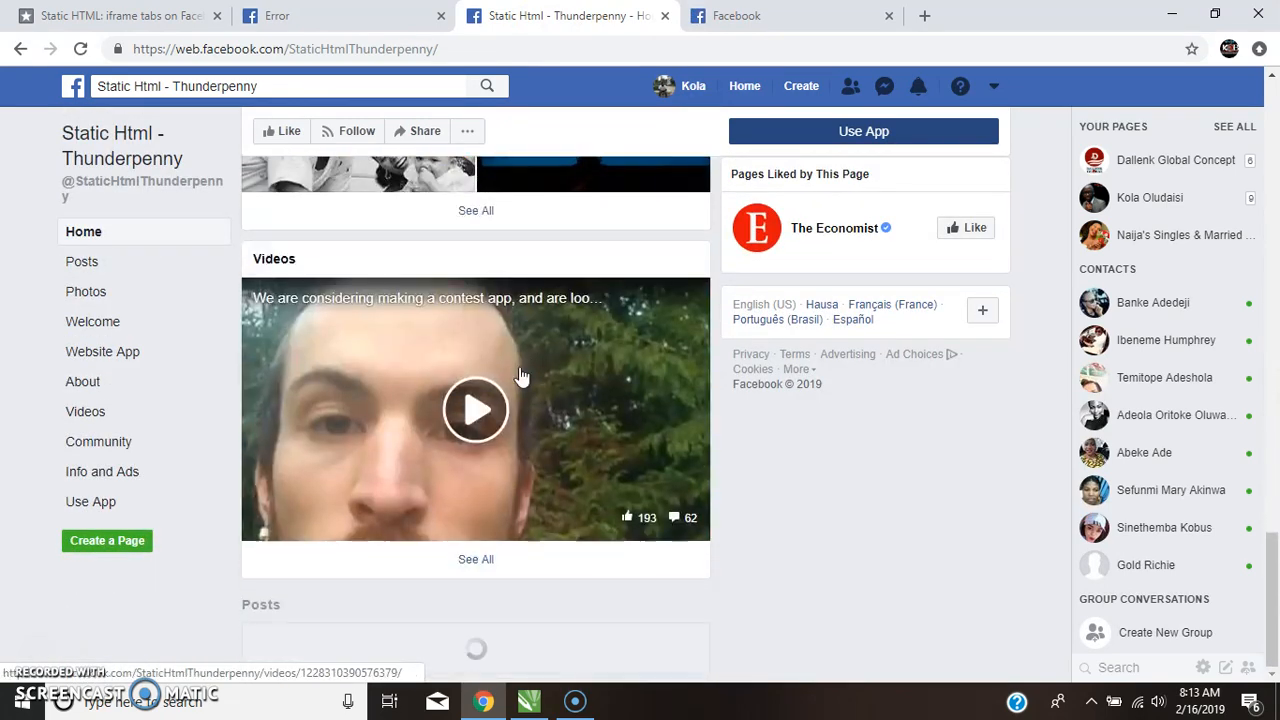
{"action": "scroll", "scroll_direction": "down", "scroll_amount": 3}
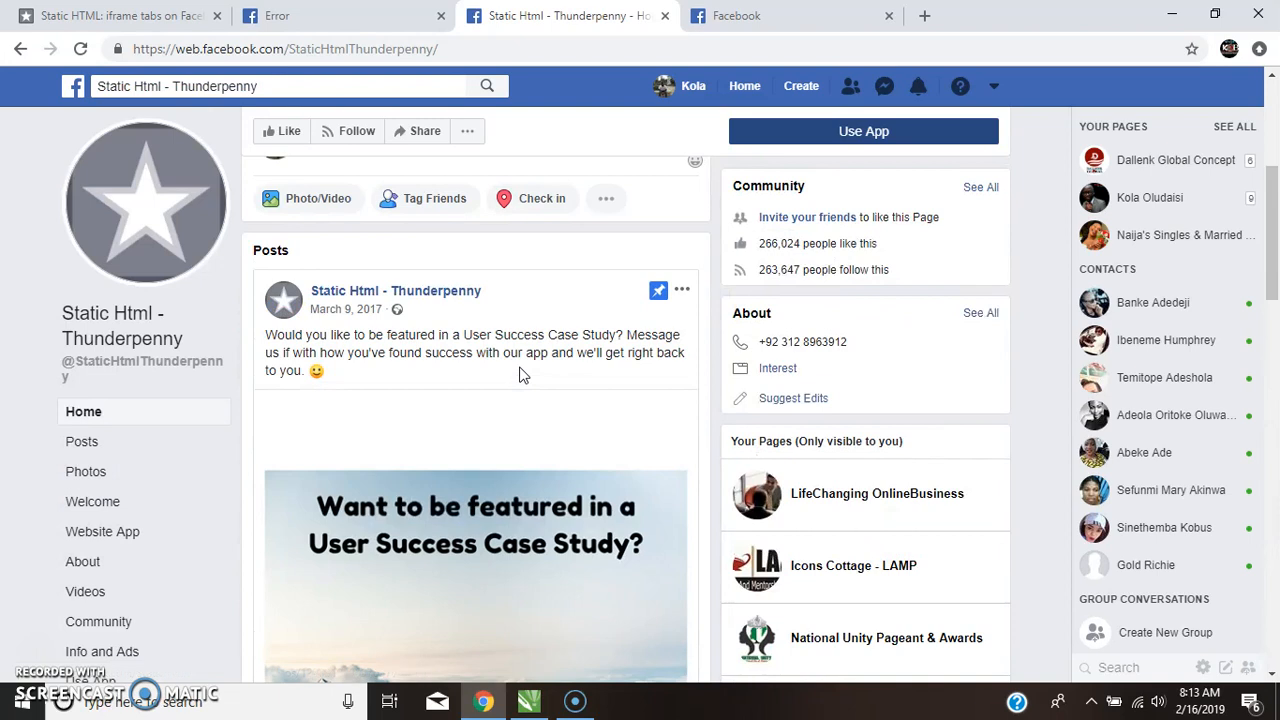
{"action": "mouse_move", "coordinate": [852, 88]}
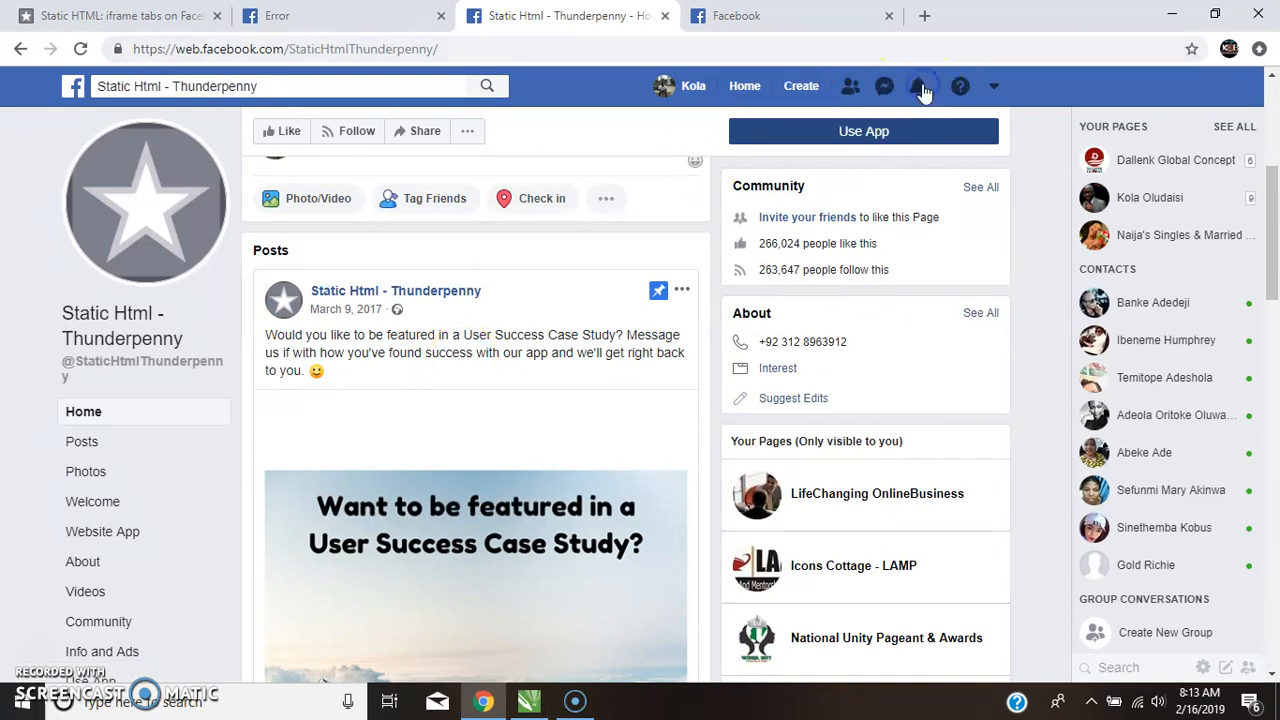
Step: From Notifications, open the page's reply to the permission-error question and scroll to it
{"action": "left_click", "coordinate": [920, 86]}
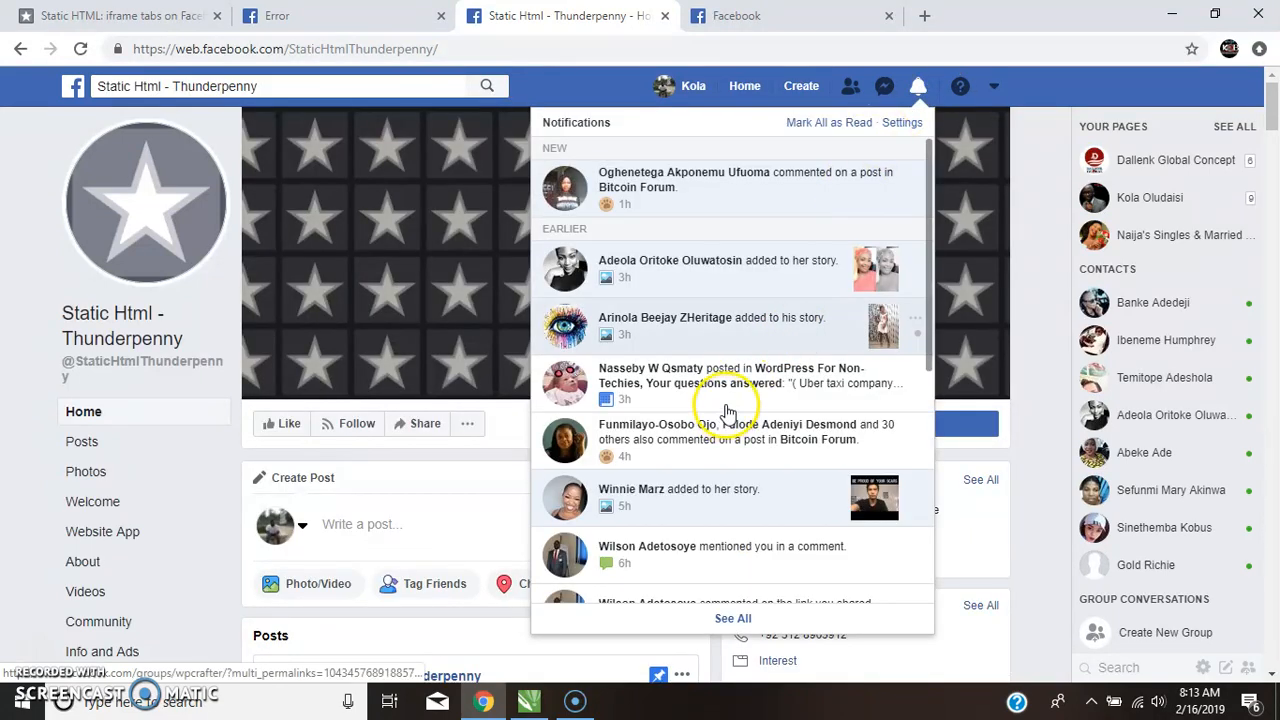
{"action": "scroll", "scroll_direction": "down", "scroll_amount": 3}
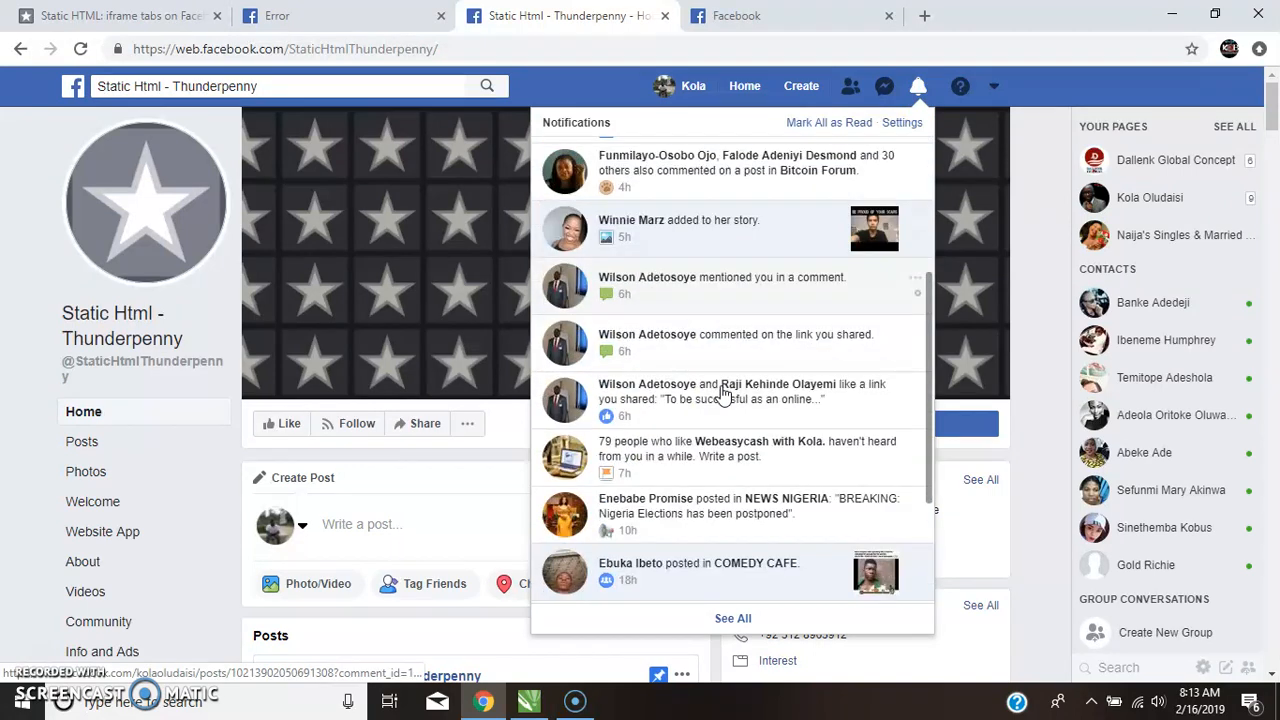
{"action": "scroll", "scroll_direction": "down", "scroll_amount": 3}
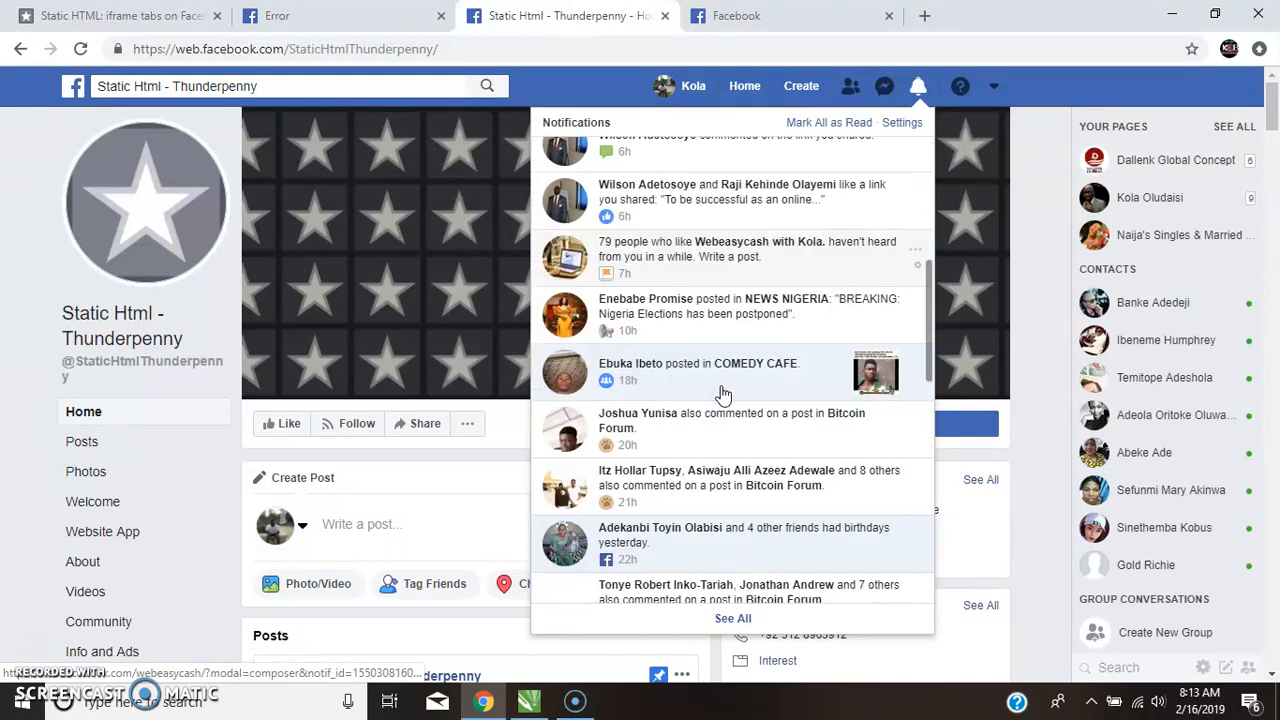
{"action": "scroll", "scroll_direction": "down", "scroll_amount": 3}
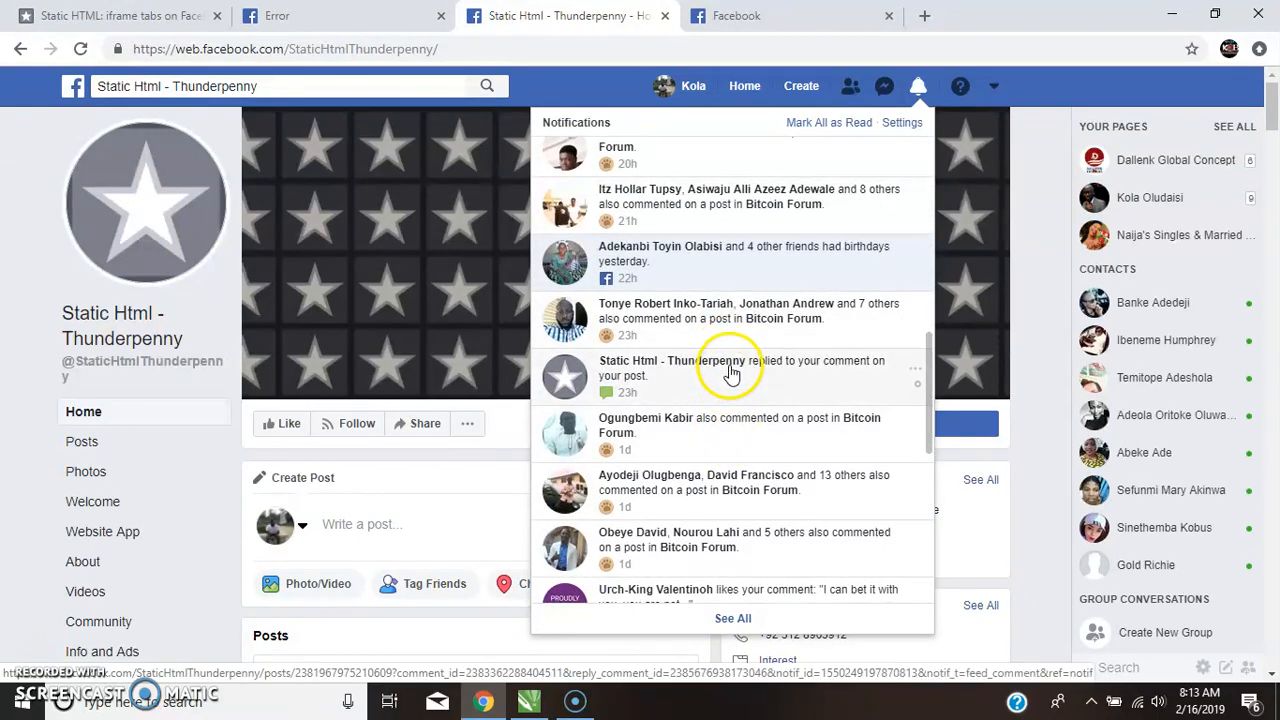
{"action": "left_click", "coordinate": [730, 368]}
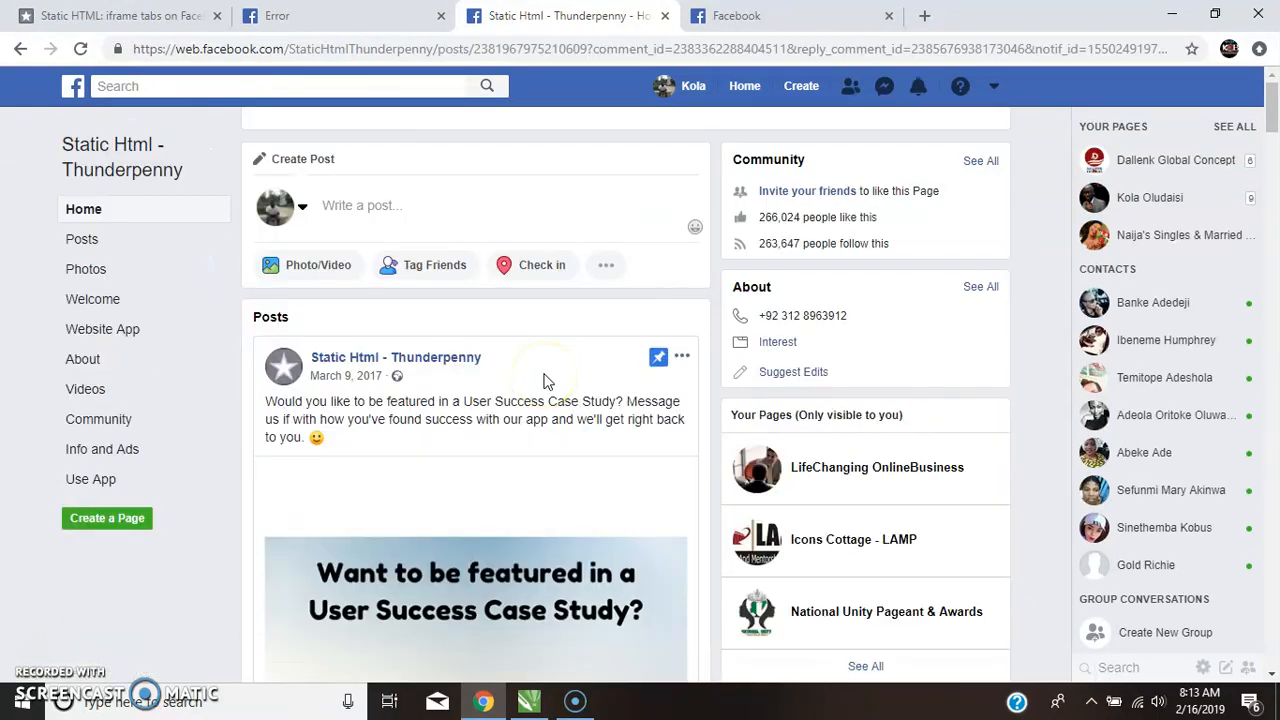
{"action": "mouse_move", "coordinate": [544, 384]}
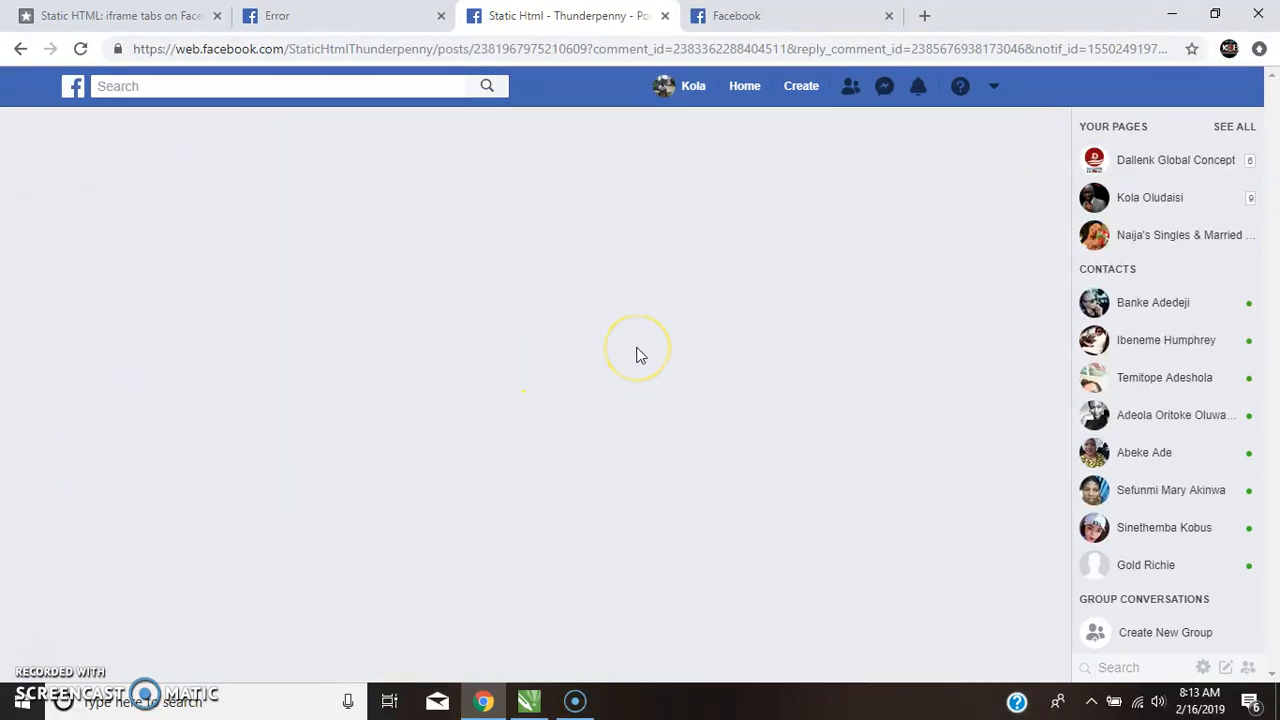
{"action": "mouse_move", "coordinate": [704, 328]}
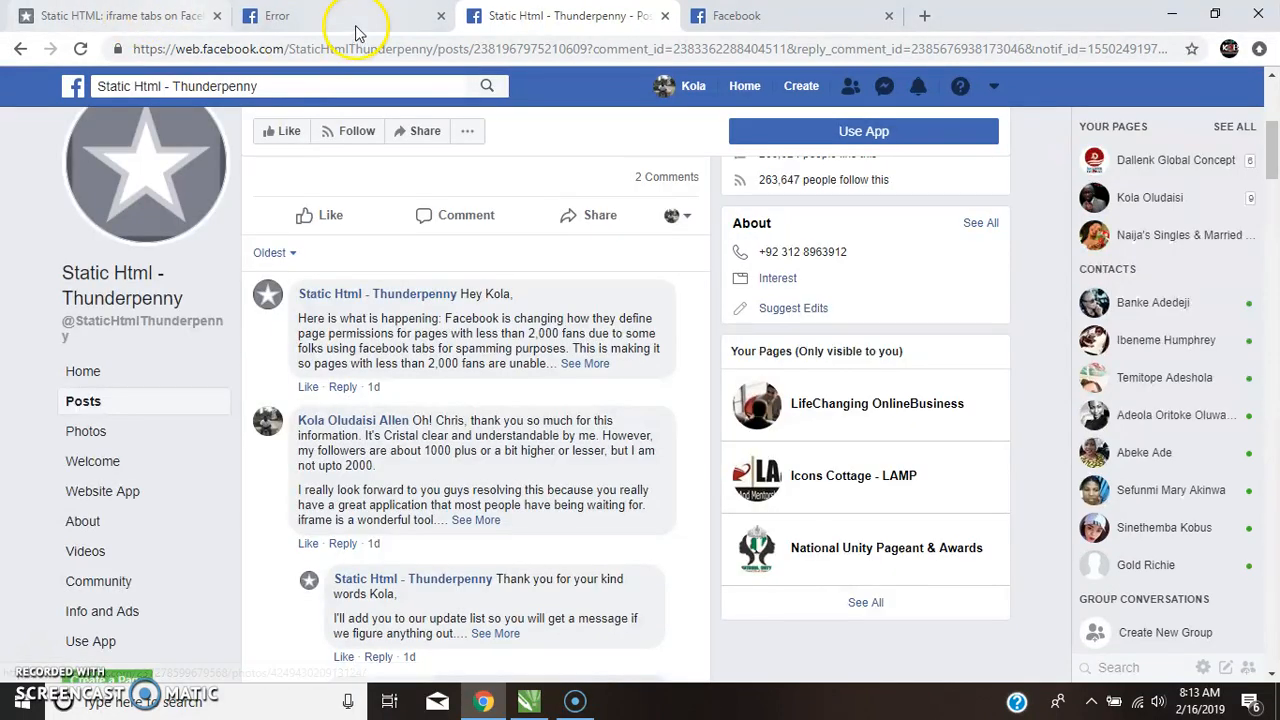
{"action": "scroll", "scroll_direction": "down", "scroll_amount": 3}
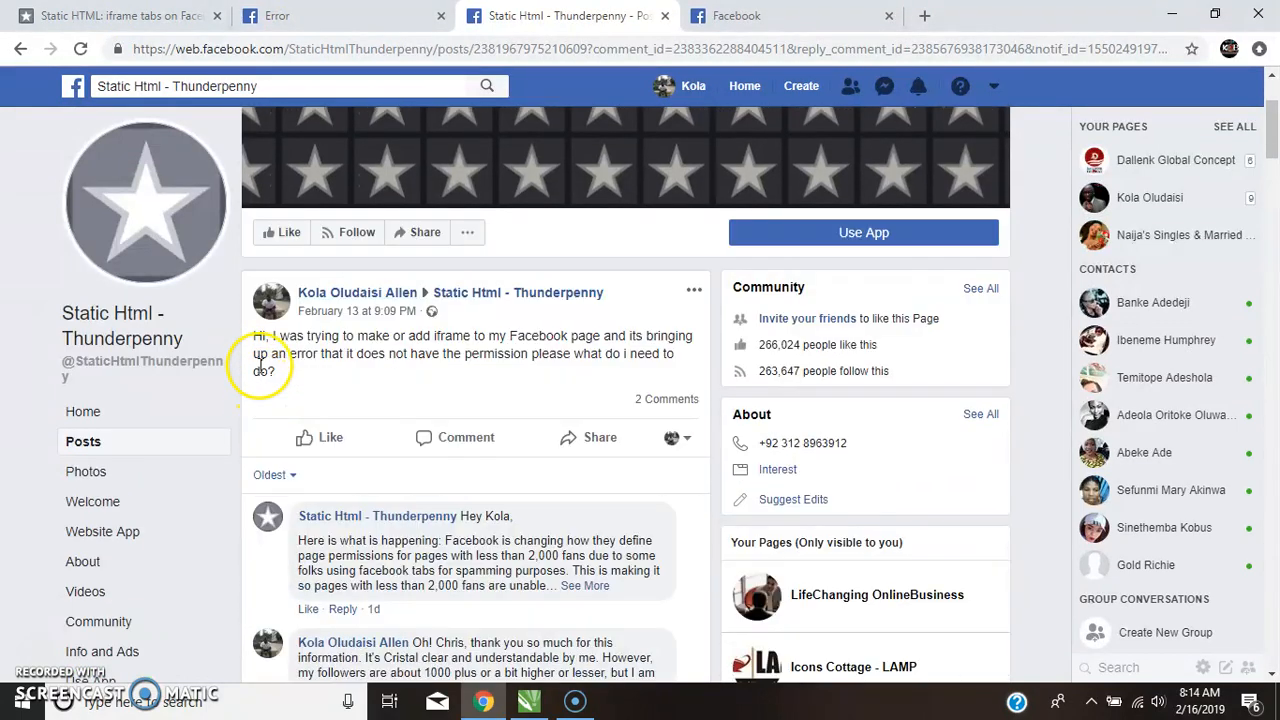
{"action": "mouse_move", "coordinate": [416, 350]}
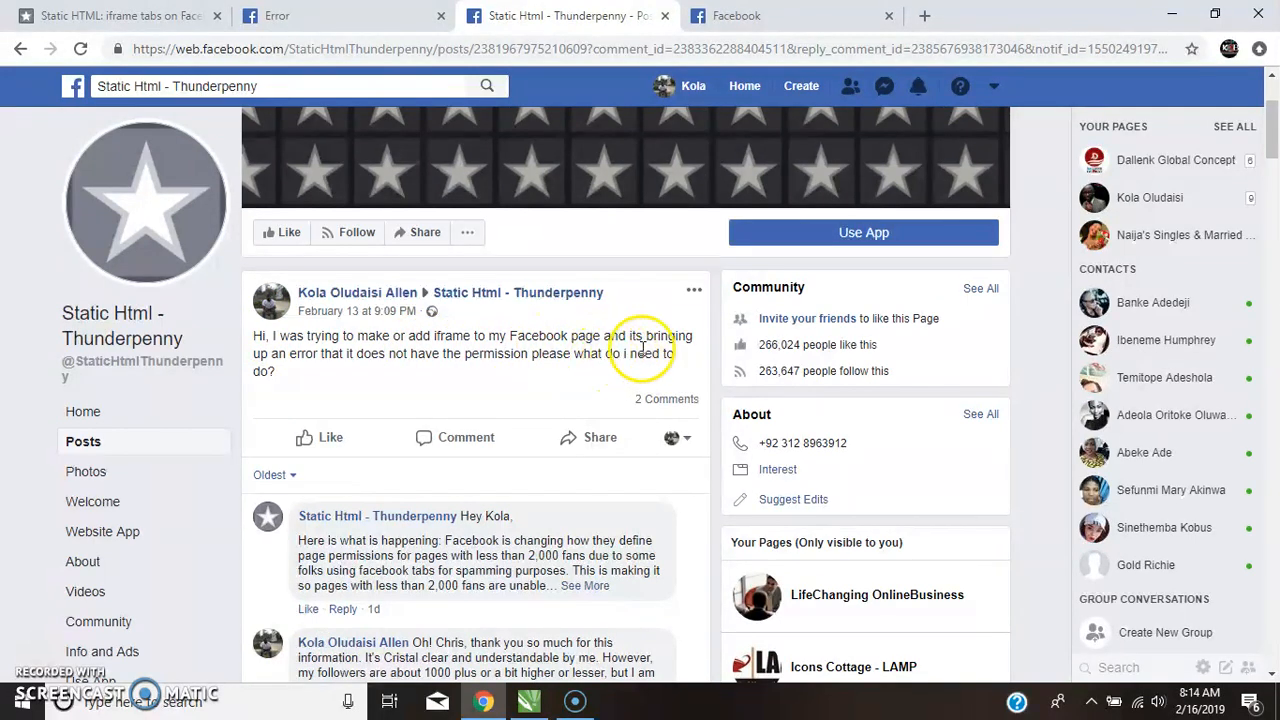
{"action": "mouse_move", "coordinate": [392, 374]}
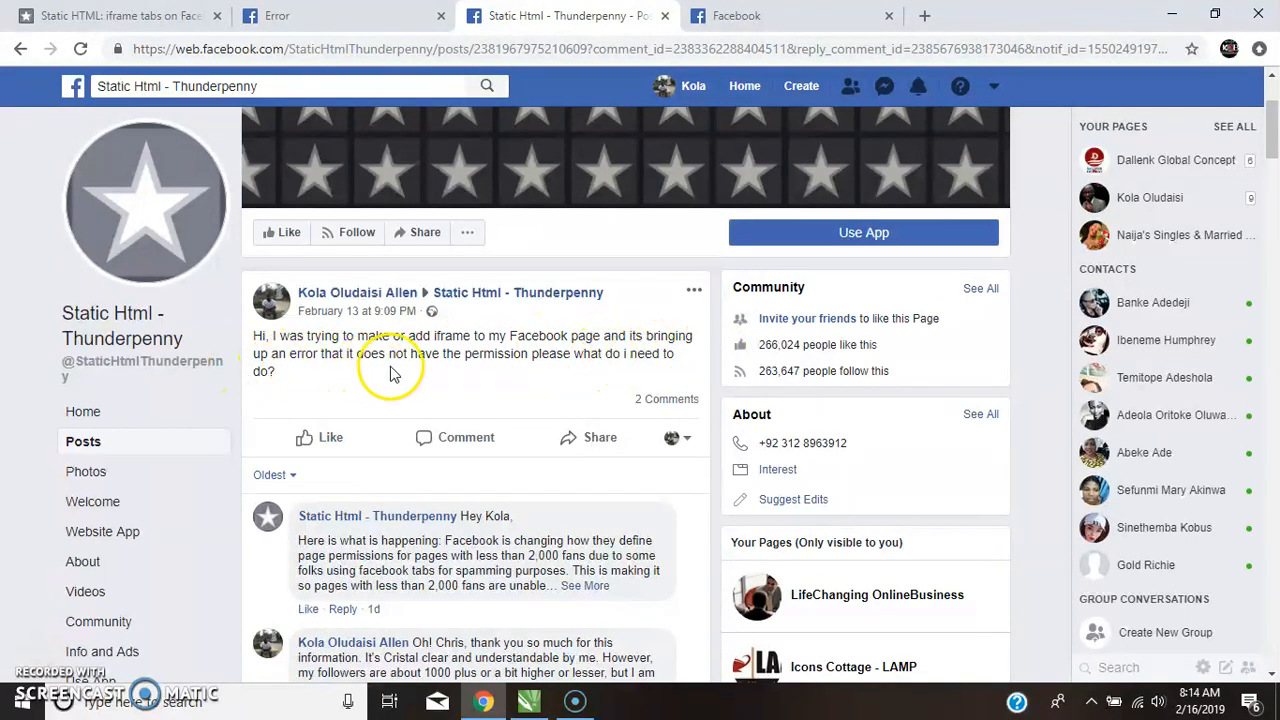
{"action": "mouse_move", "coordinate": [596, 360]}
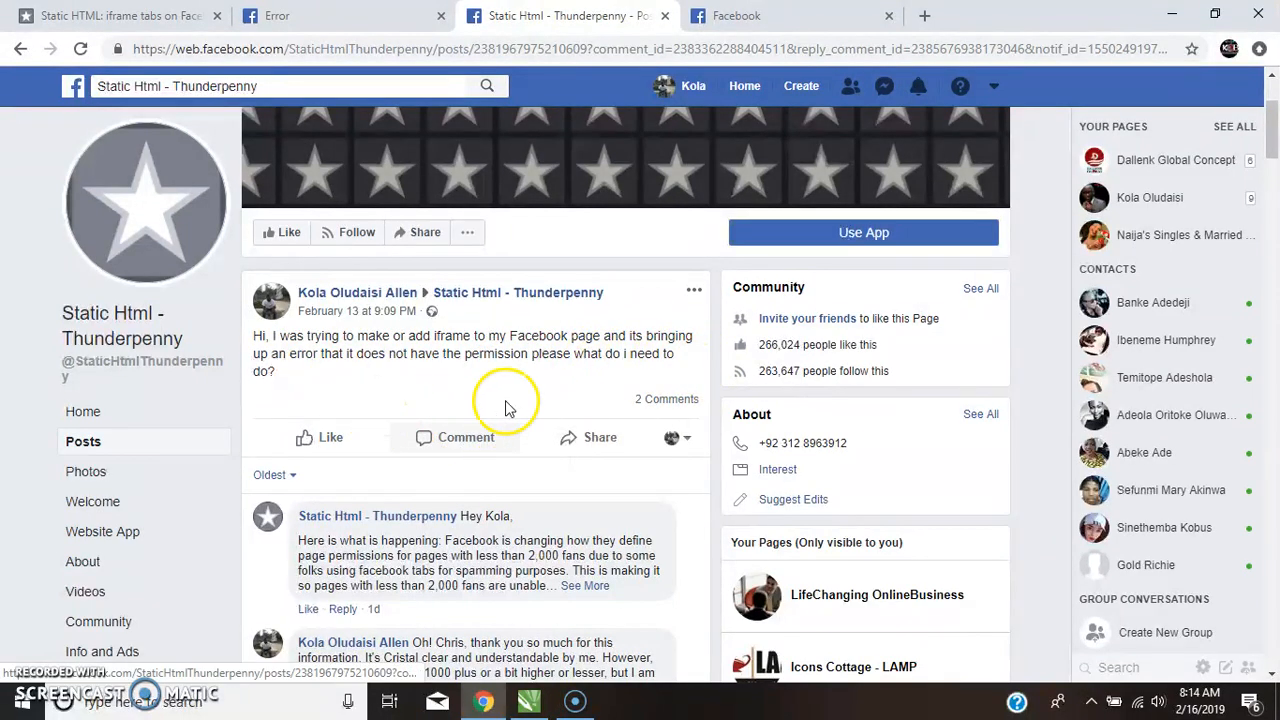
{"action": "scroll", "scroll_direction": "down", "scroll_amount": 3}
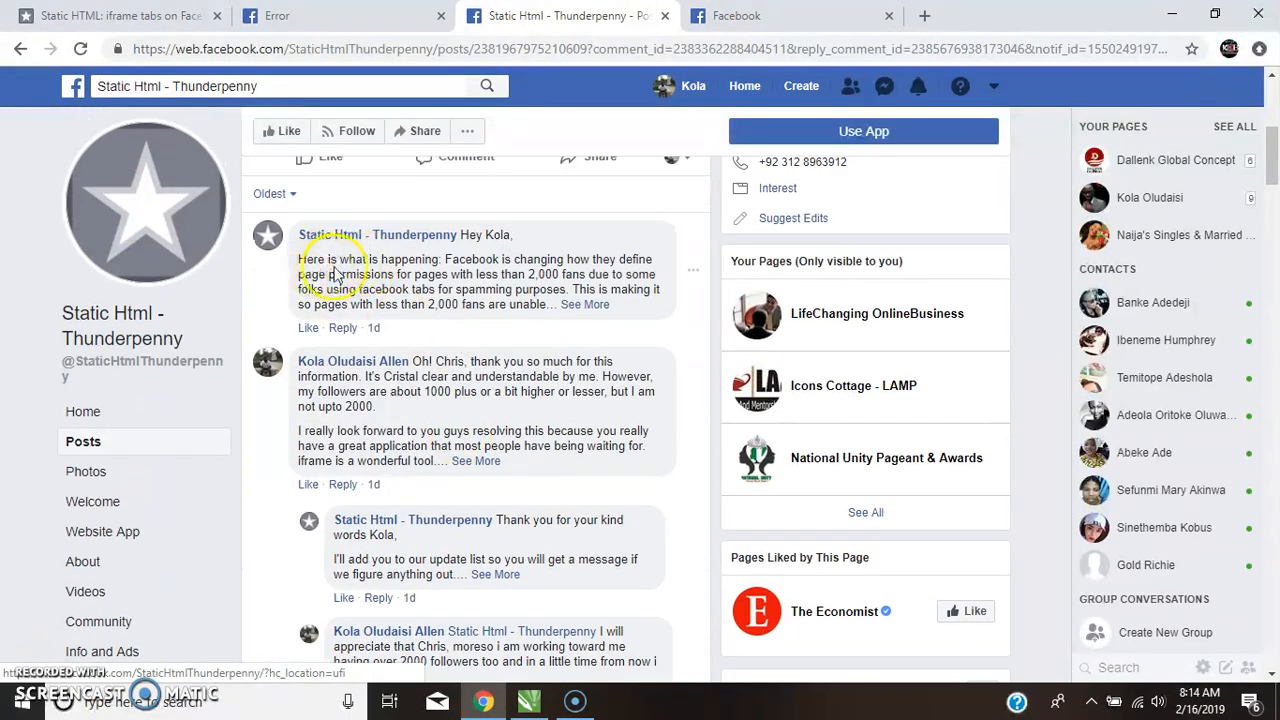
{"action": "mouse_move", "coordinate": [492, 330]}
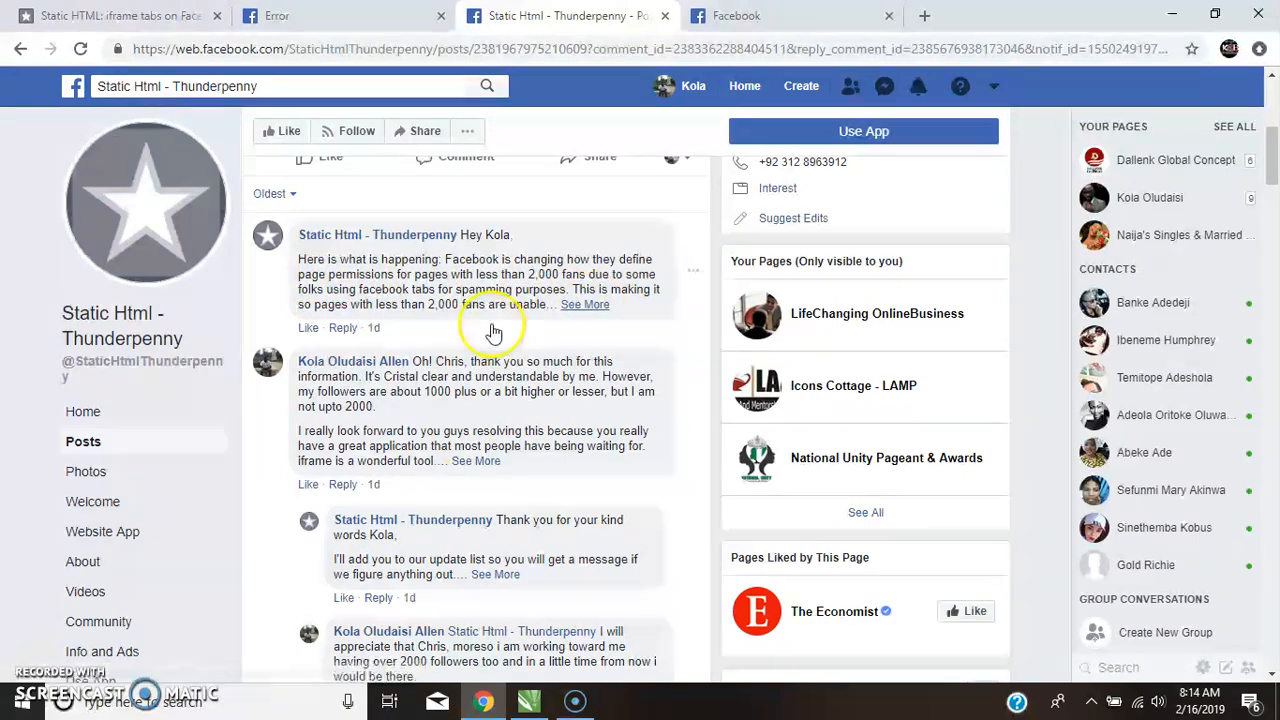
Step: Expand the developer's full reply about the 2,000-fan minimum for app tabs
{"action": "left_click", "coordinate": [584, 304]}
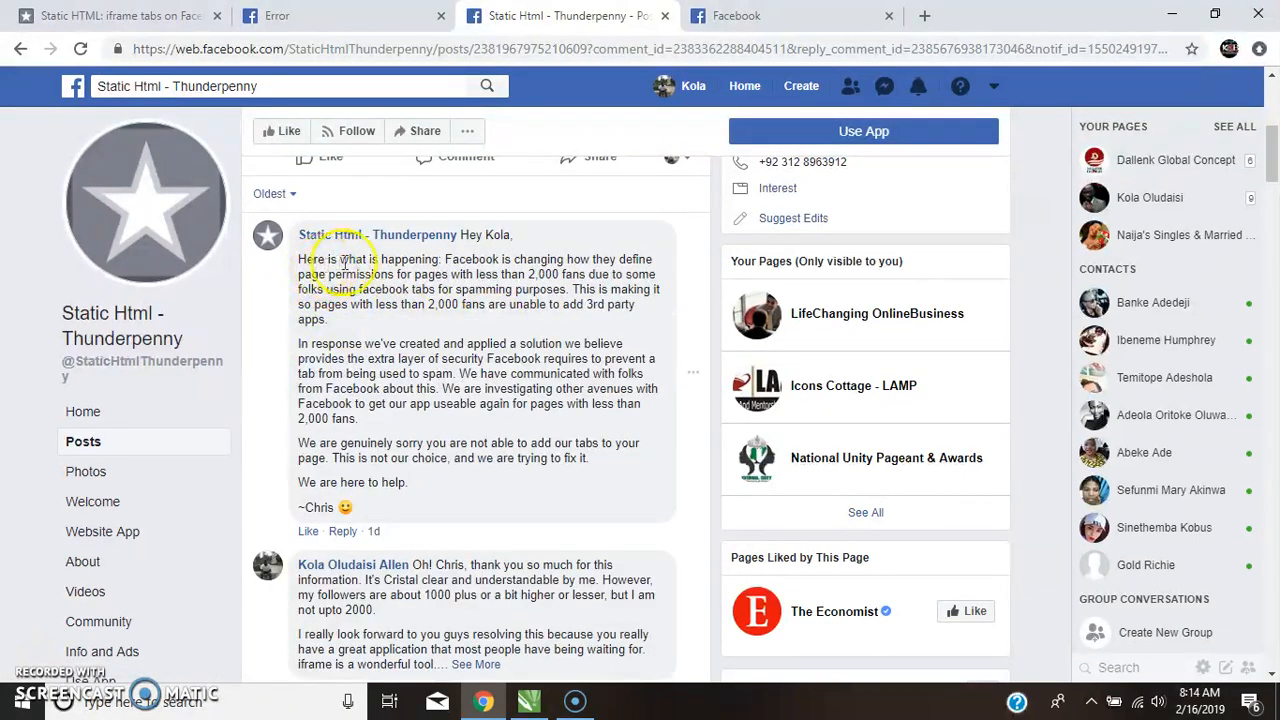
{"action": "mouse_move", "coordinate": [560, 270]}
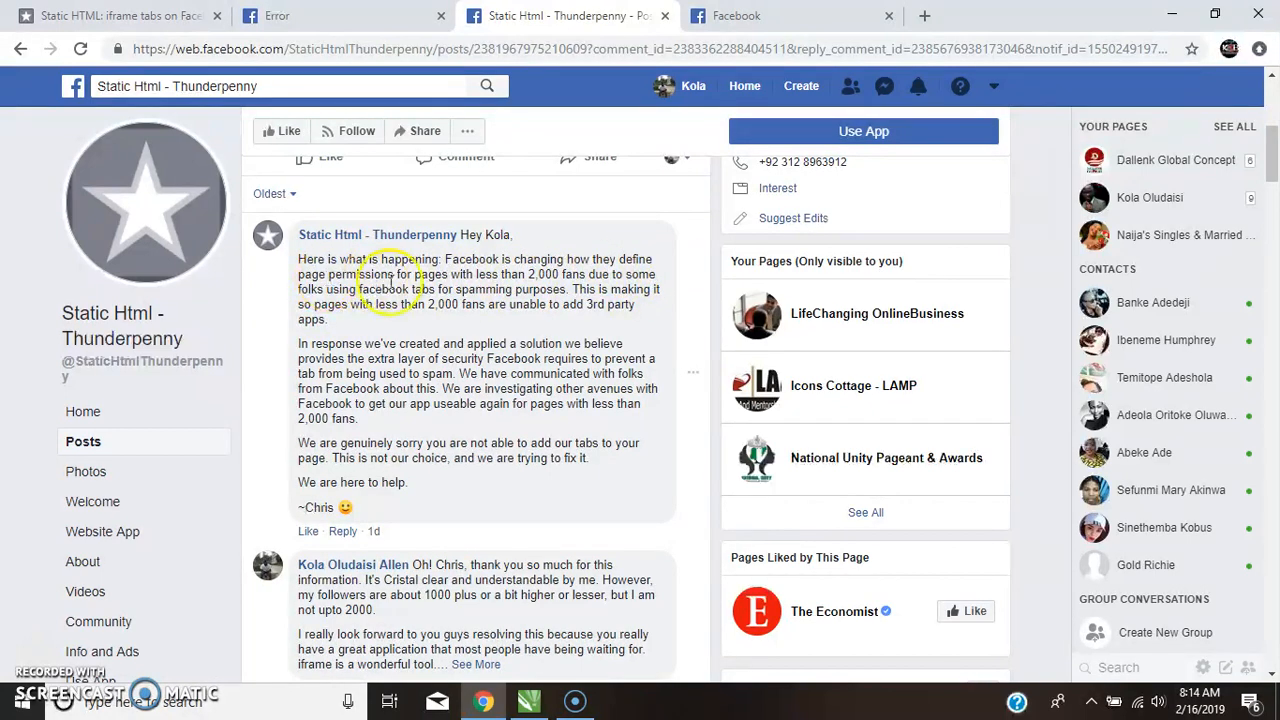
{"action": "mouse_move", "coordinate": [532, 288]}
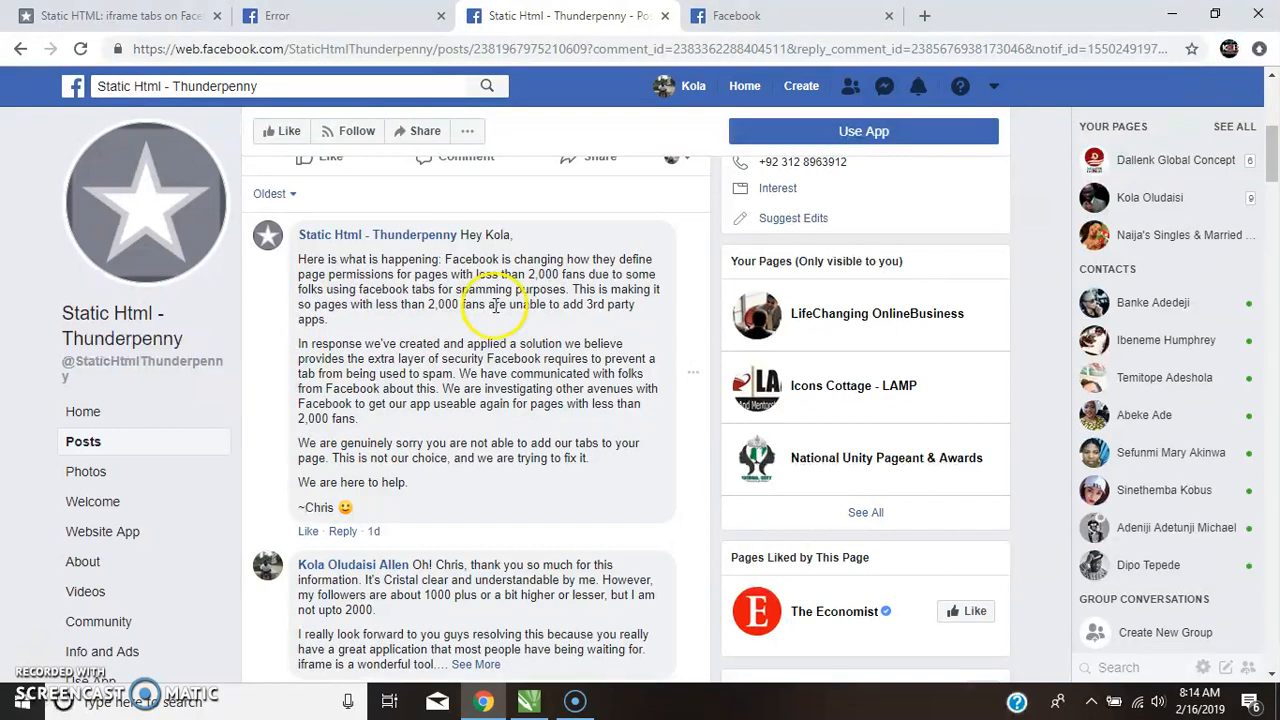
{"action": "mouse_move", "coordinate": [110, 340]}
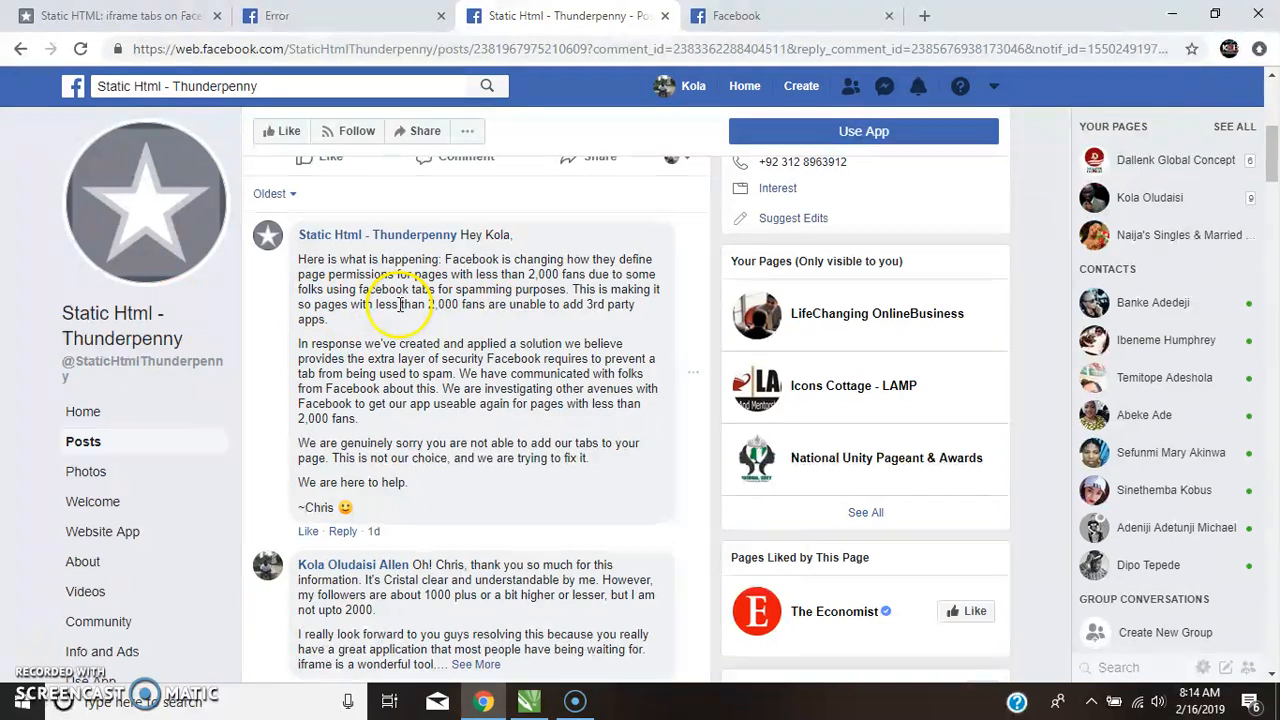
{"action": "mouse_move", "coordinate": [436, 380]}
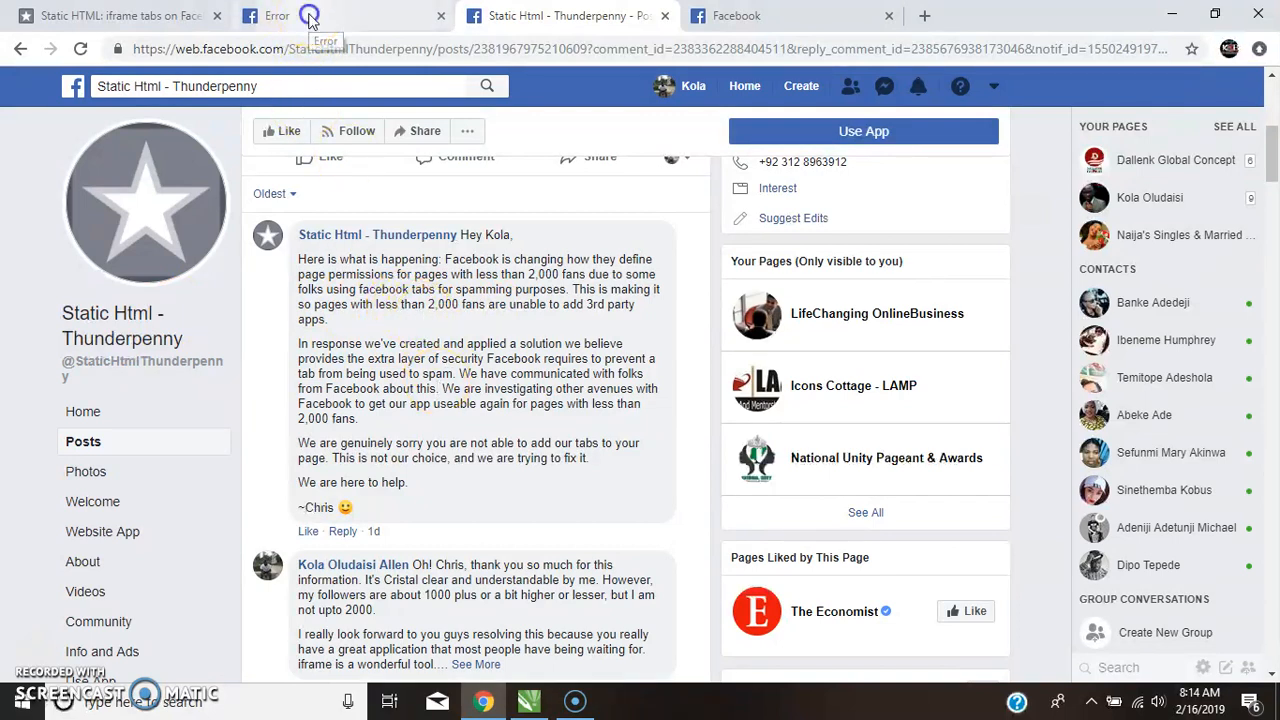
{"action": "left_click", "coordinate": [290, 16]}
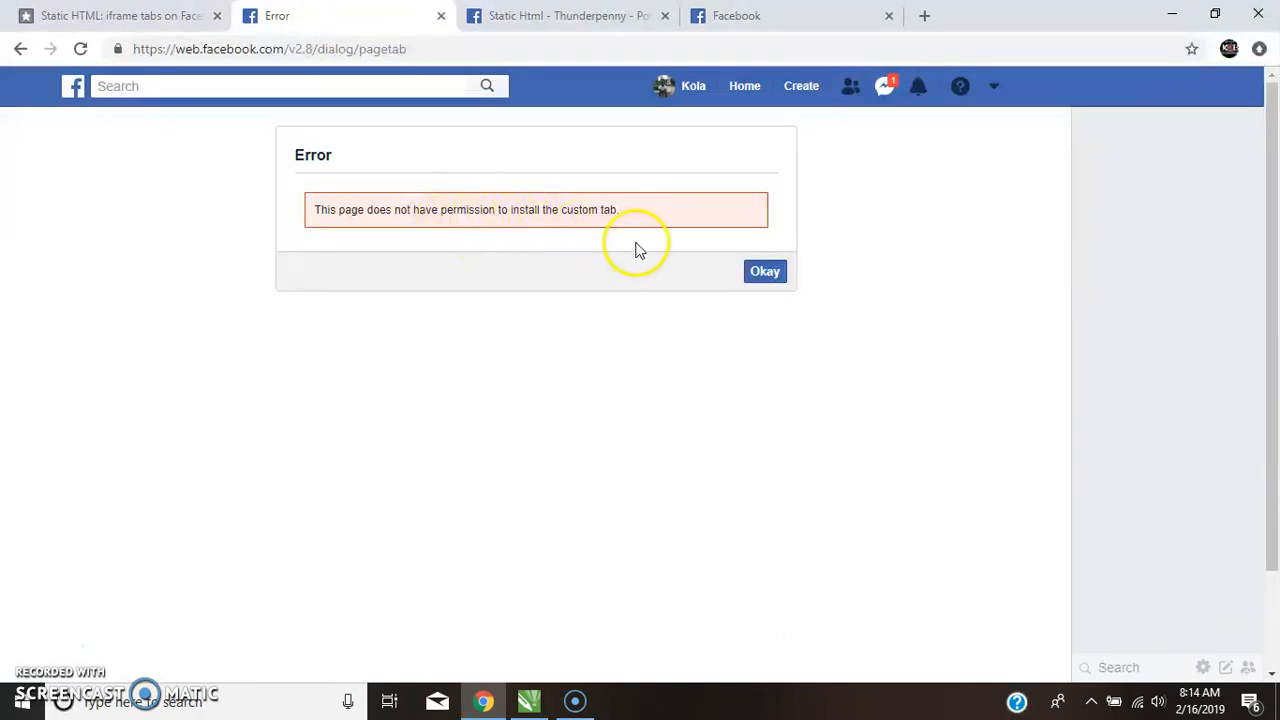
{"action": "mouse_move", "coordinate": [518, 70]}
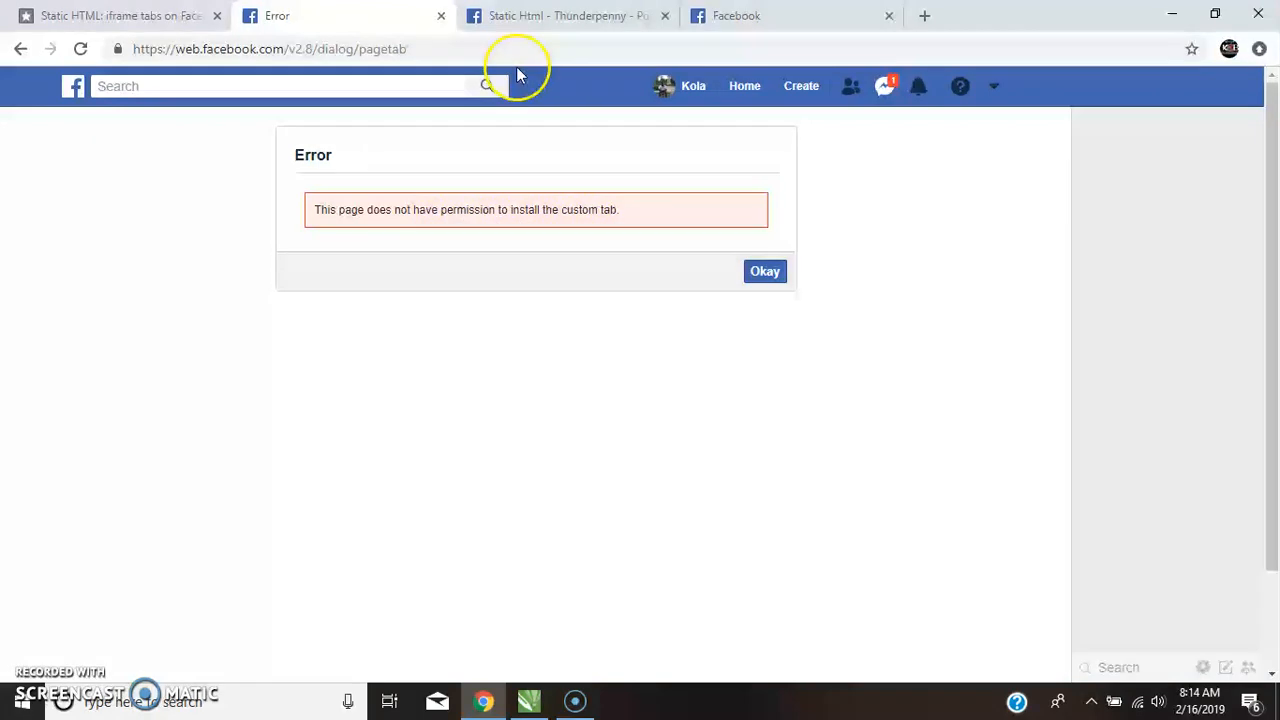
{"action": "left_click", "coordinate": [564, 16]}
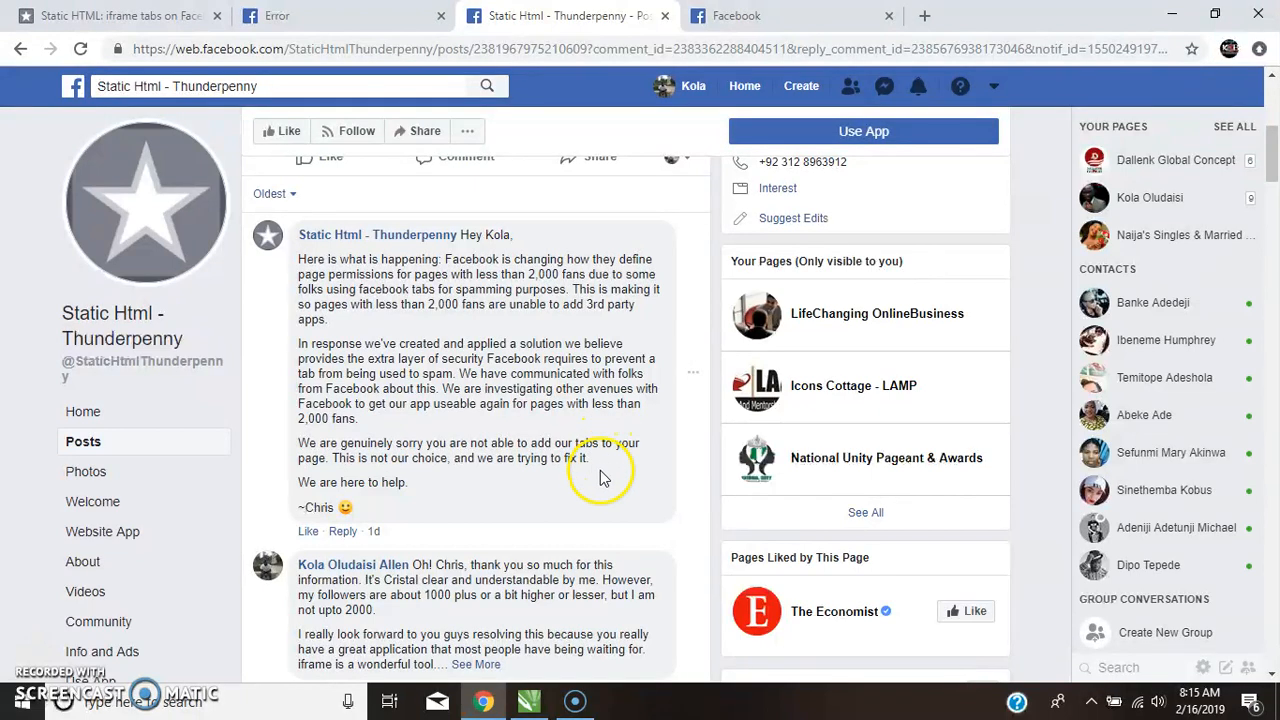
{"action": "mouse_move", "coordinate": [604, 476]}
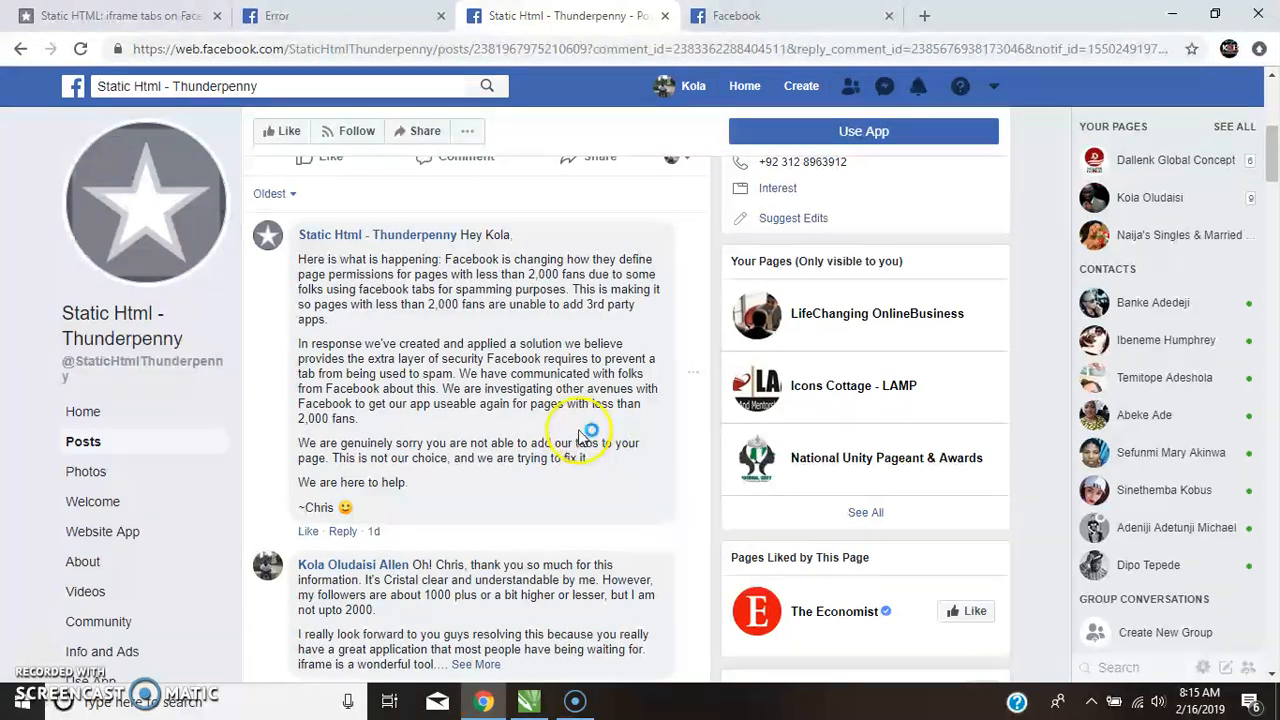
{"action": "scroll", "scroll_direction": "down", "scroll_amount": 3}
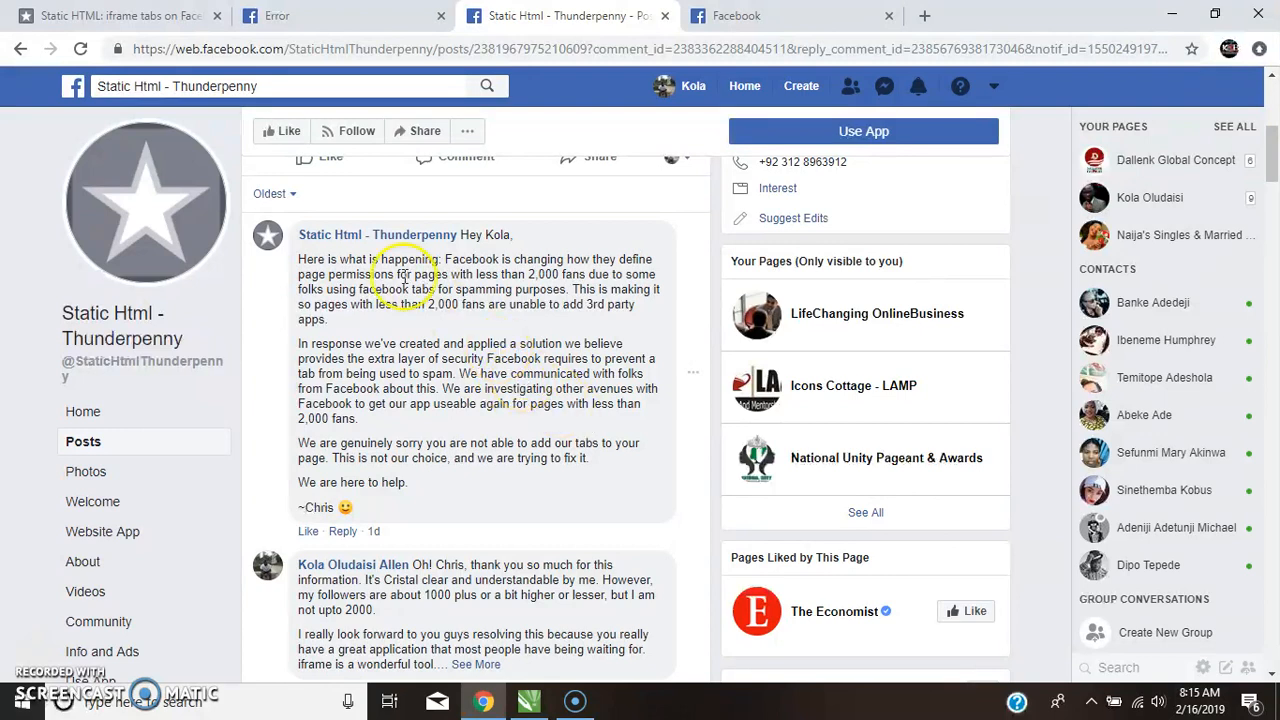
{"action": "left_click", "coordinate": [290, 16]}
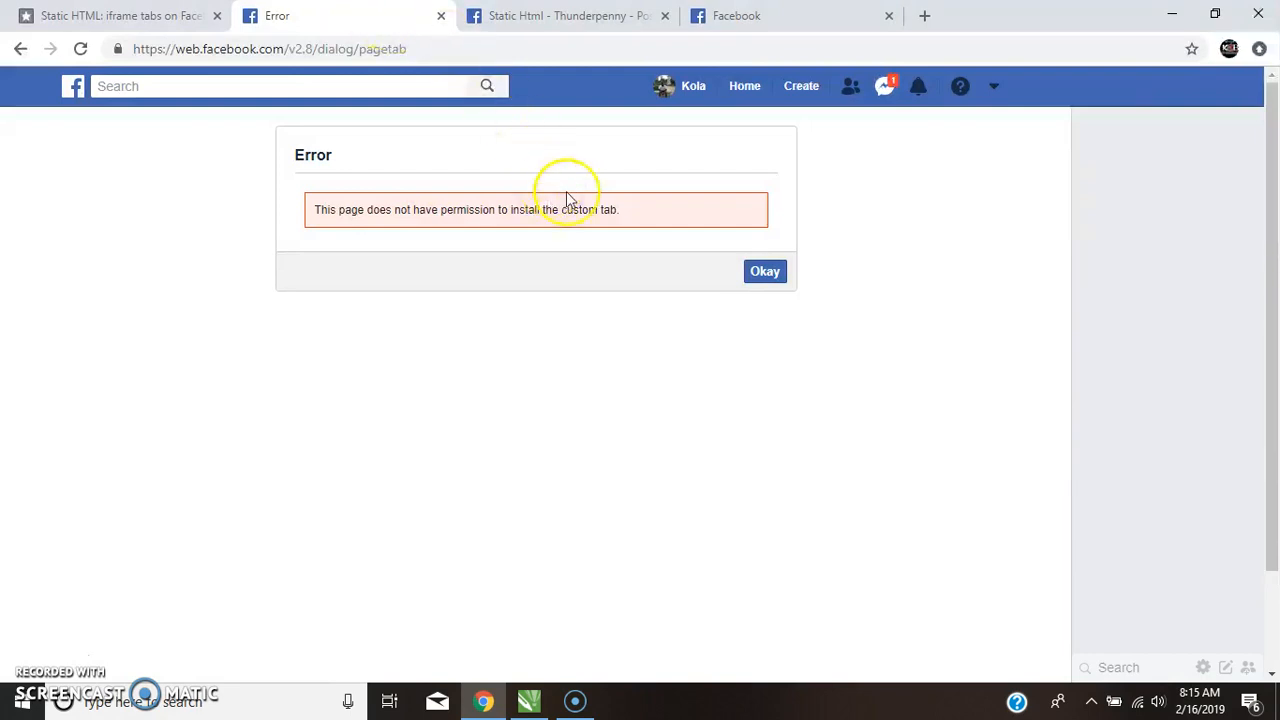
{"action": "mouse_move", "coordinate": [544, 22]}
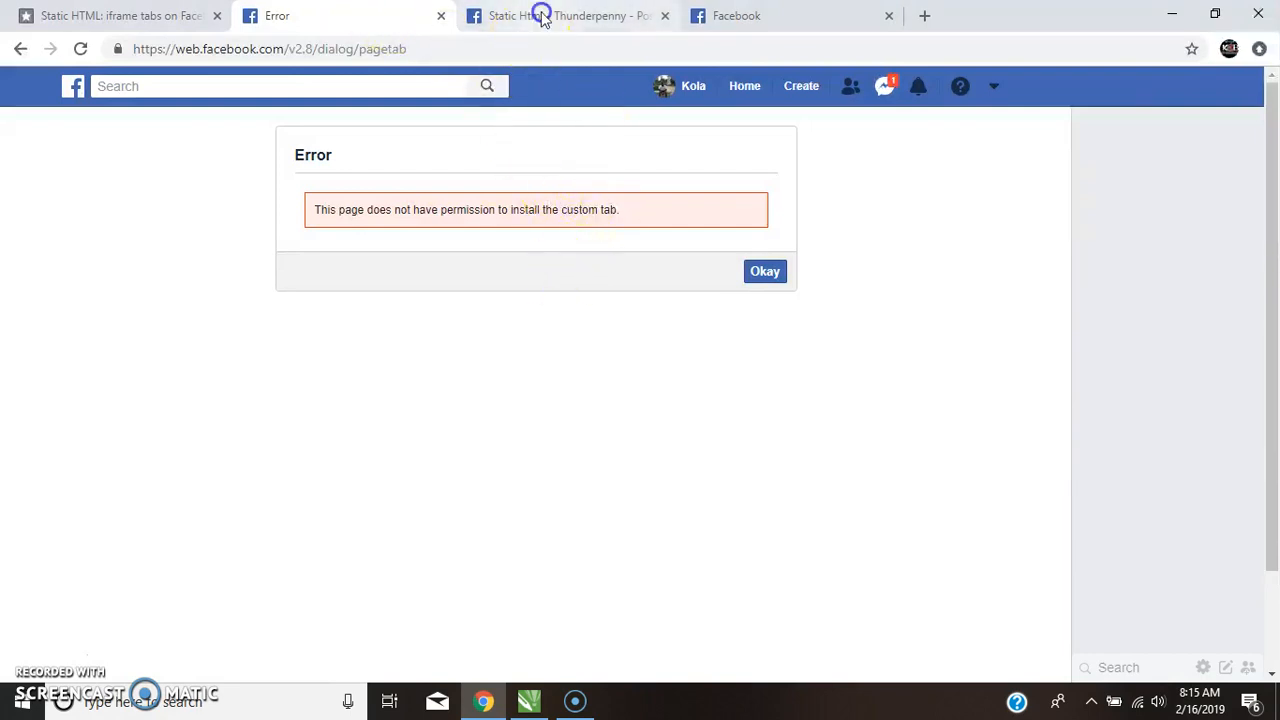
{"action": "left_click", "coordinate": [550, 16]}
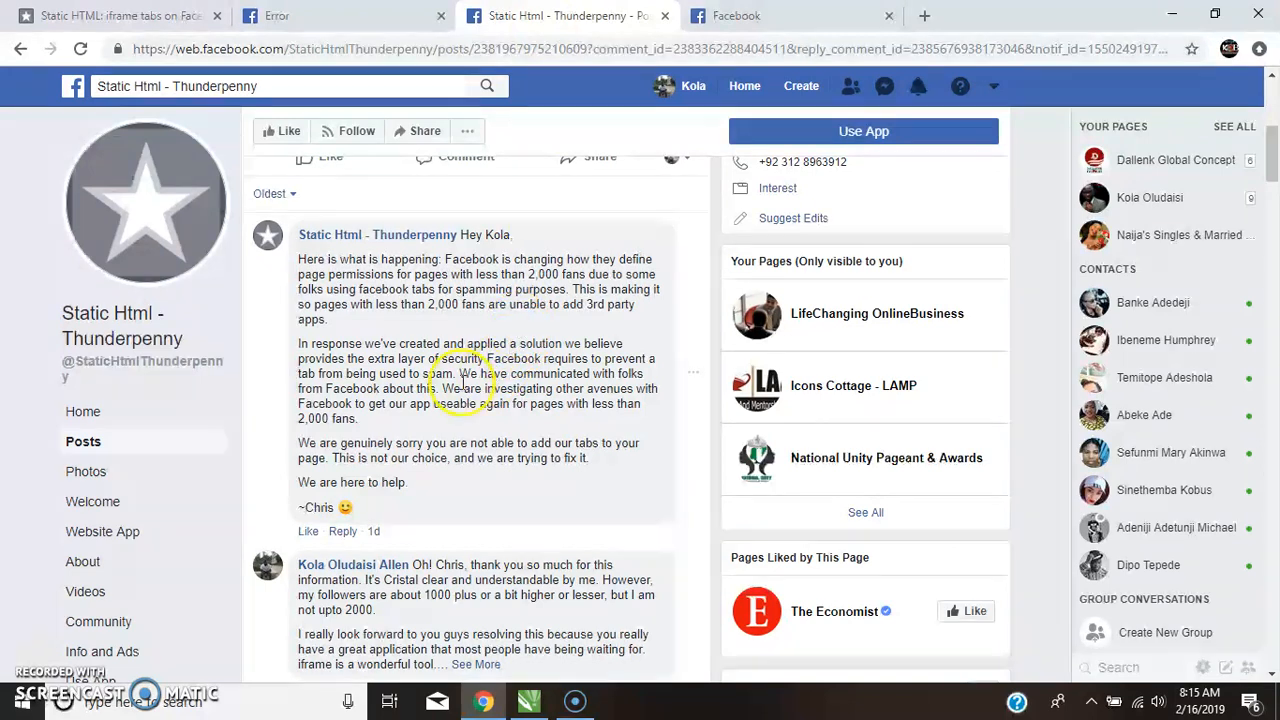
{"action": "scroll", "scroll_direction": "down", "scroll_amount": 3}
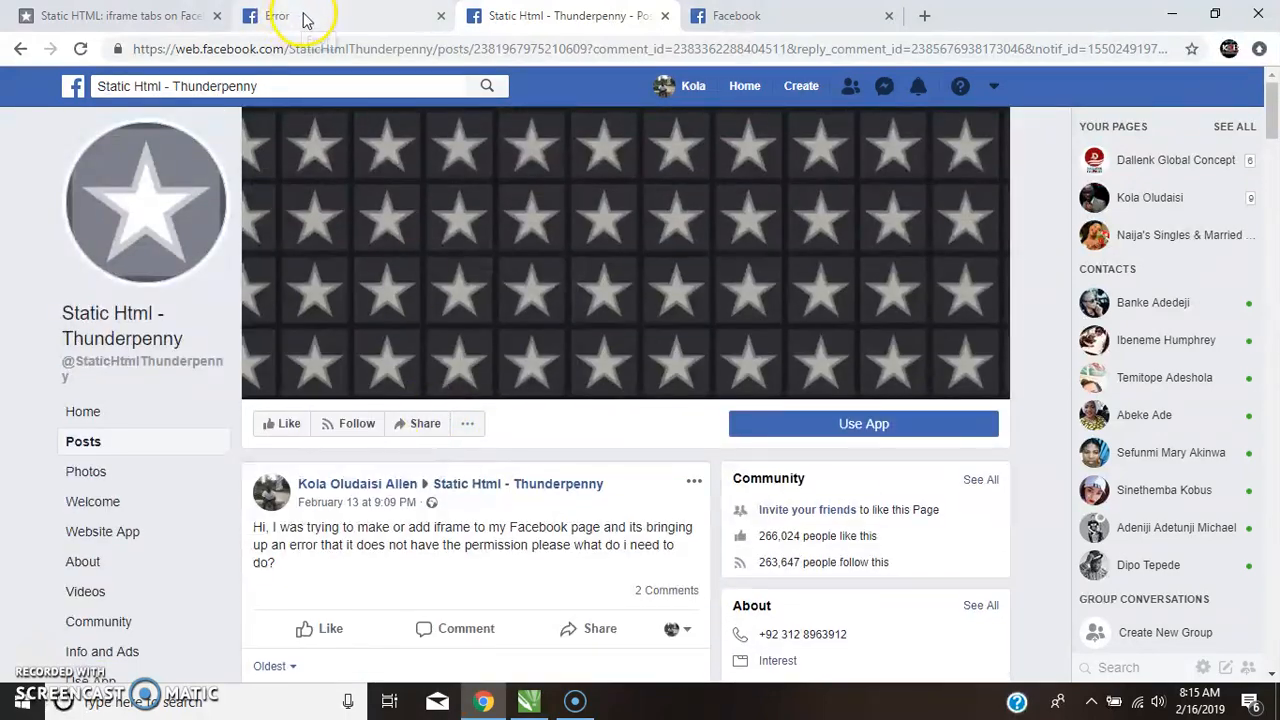
Step: Return to the Error tab showing the custom-tab permission error, checking the other tabs
{"action": "left_click", "coordinate": [310, 16]}
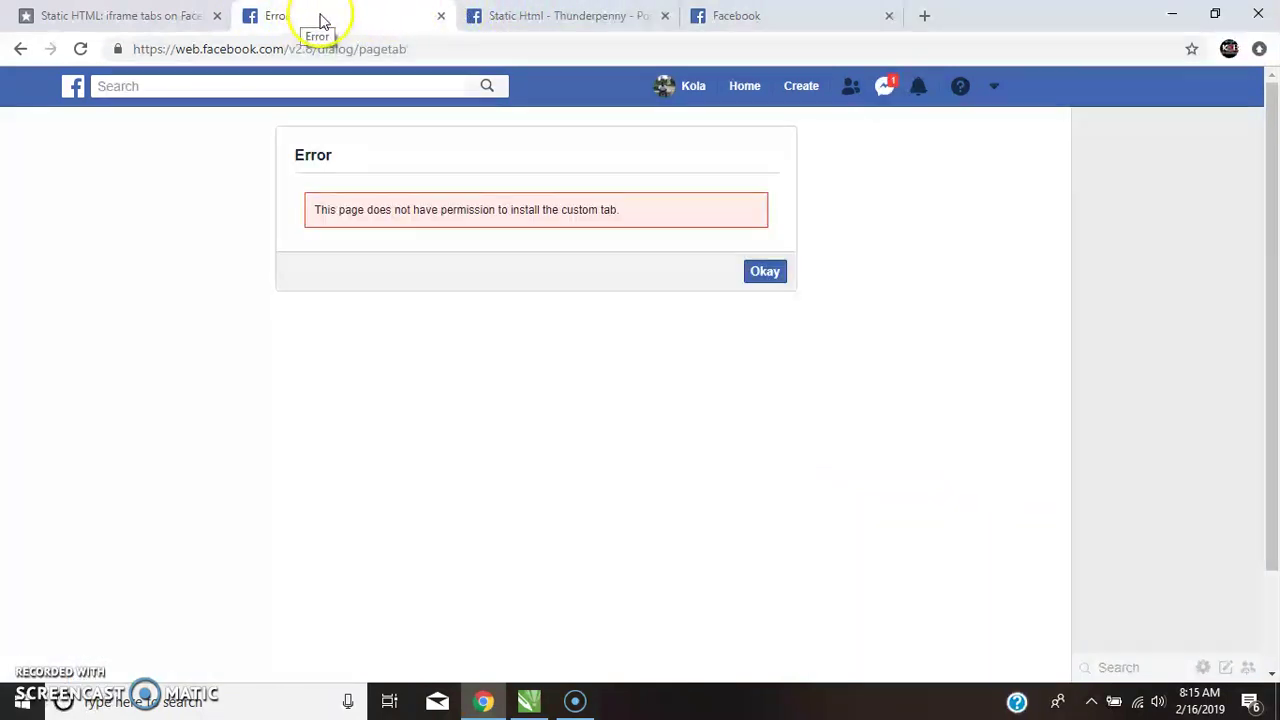
{"action": "mouse_move", "coordinate": [348, 22]}
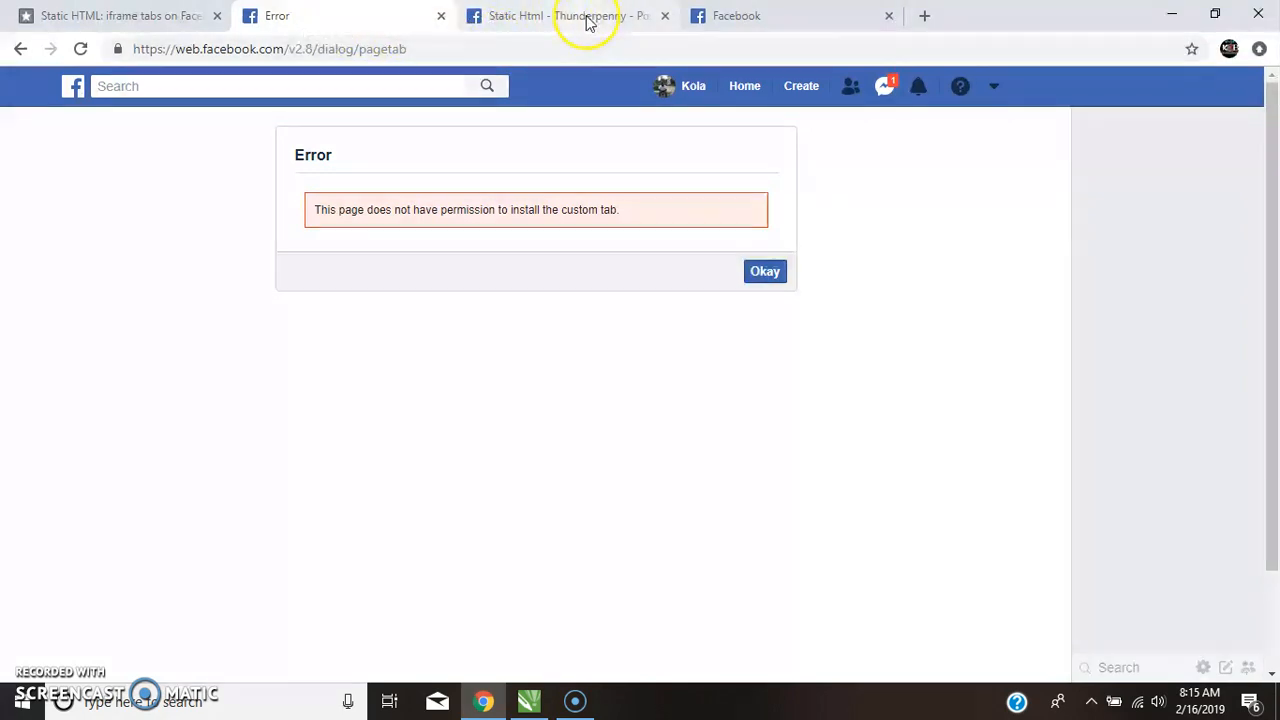
{"action": "mouse_move", "coordinate": [436, 16]}
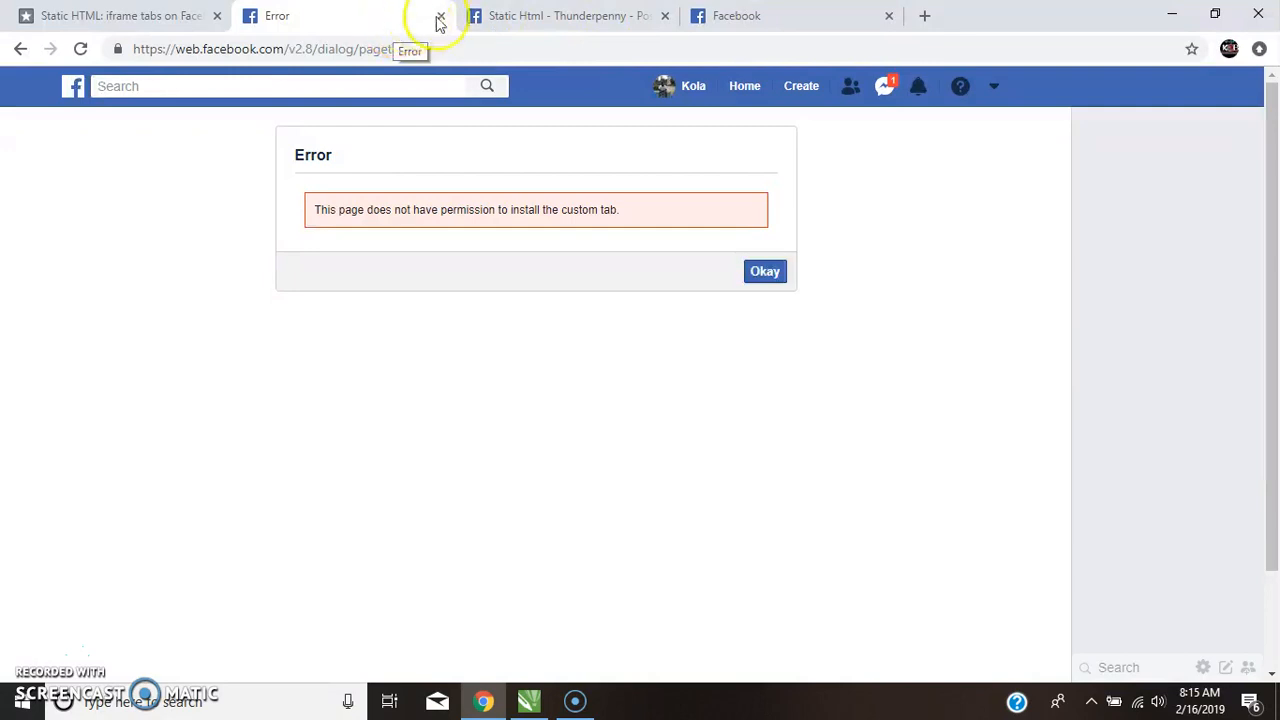
{"action": "mouse_move", "coordinate": [536, 16]}
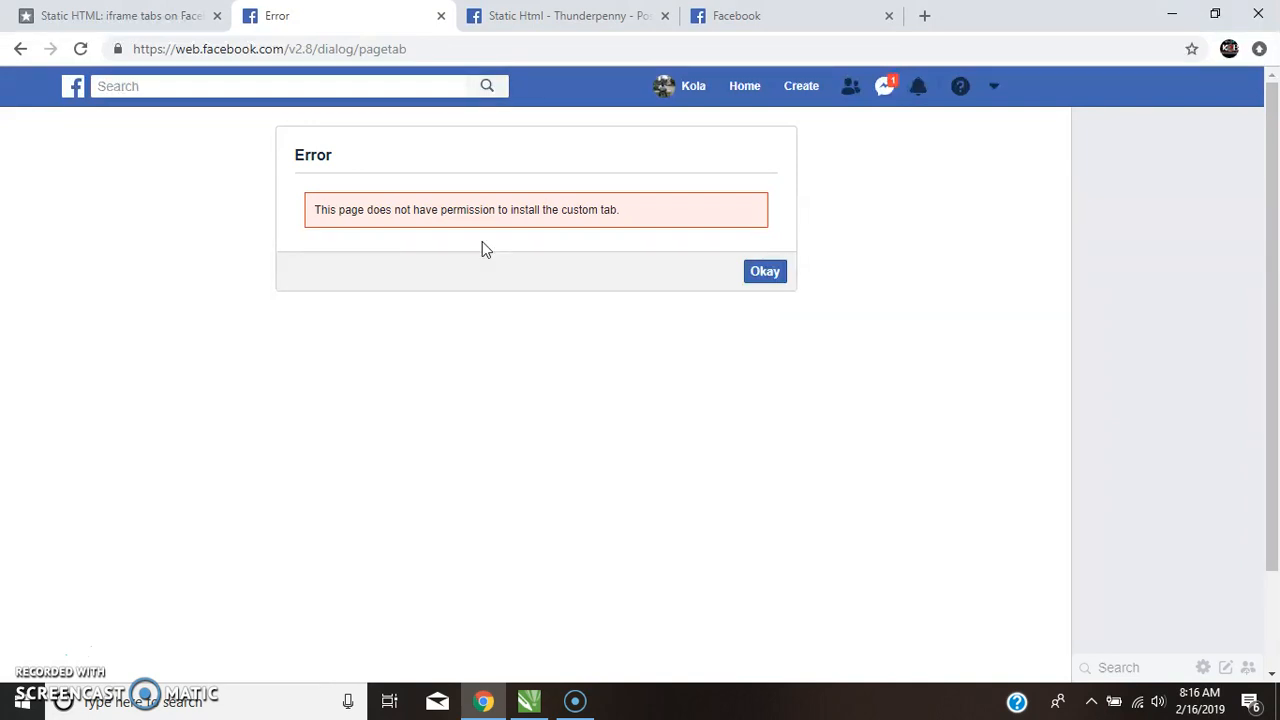
{"action": "mouse_move", "coordinate": [480, 248]}
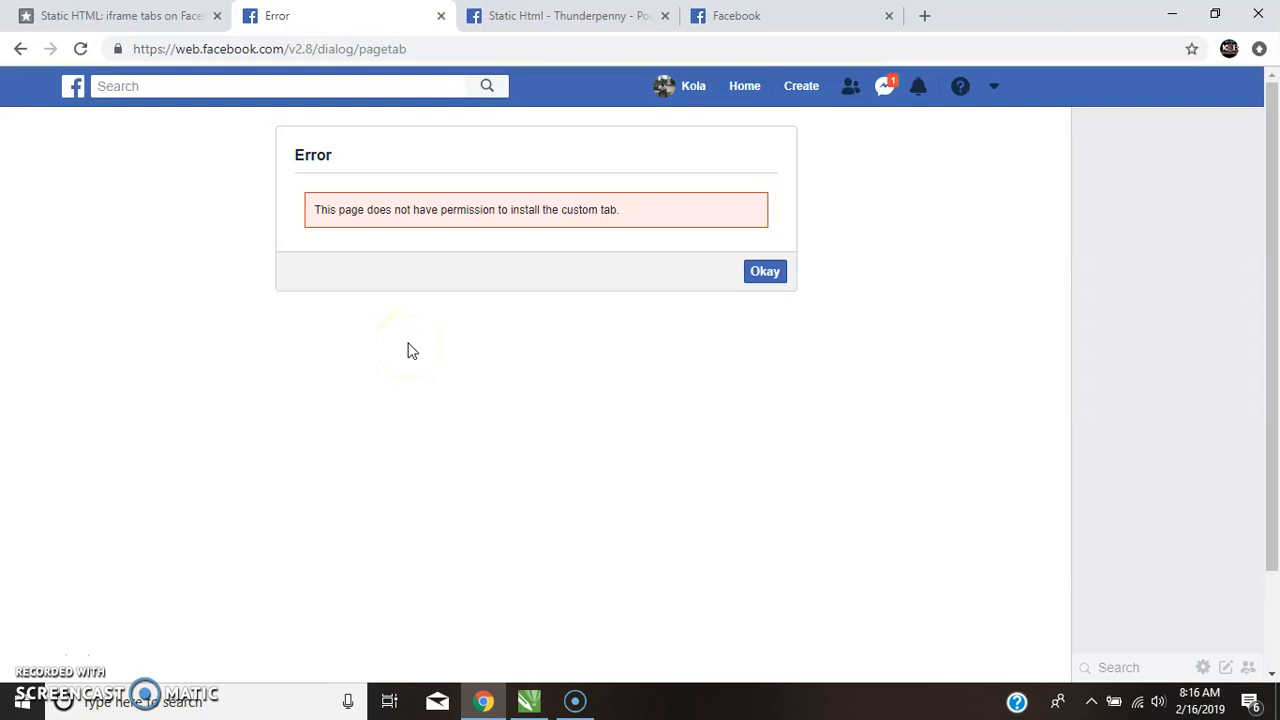
{"action": "mouse_move", "coordinate": [432, 326]}
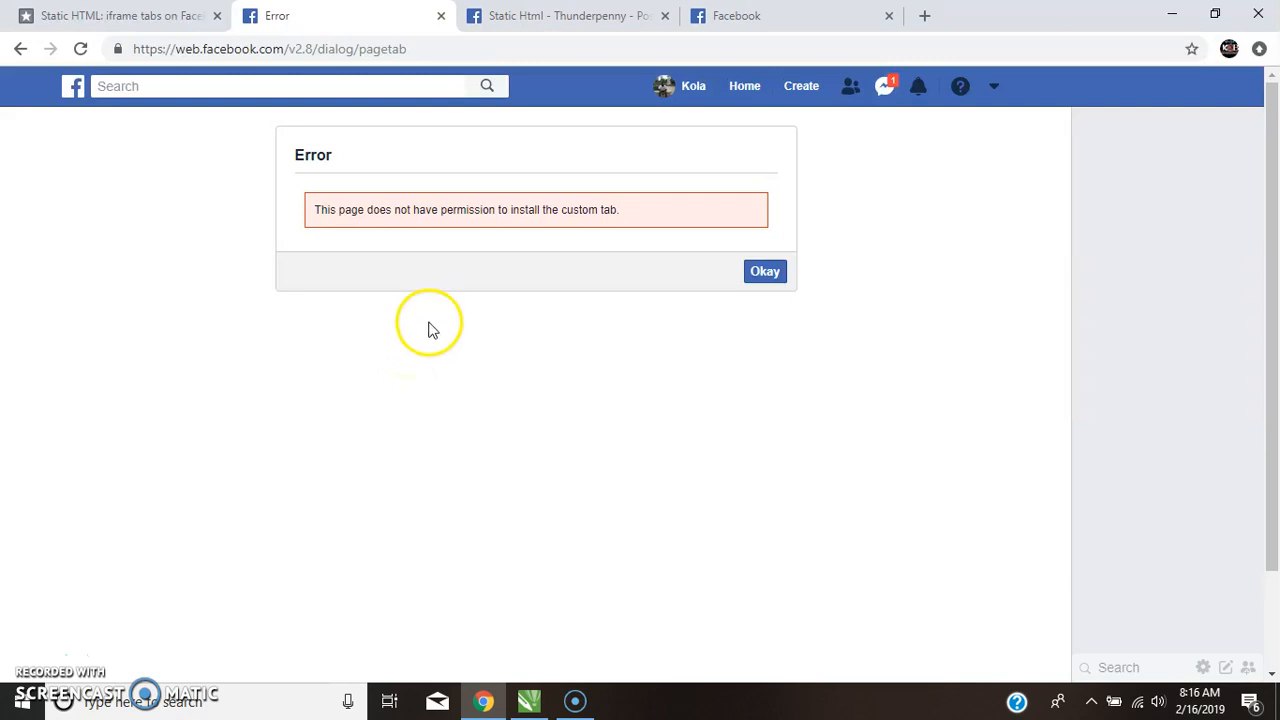
{"action": "mouse_move", "coordinate": [440, 348]}
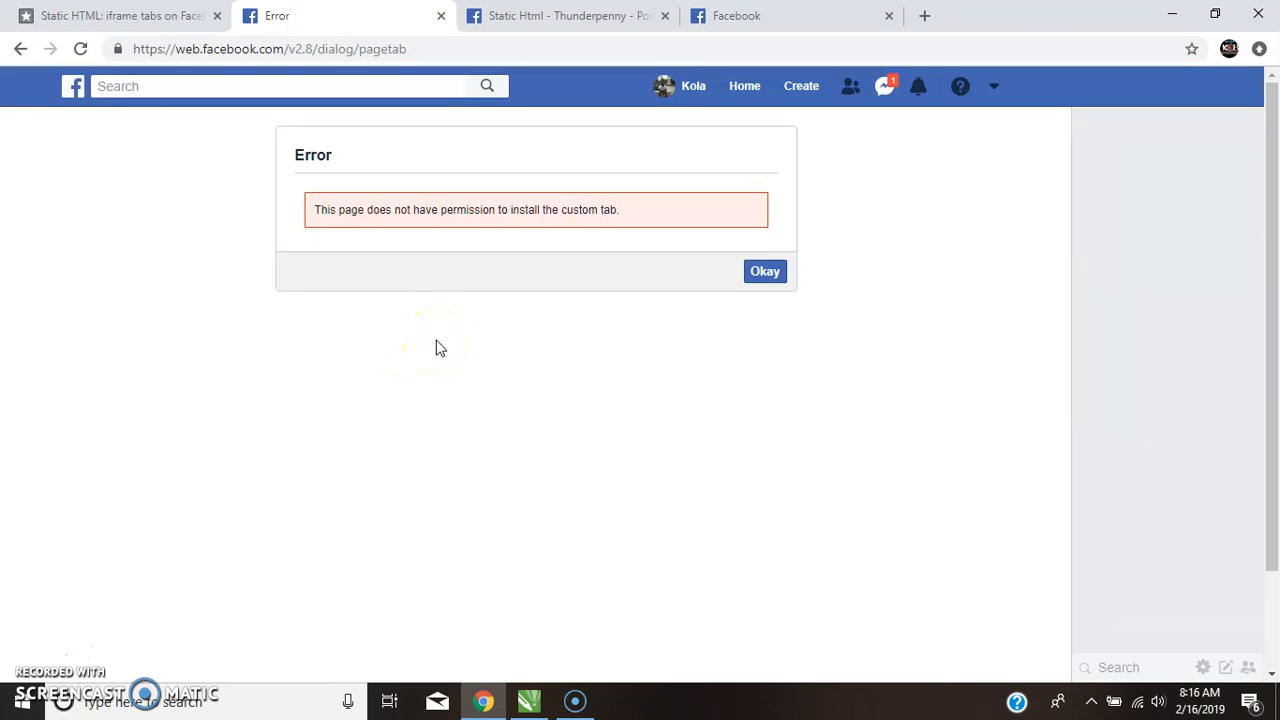
{"action": "mouse_move", "coordinate": [638, 108]}
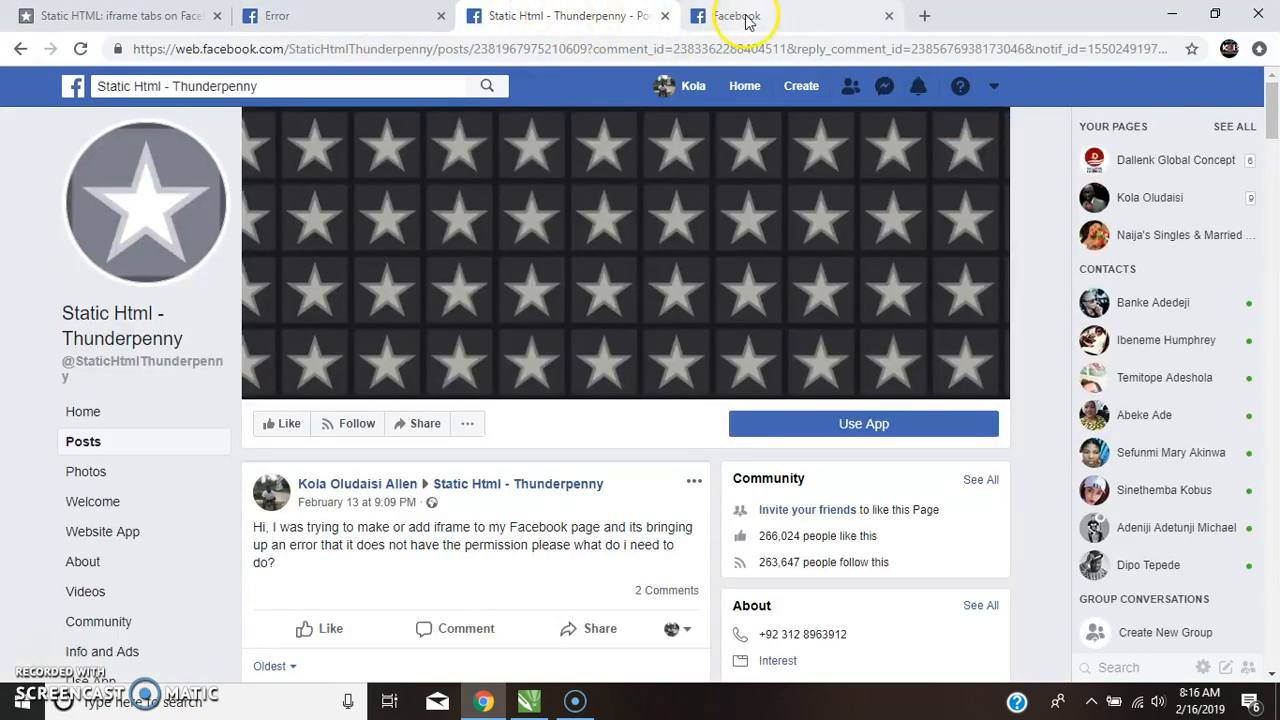
{"action": "left_click", "coordinate": [290, 16]}
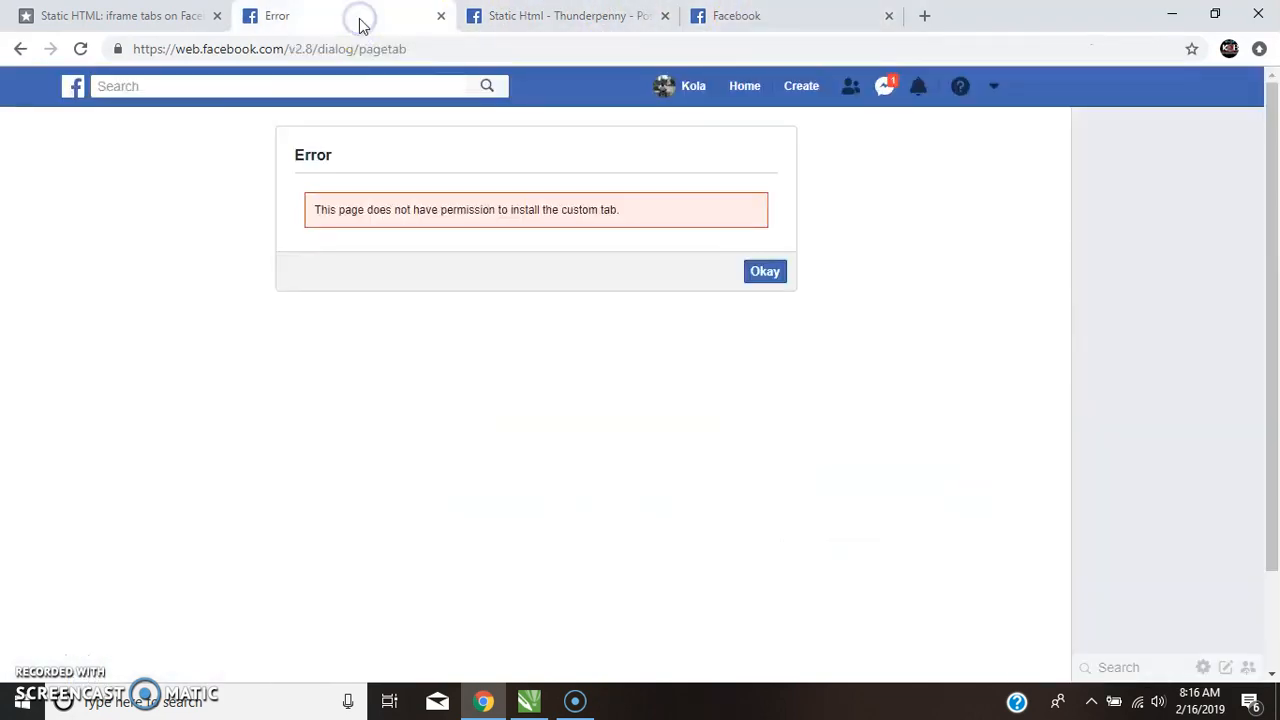
{"action": "mouse_move", "coordinate": [362, 22]}
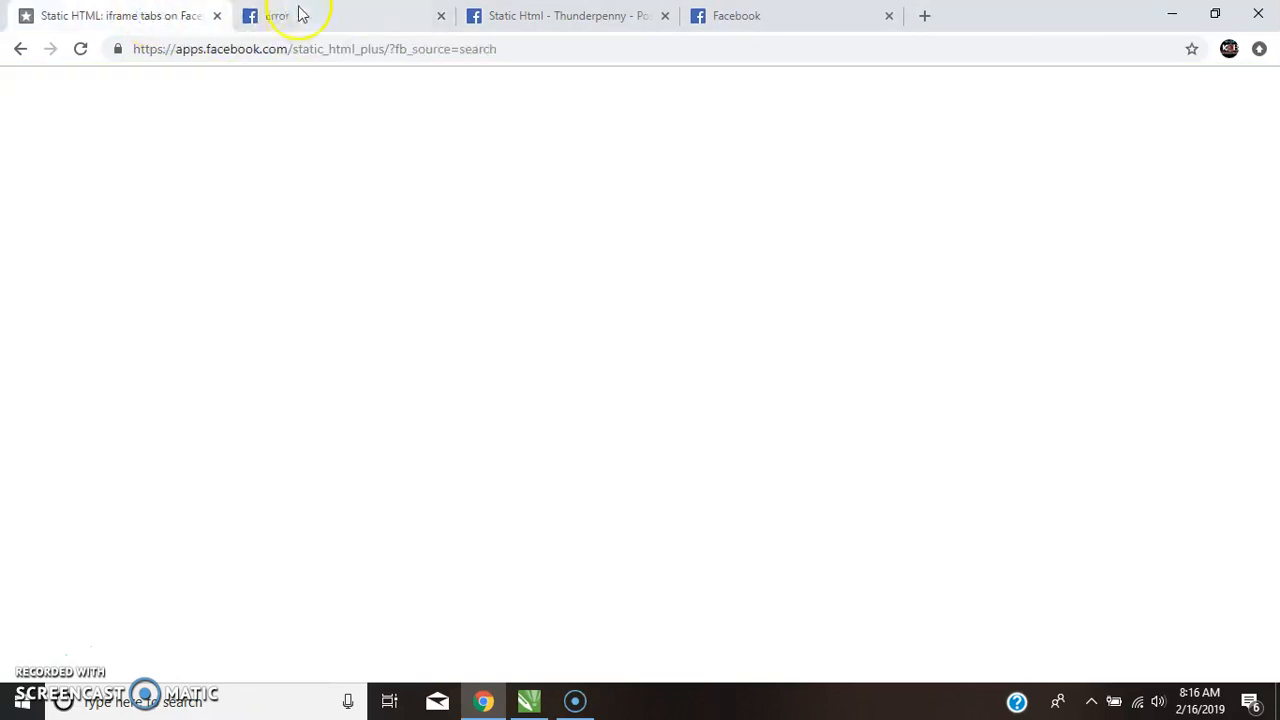
{"action": "left_click", "coordinate": [310, 16]}
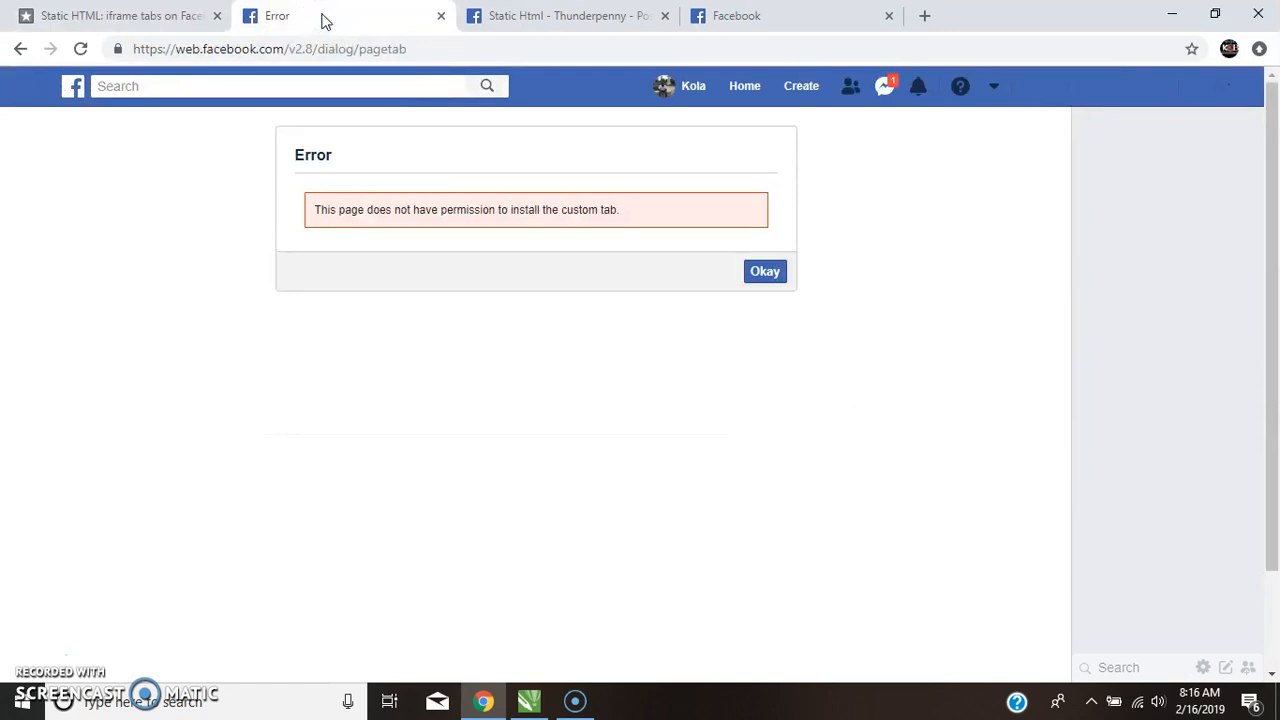
{"action": "left_click", "coordinate": [564, 16]}
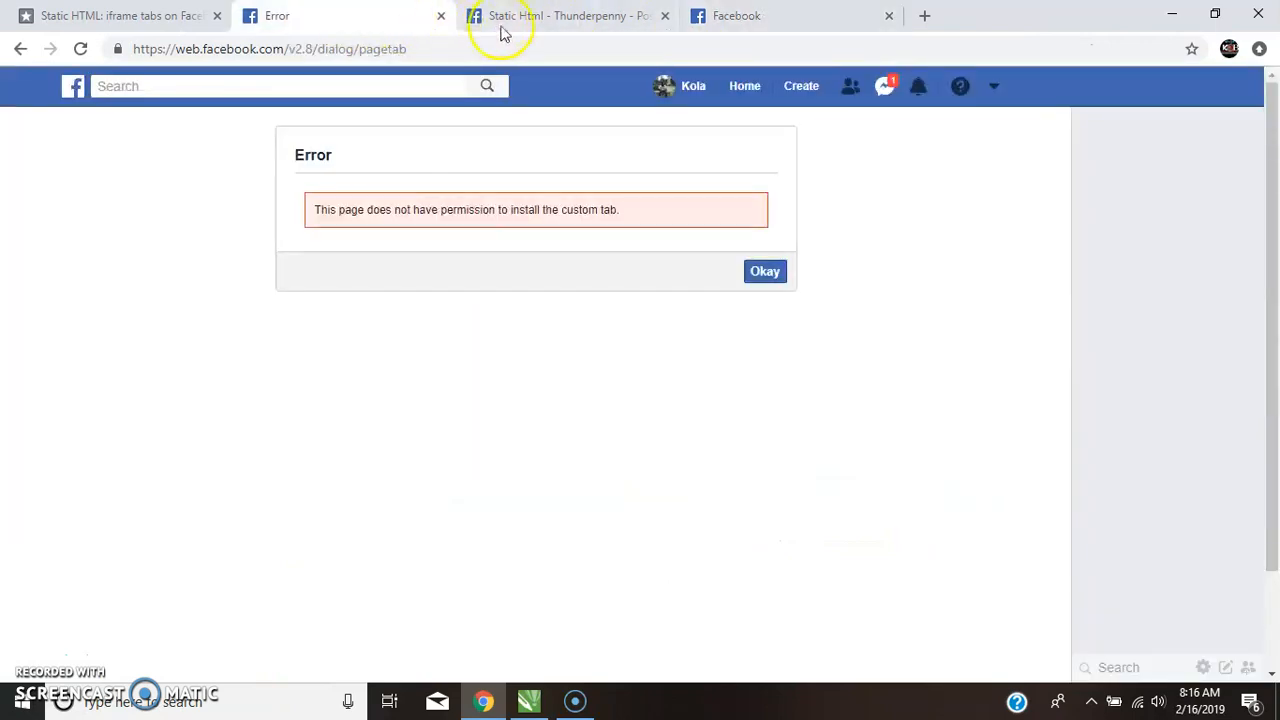
{"action": "mouse_move", "coordinate": [548, 170]}
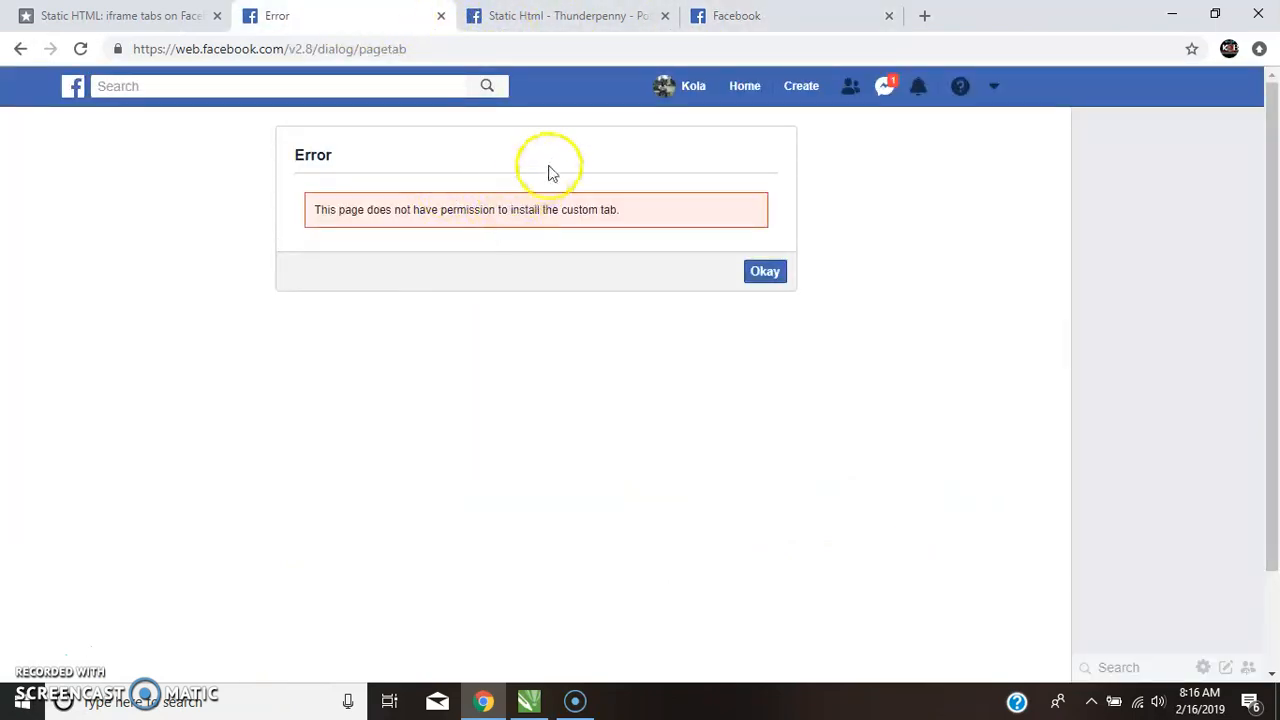
{"action": "mouse_move", "coordinate": [544, 16]}
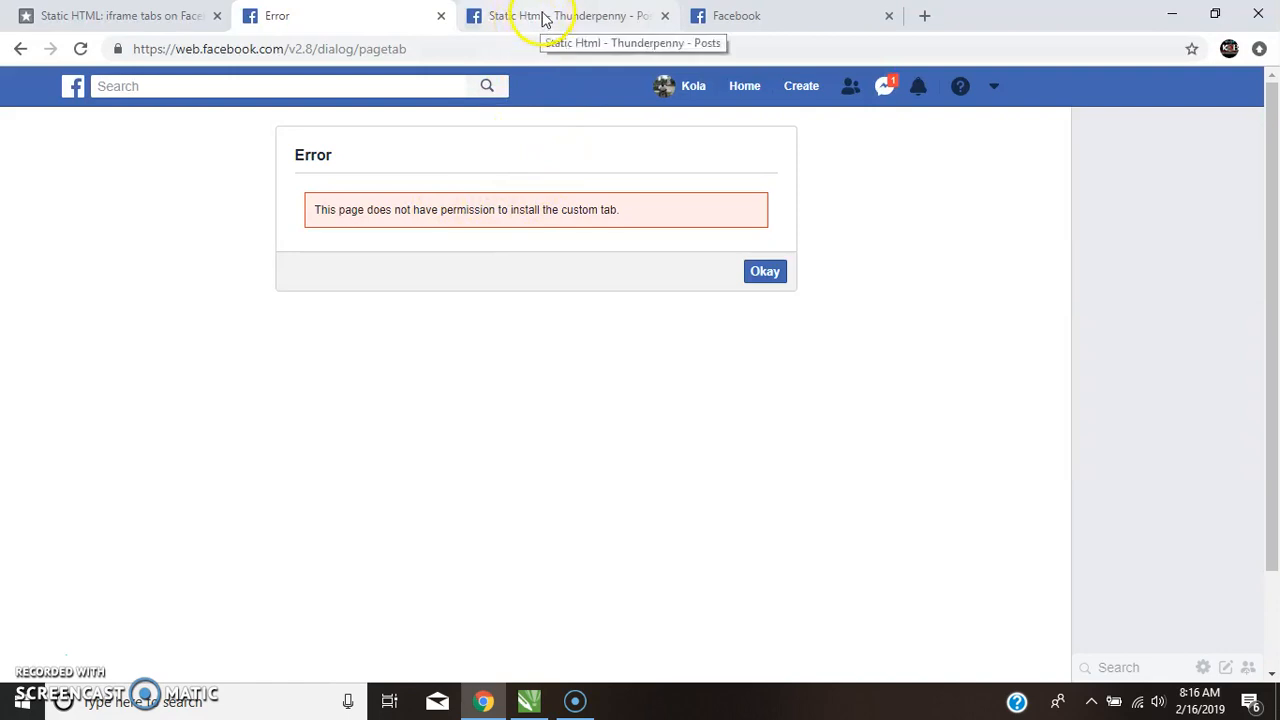
{"action": "mouse_move", "coordinate": [544, 20]}
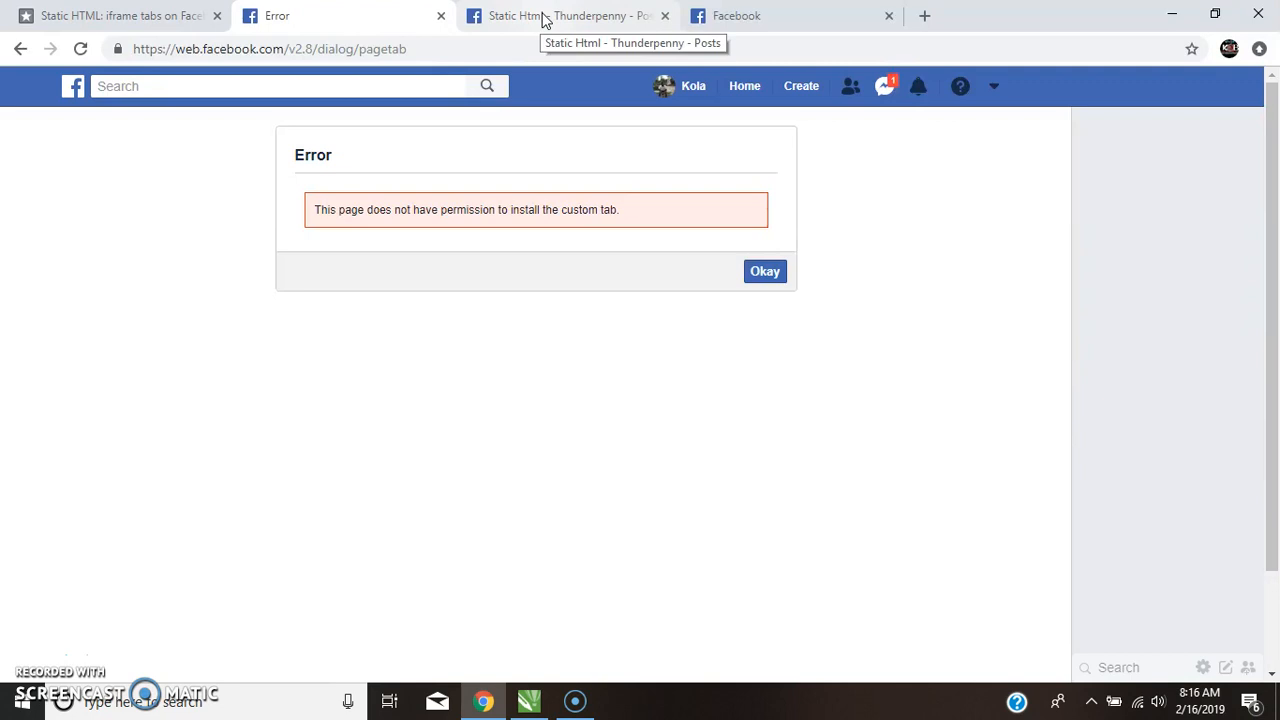
{"action": "mouse_move", "coordinate": [540, 24]}
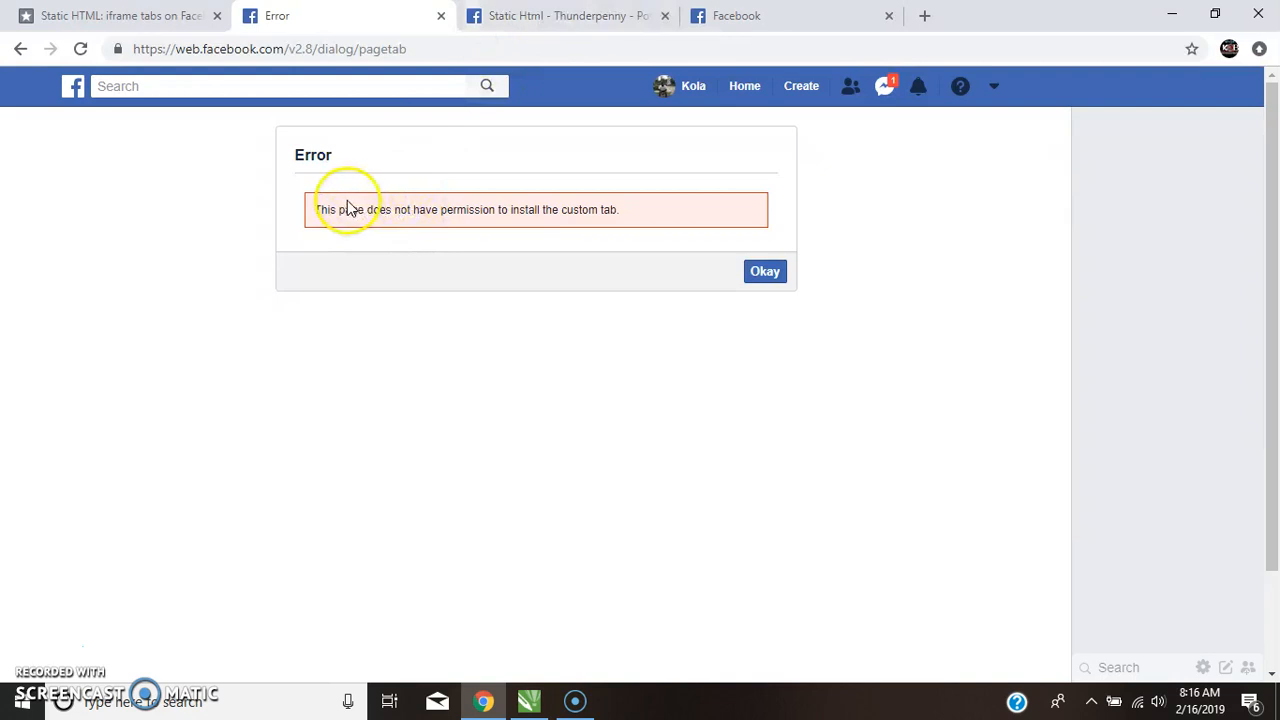
{"action": "mouse_move", "coordinate": [416, 364]}
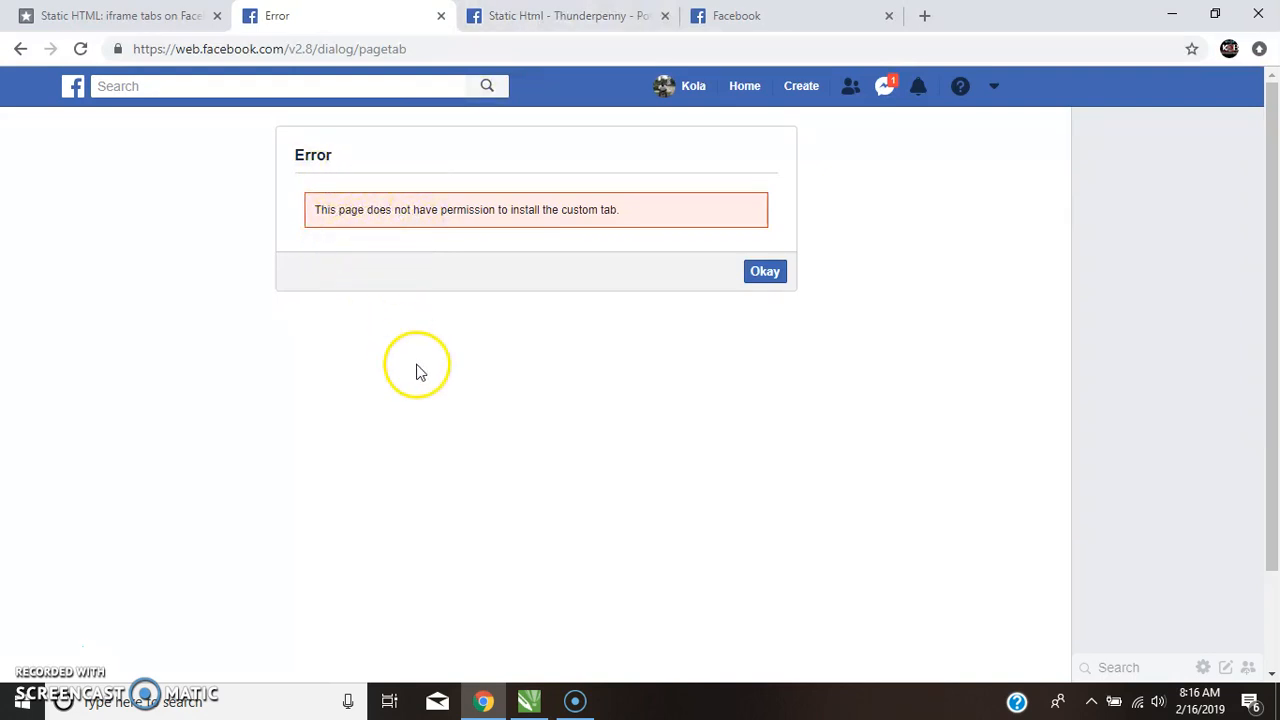
{"action": "mouse_move", "coordinate": [356, 18]}
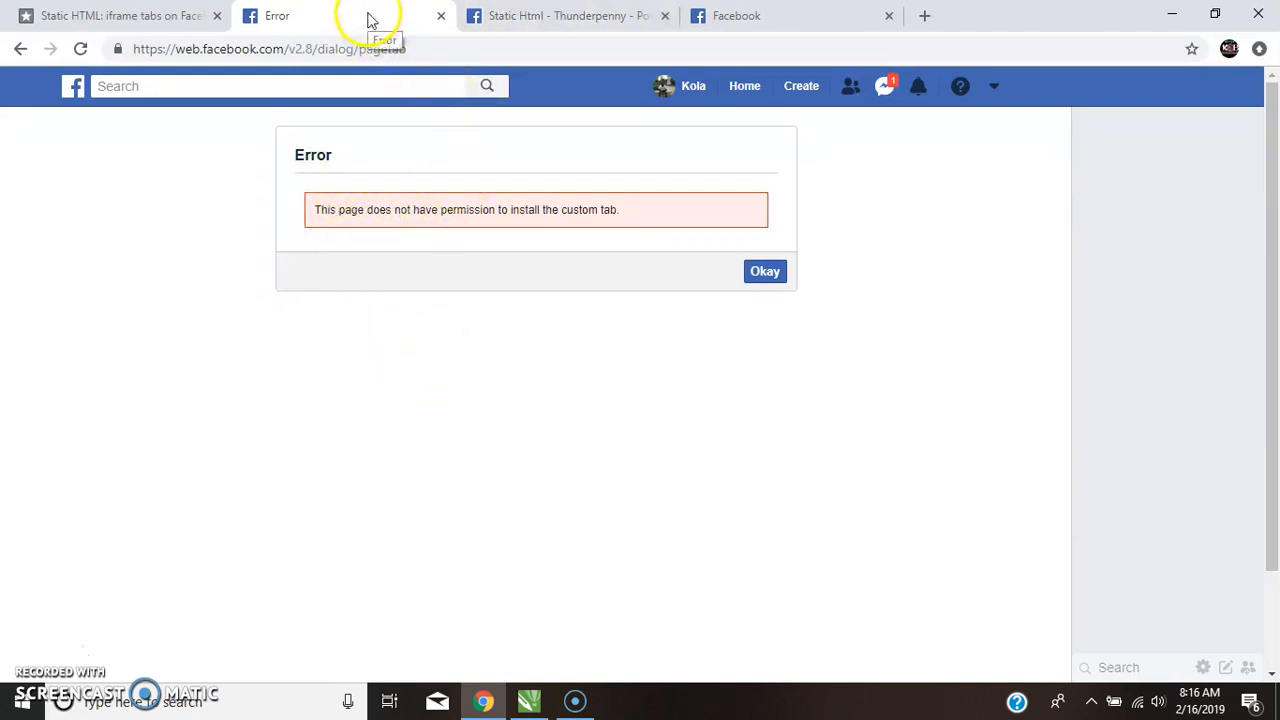